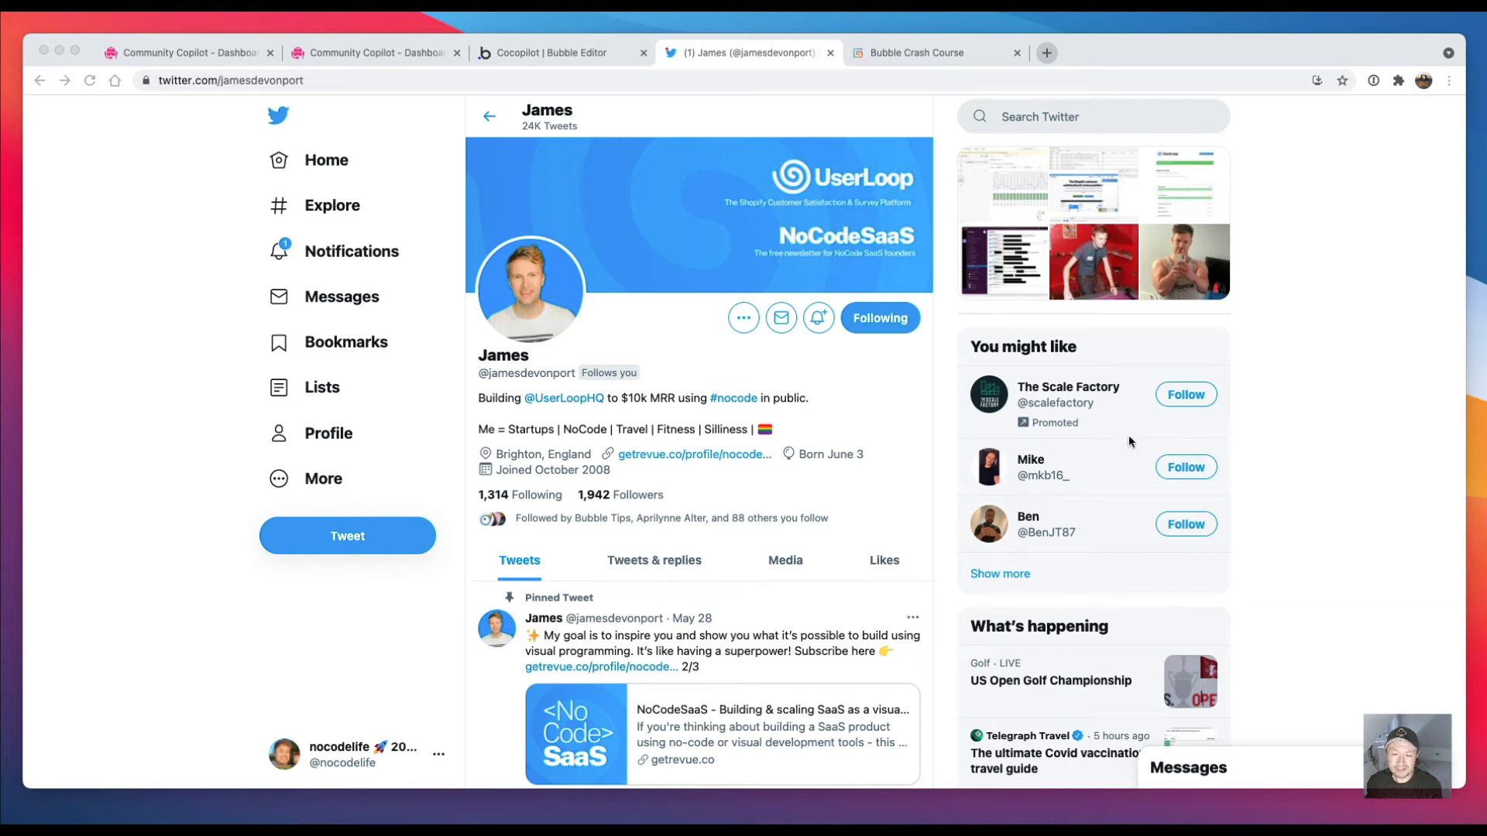
mouse_move(1129, 443)
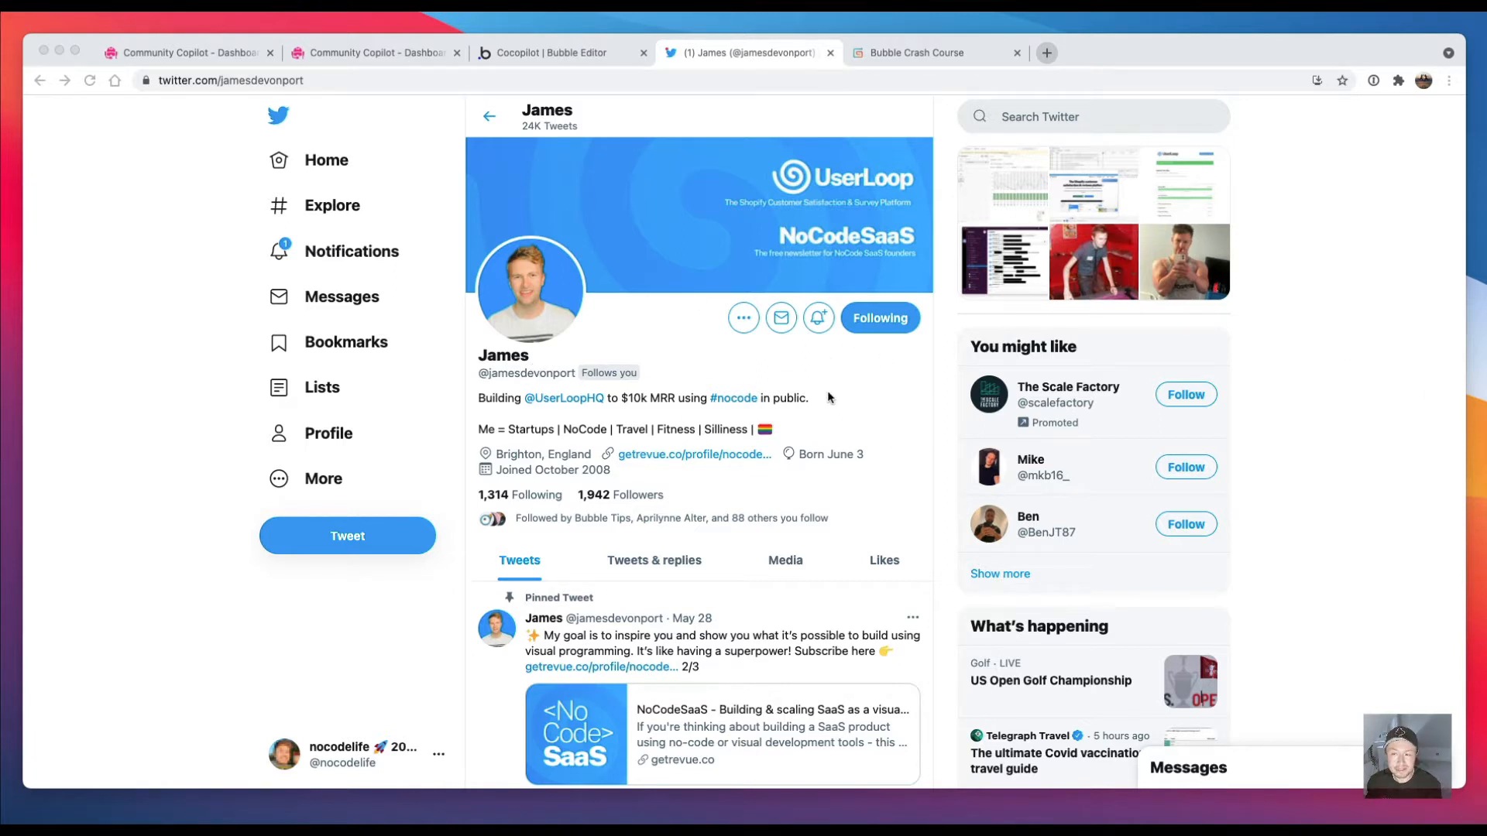
mouse_move(95, 353)
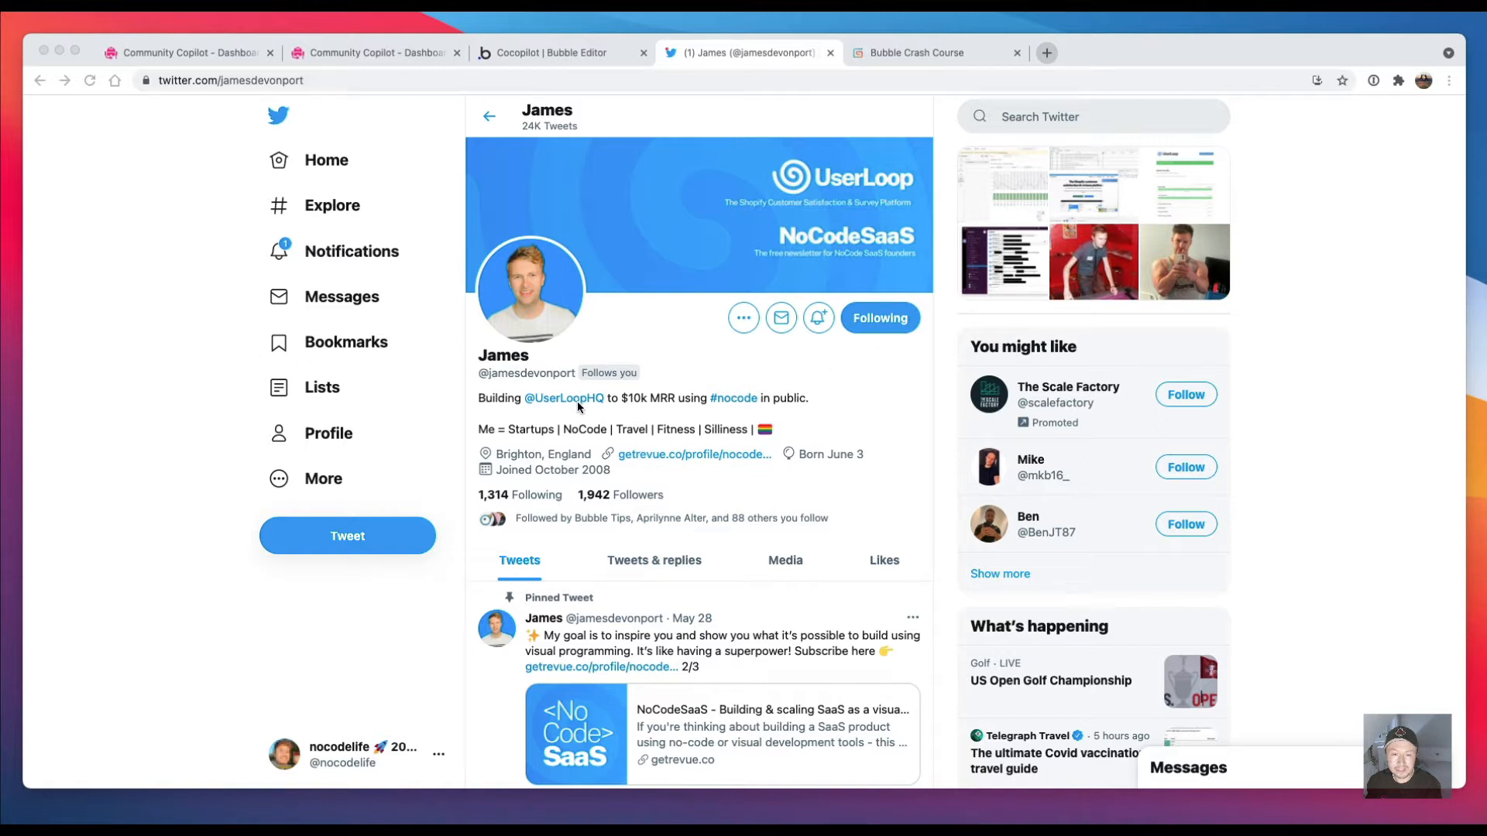
mouse_move(57, 397)
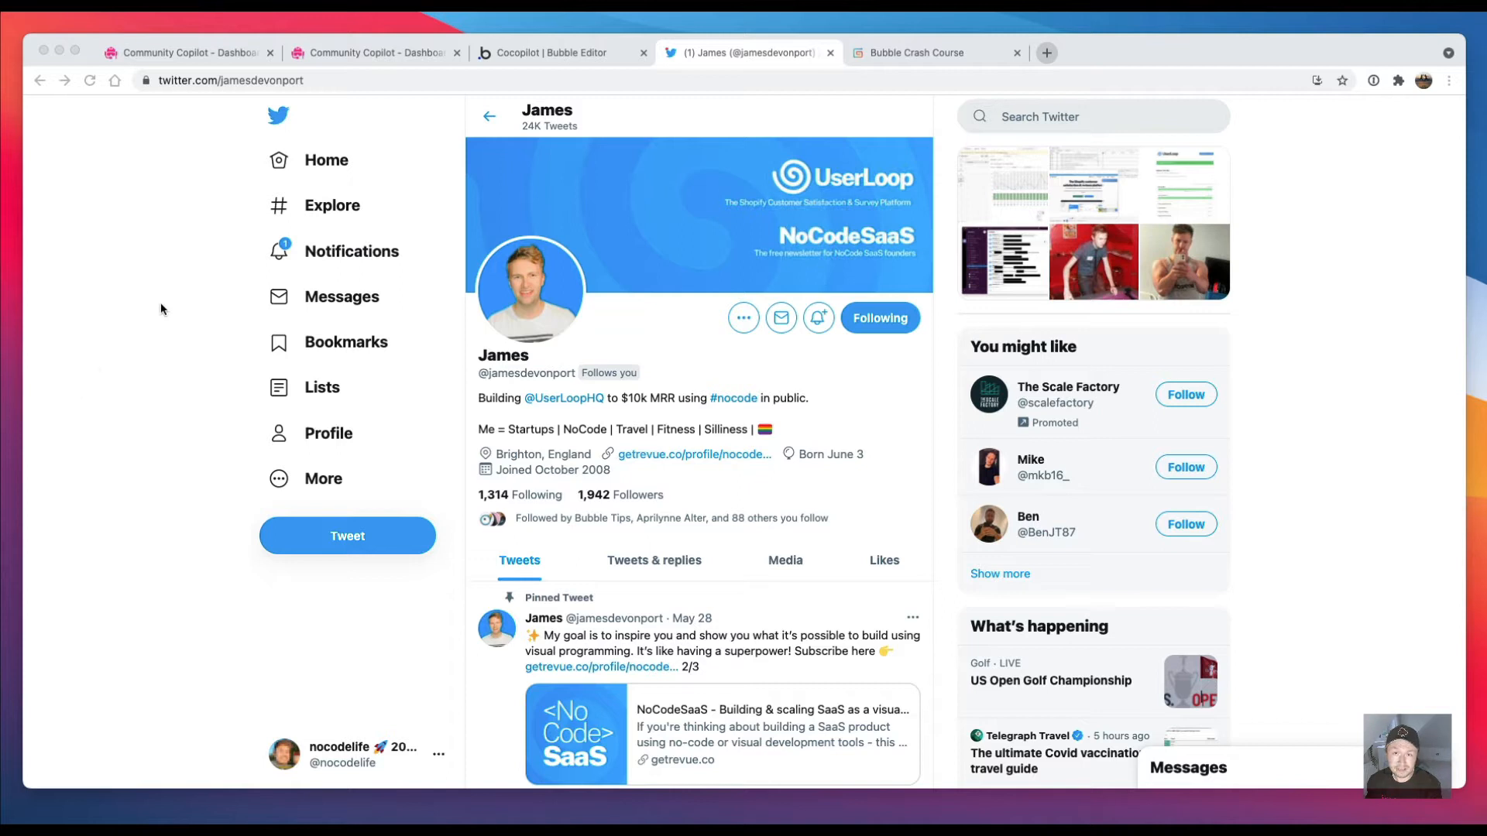
mouse_move(197, 265)
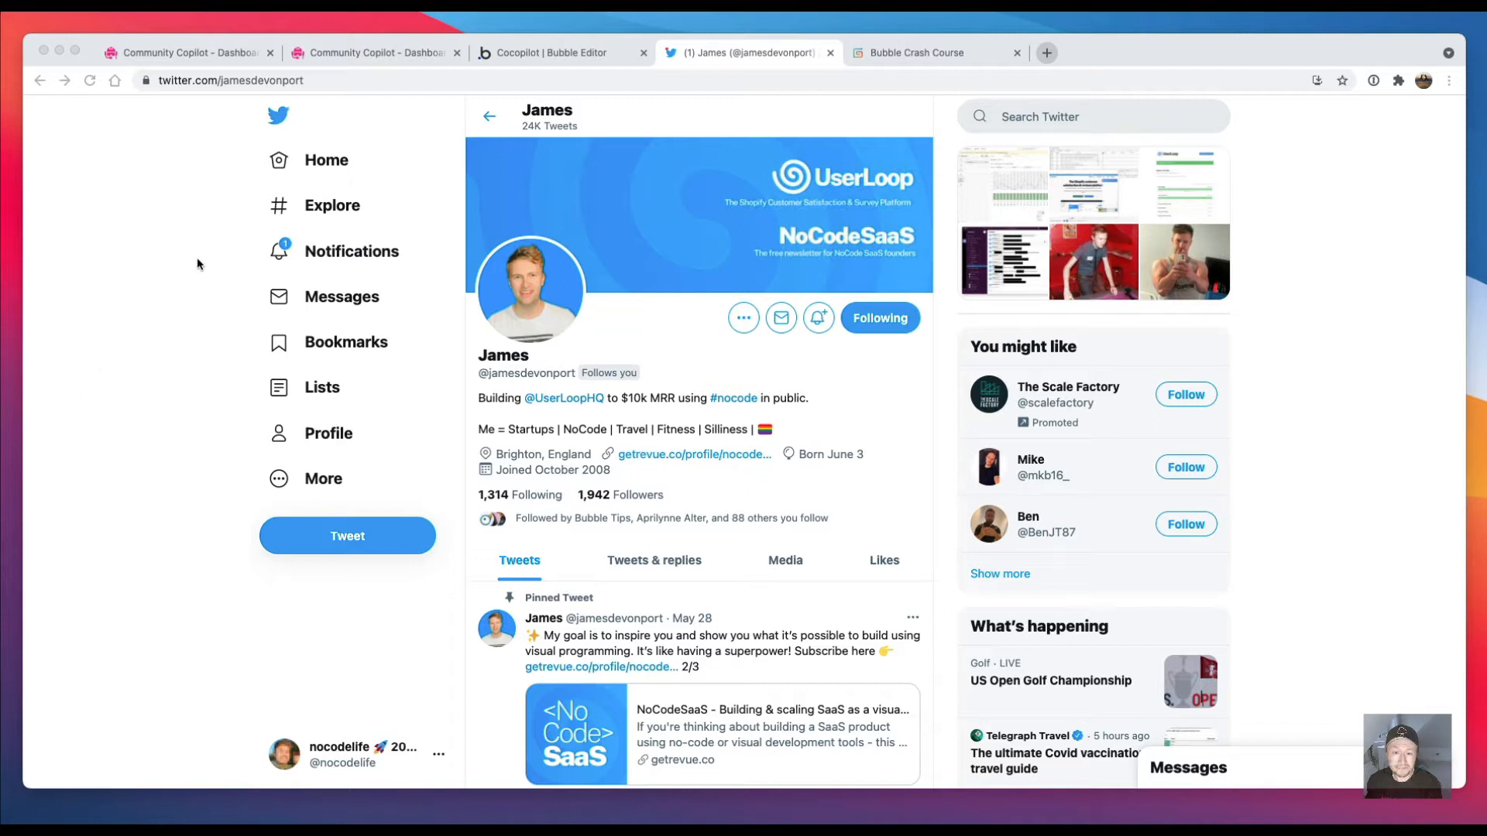
mouse_move(202, 263)
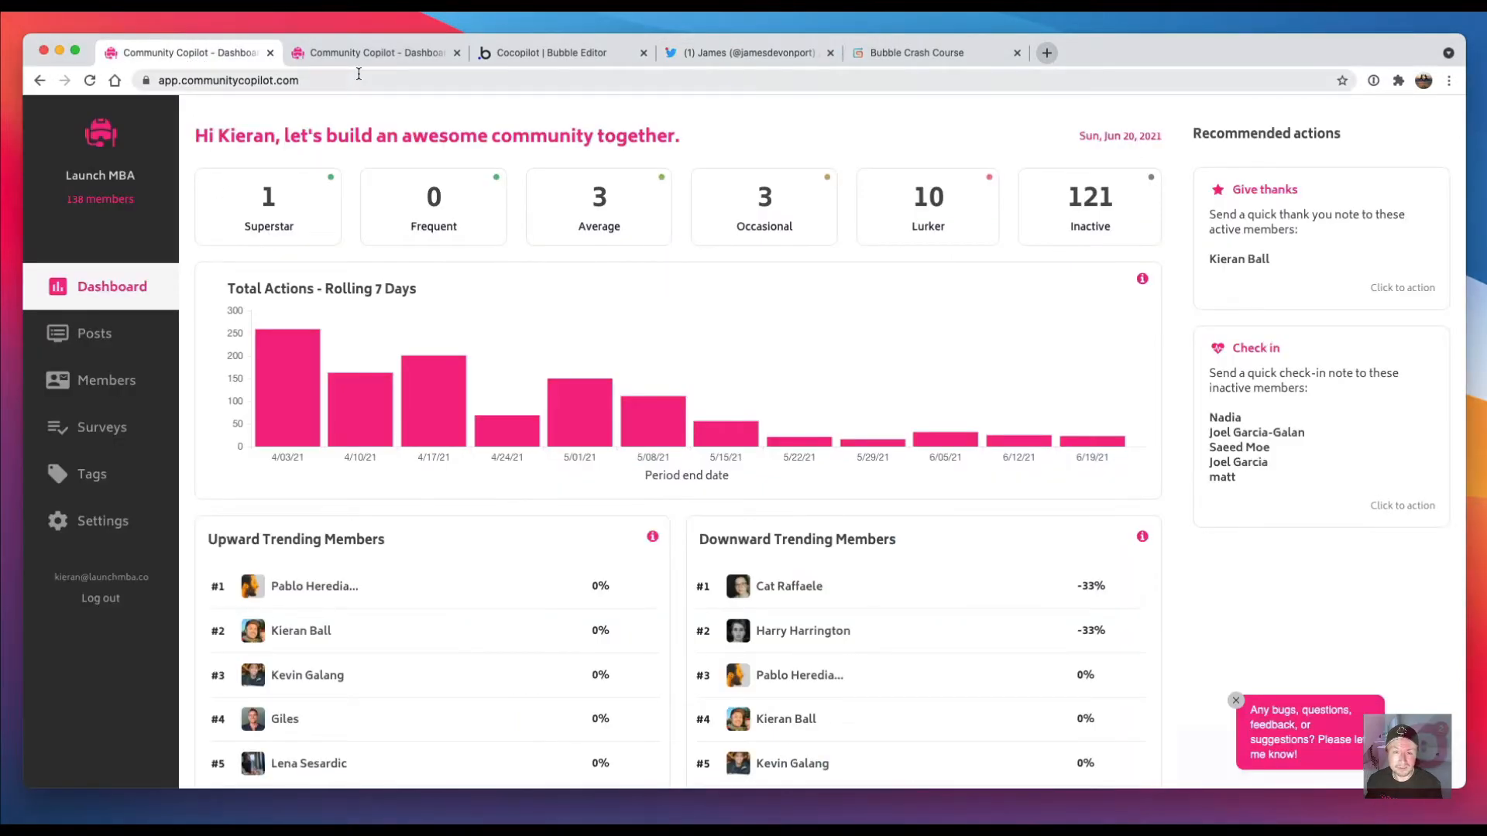
mouse_move(375, 53)
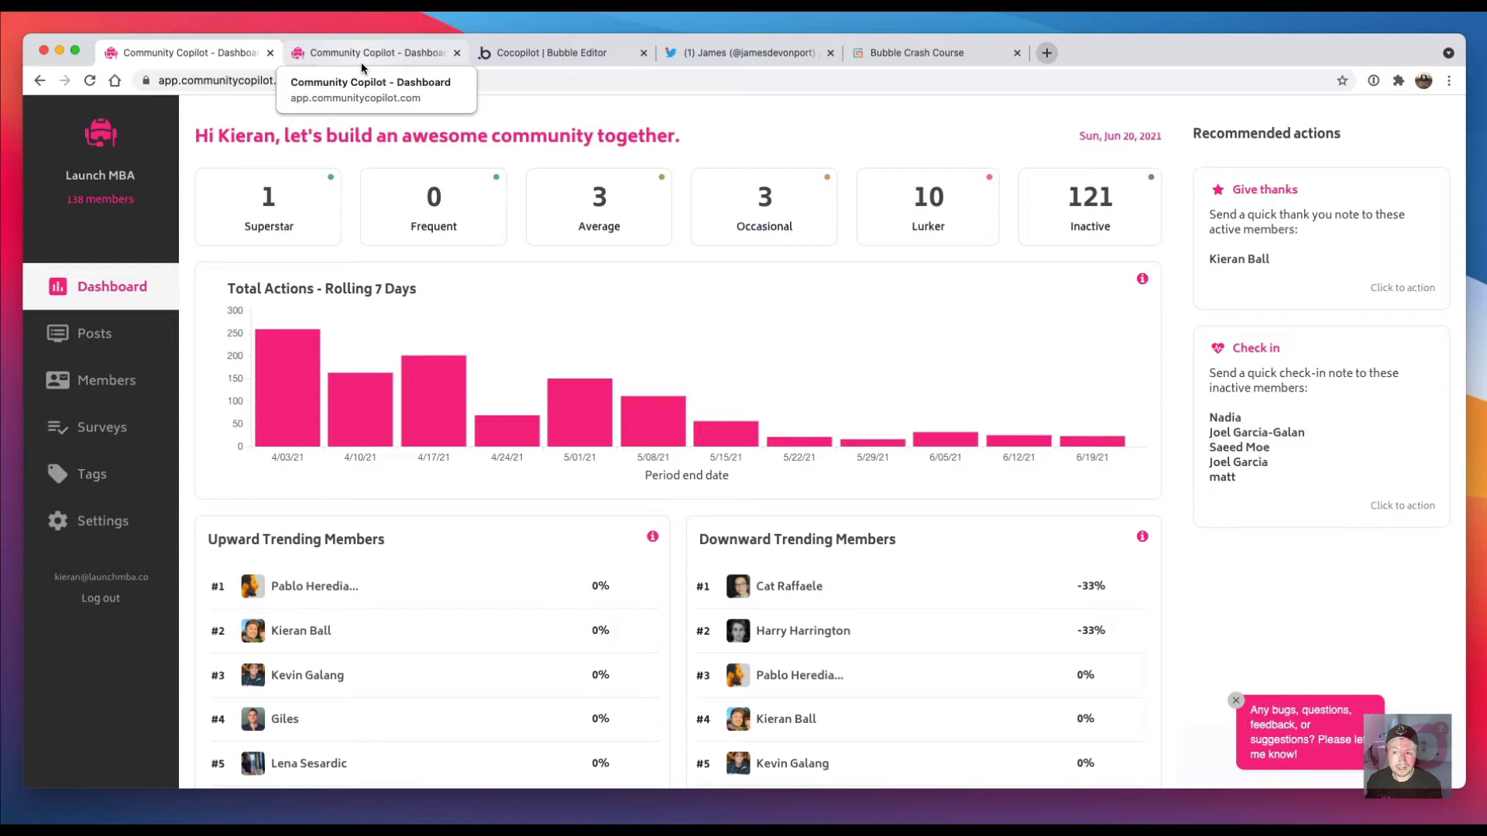
Step: Show the version-test dashboard (?tab=home) with its sample community numbers
left_click(370, 52)
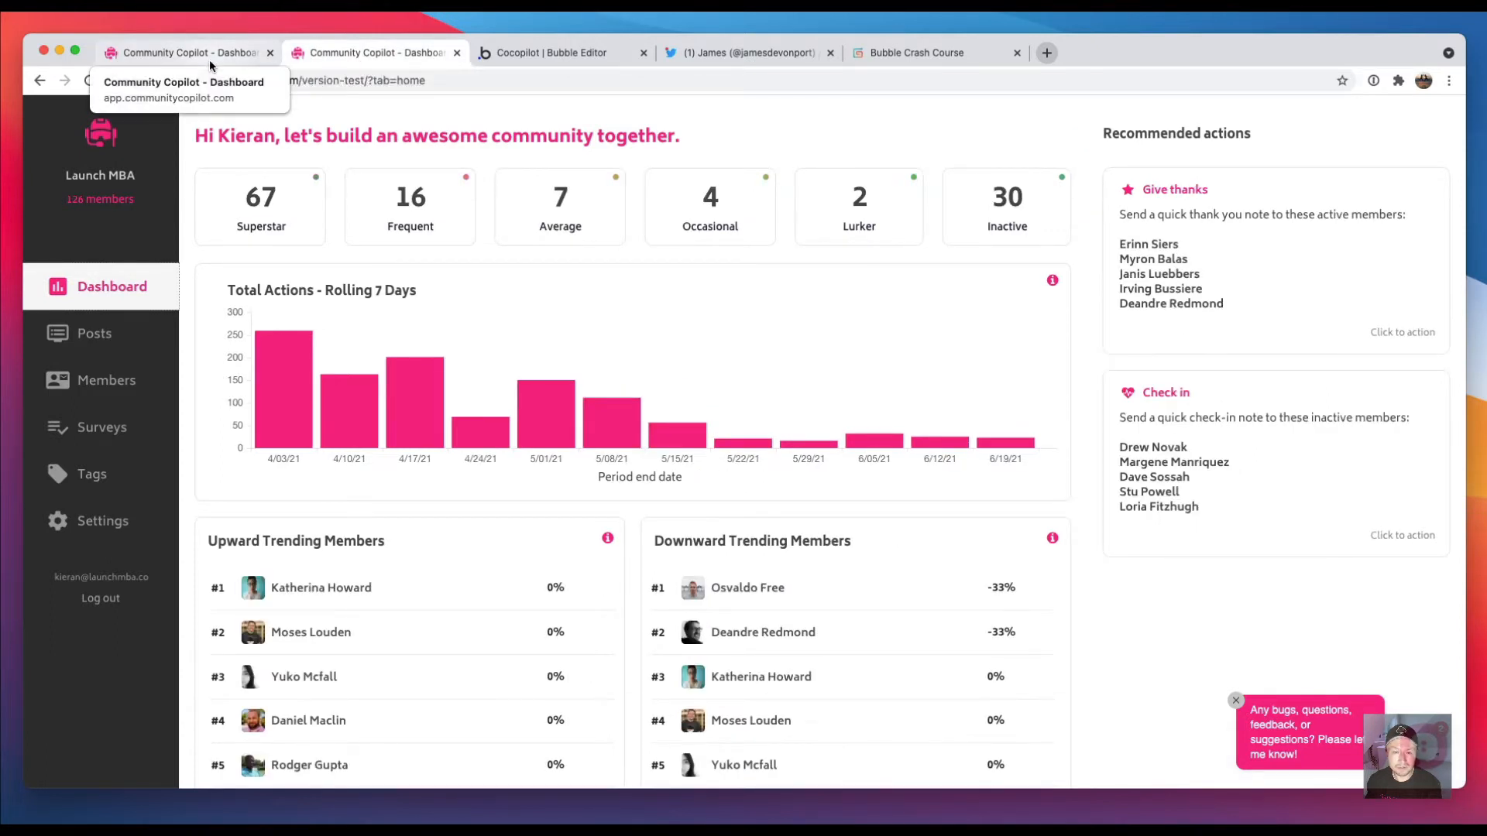
mouse_move(589, 454)
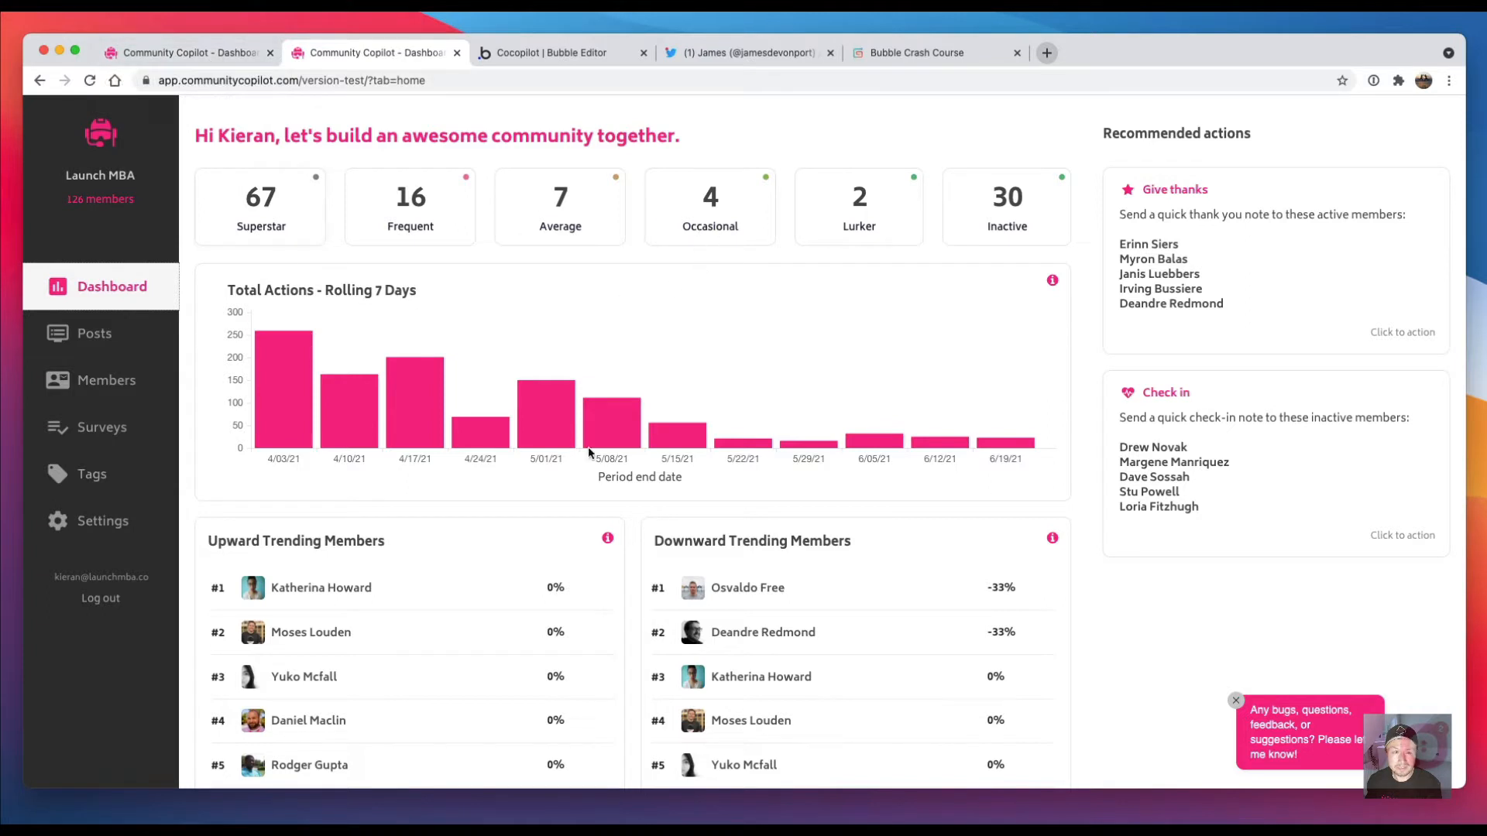
mouse_move(437, 338)
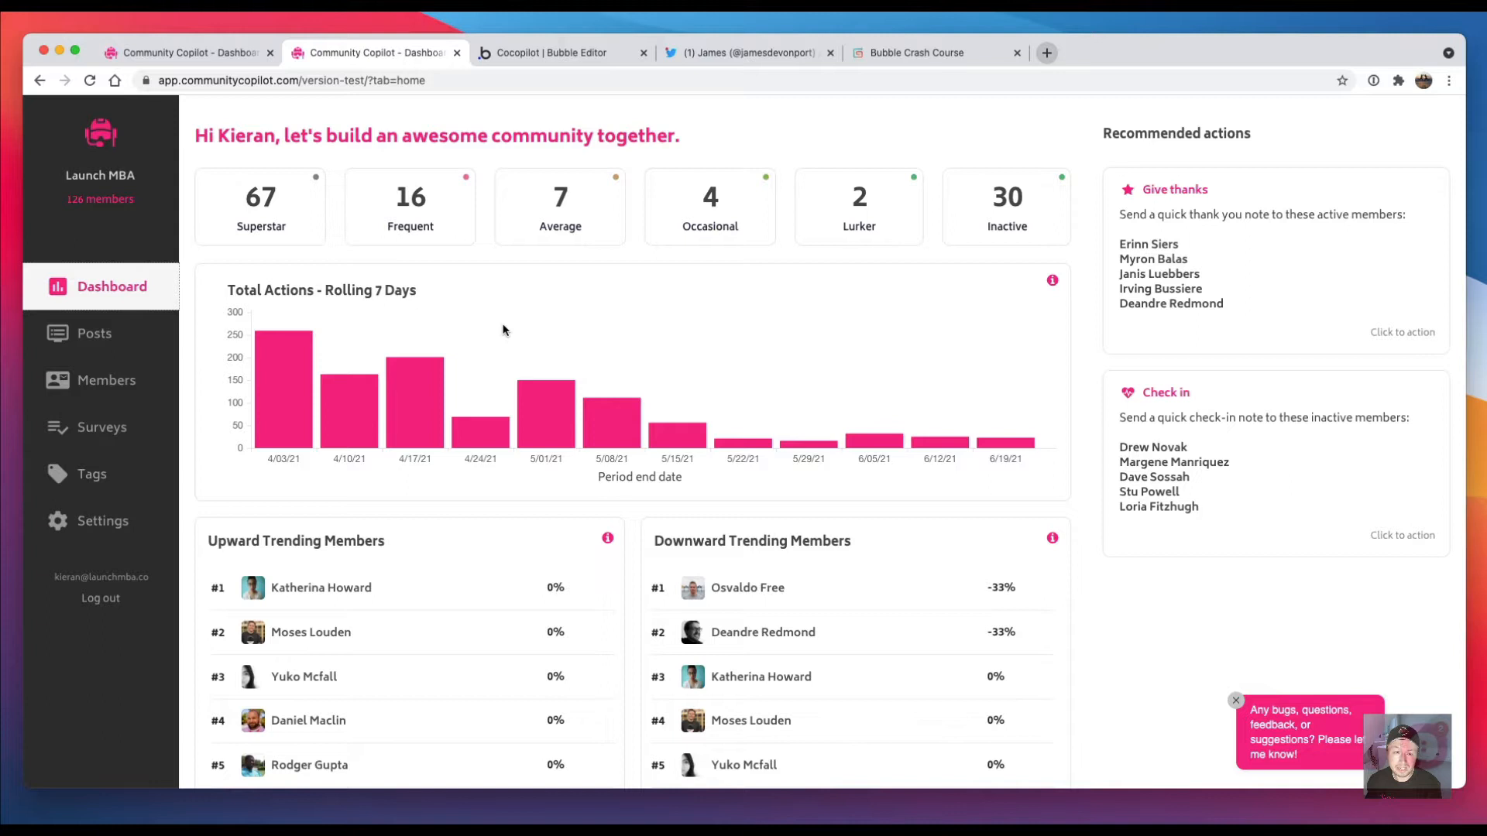
mouse_move(508, 328)
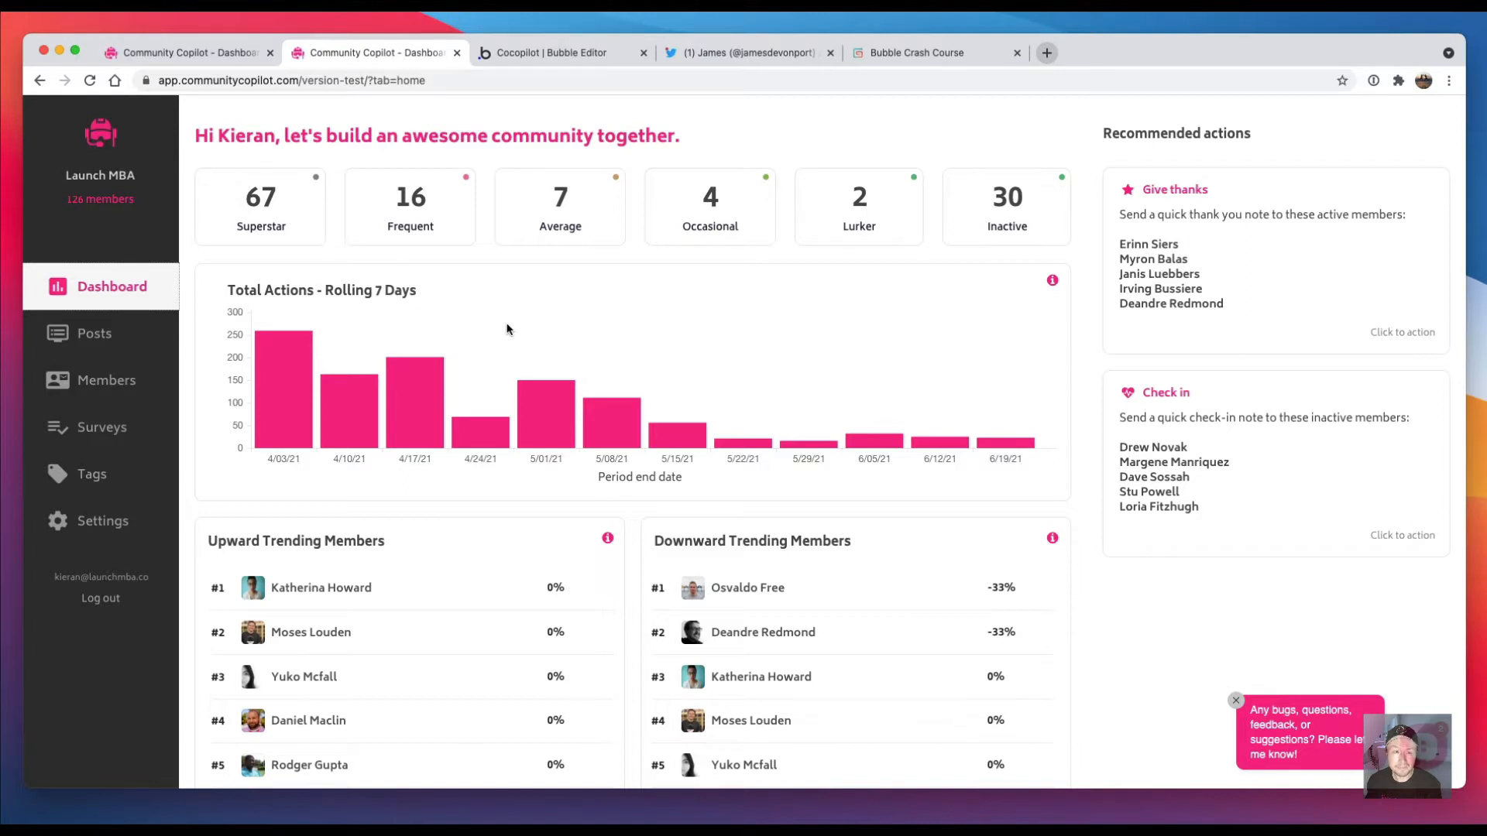
mouse_move(525, 325)
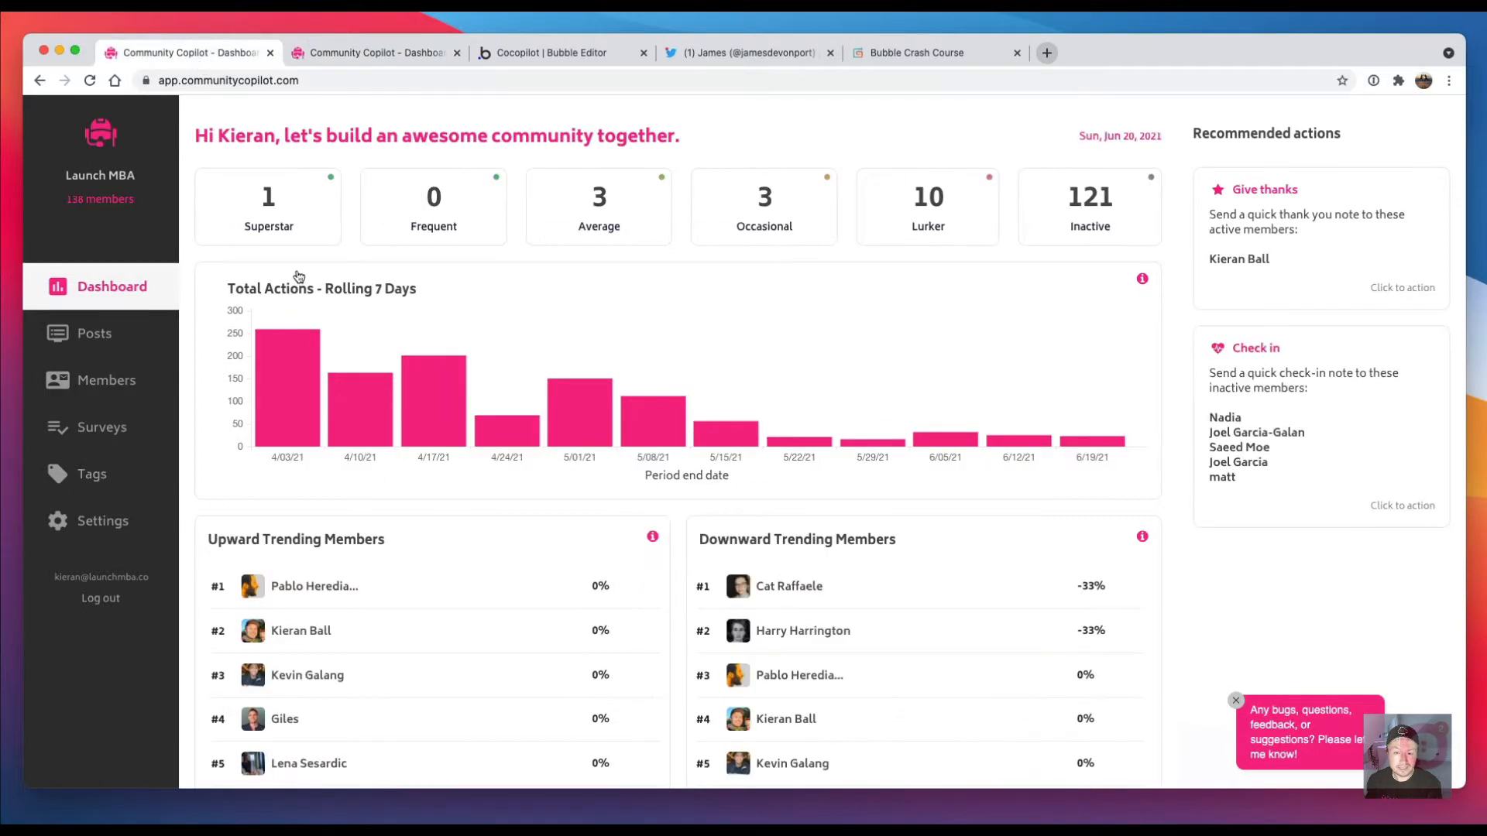
mouse_move(107, 380)
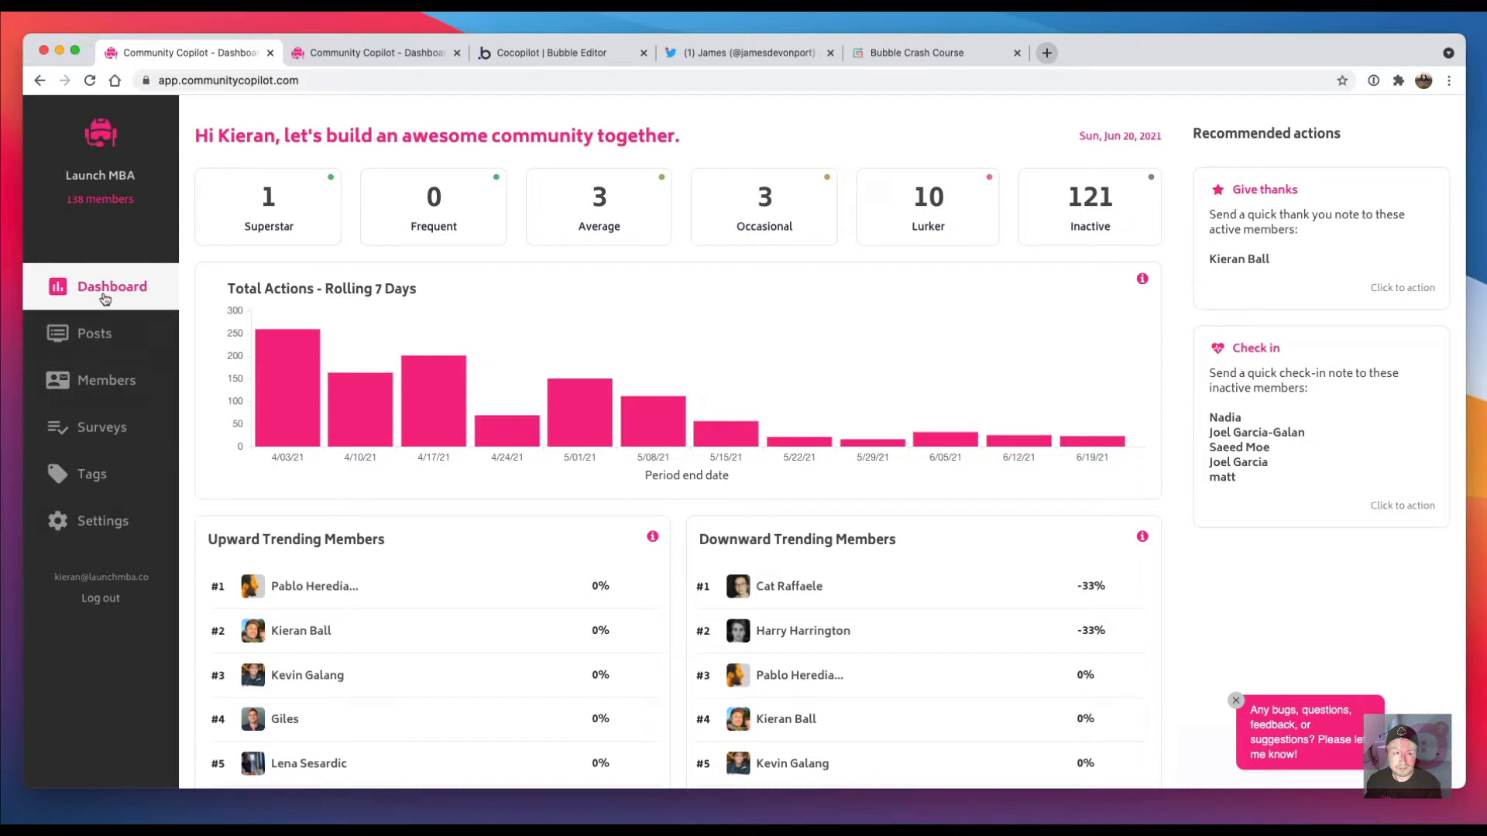
left_click(94, 334)
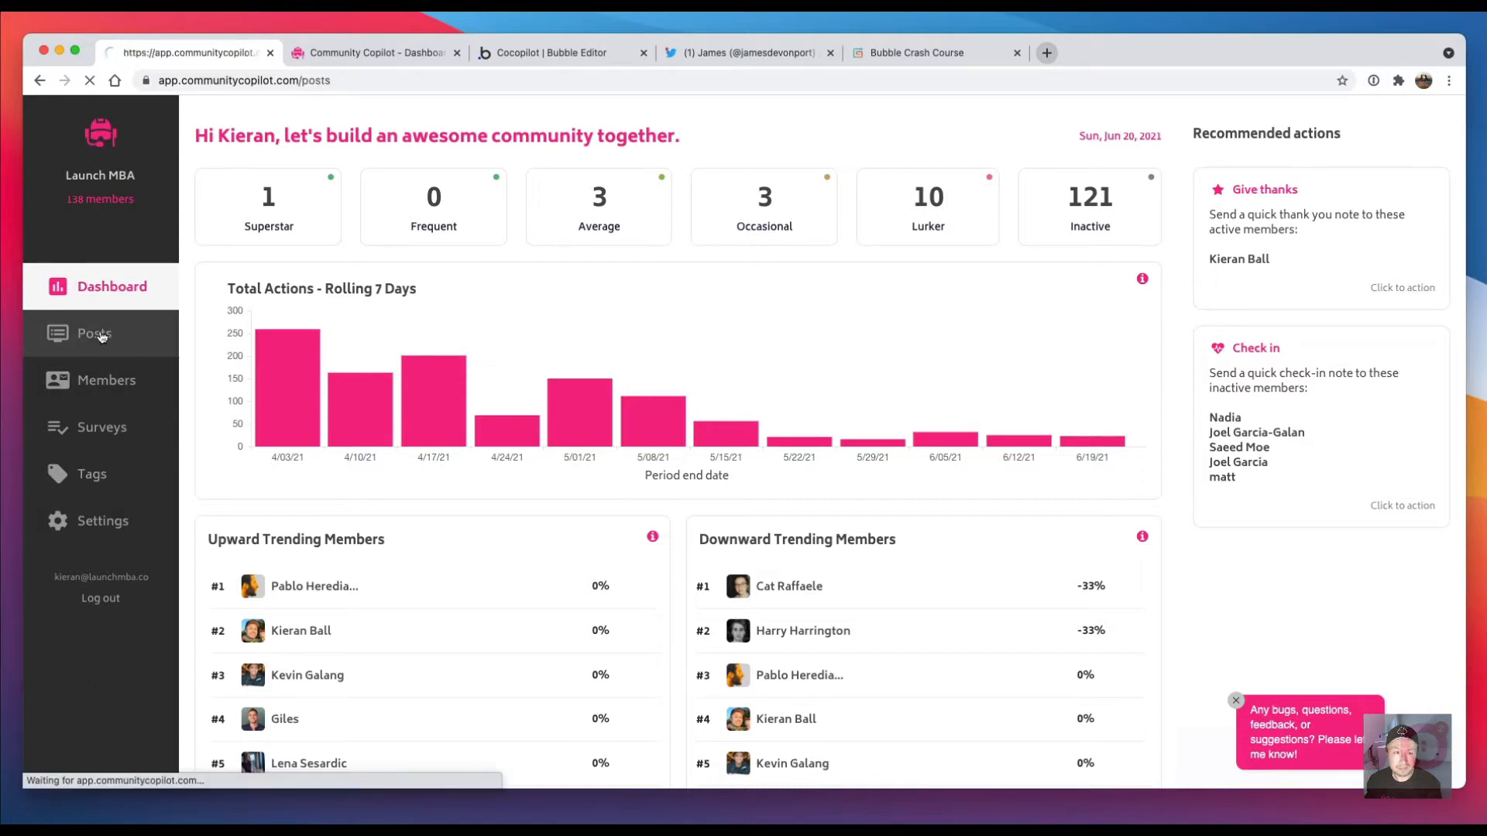
left_click(94, 333)
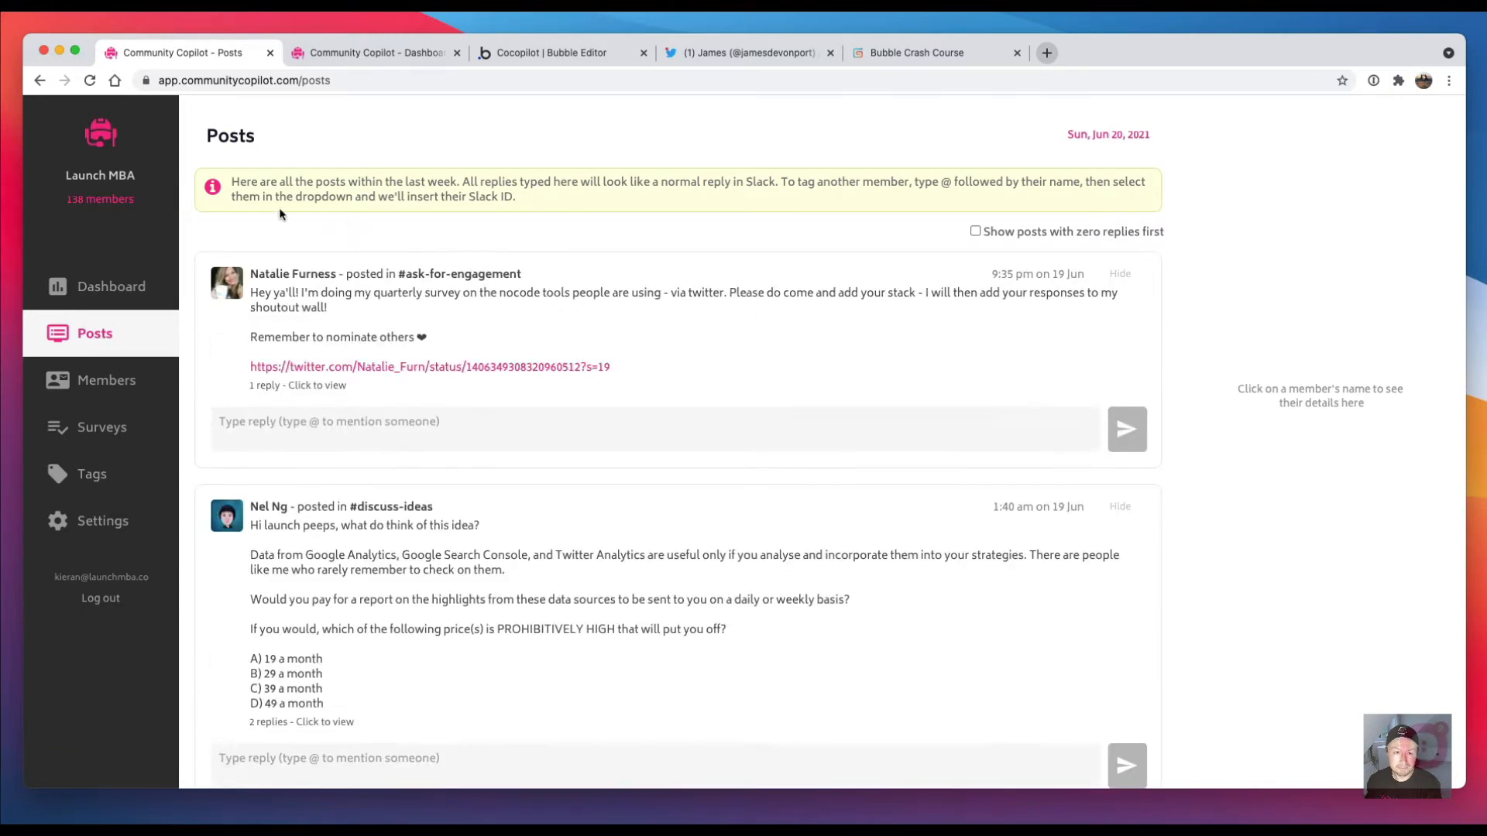
left_click(106, 381)
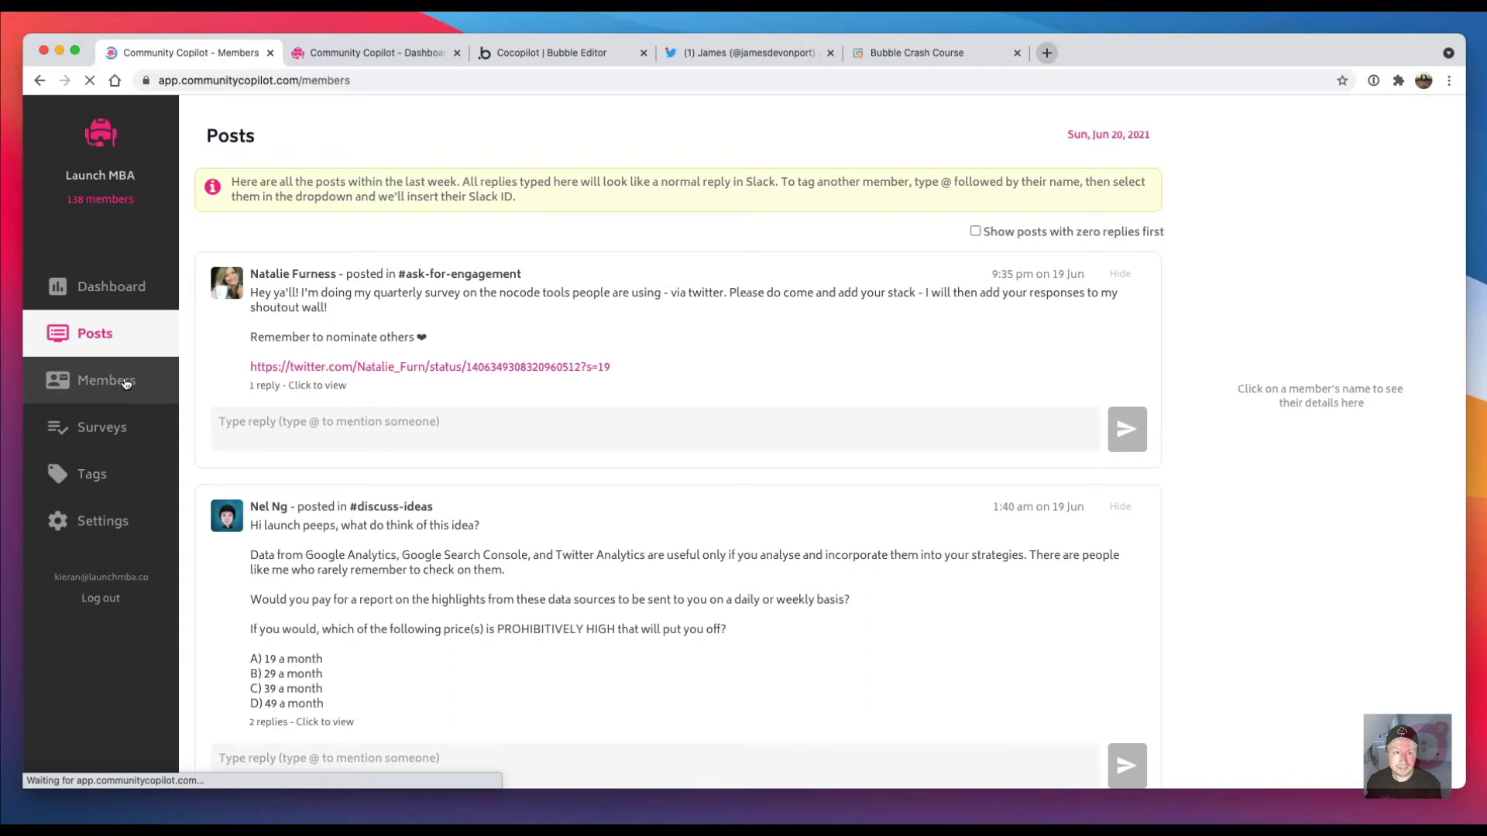
left_click(107, 379)
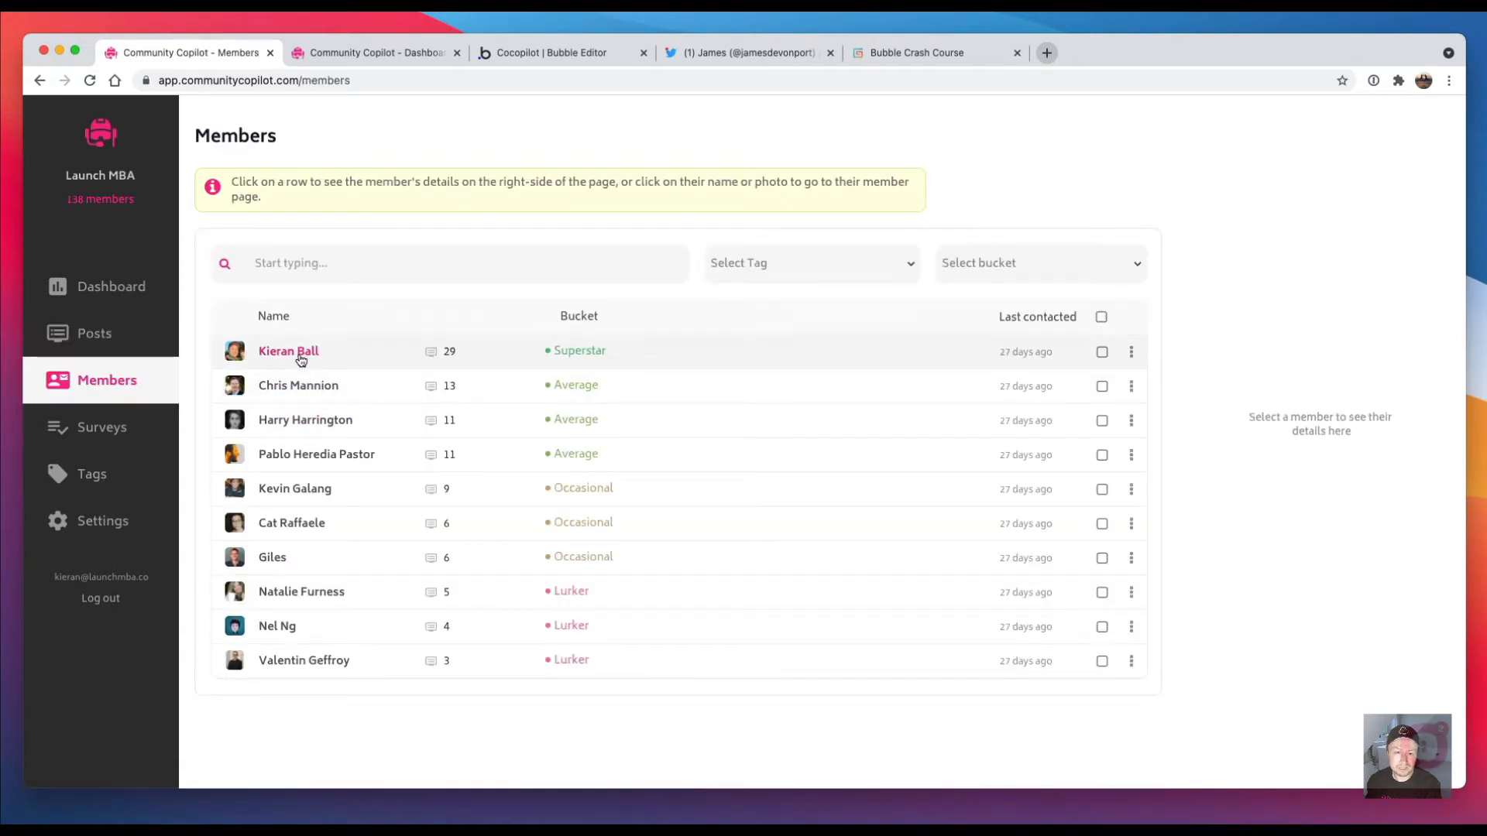
left_click(289, 352)
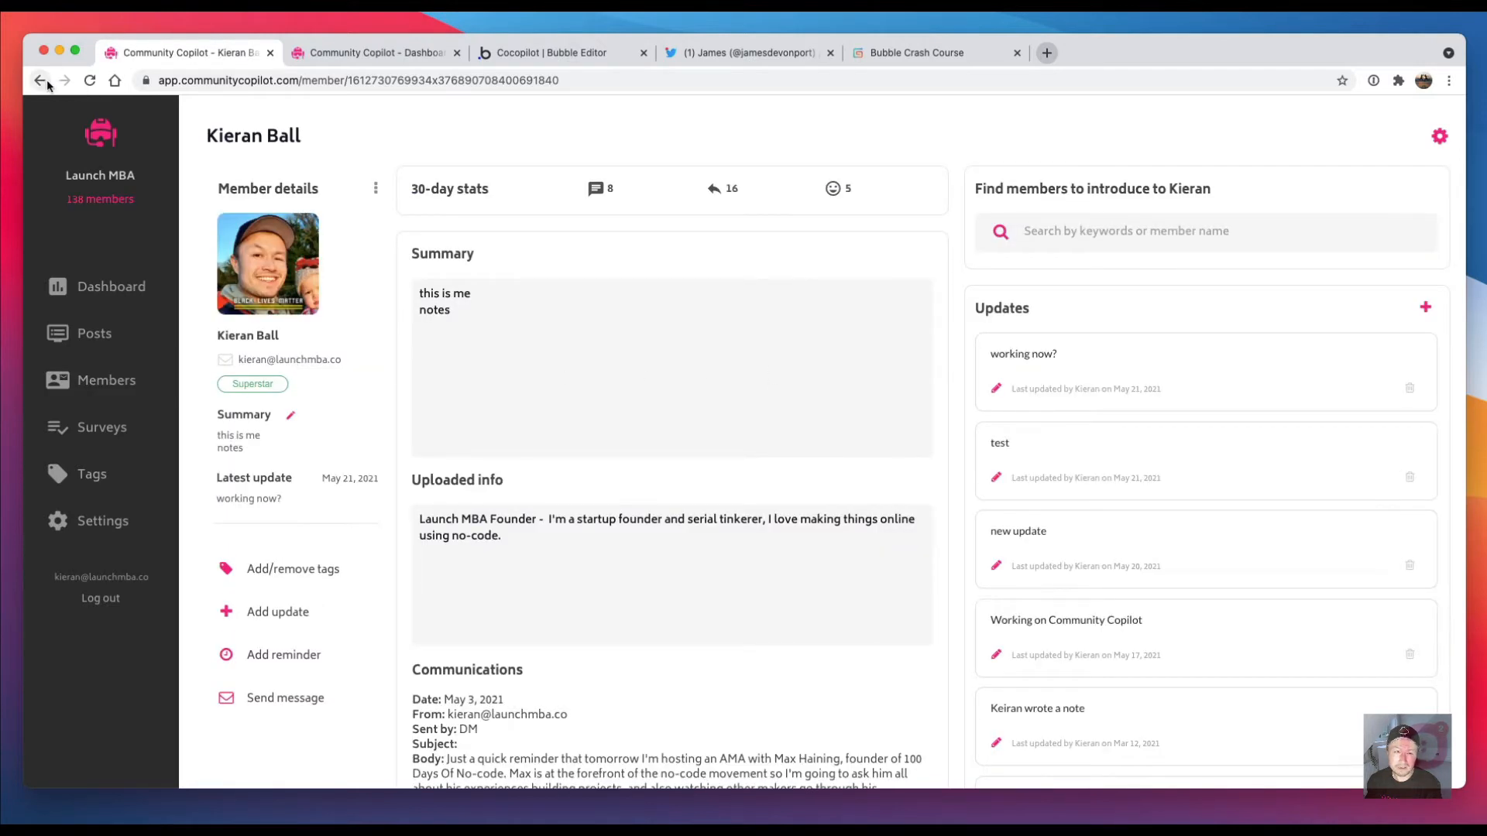
left_click(106, 380)
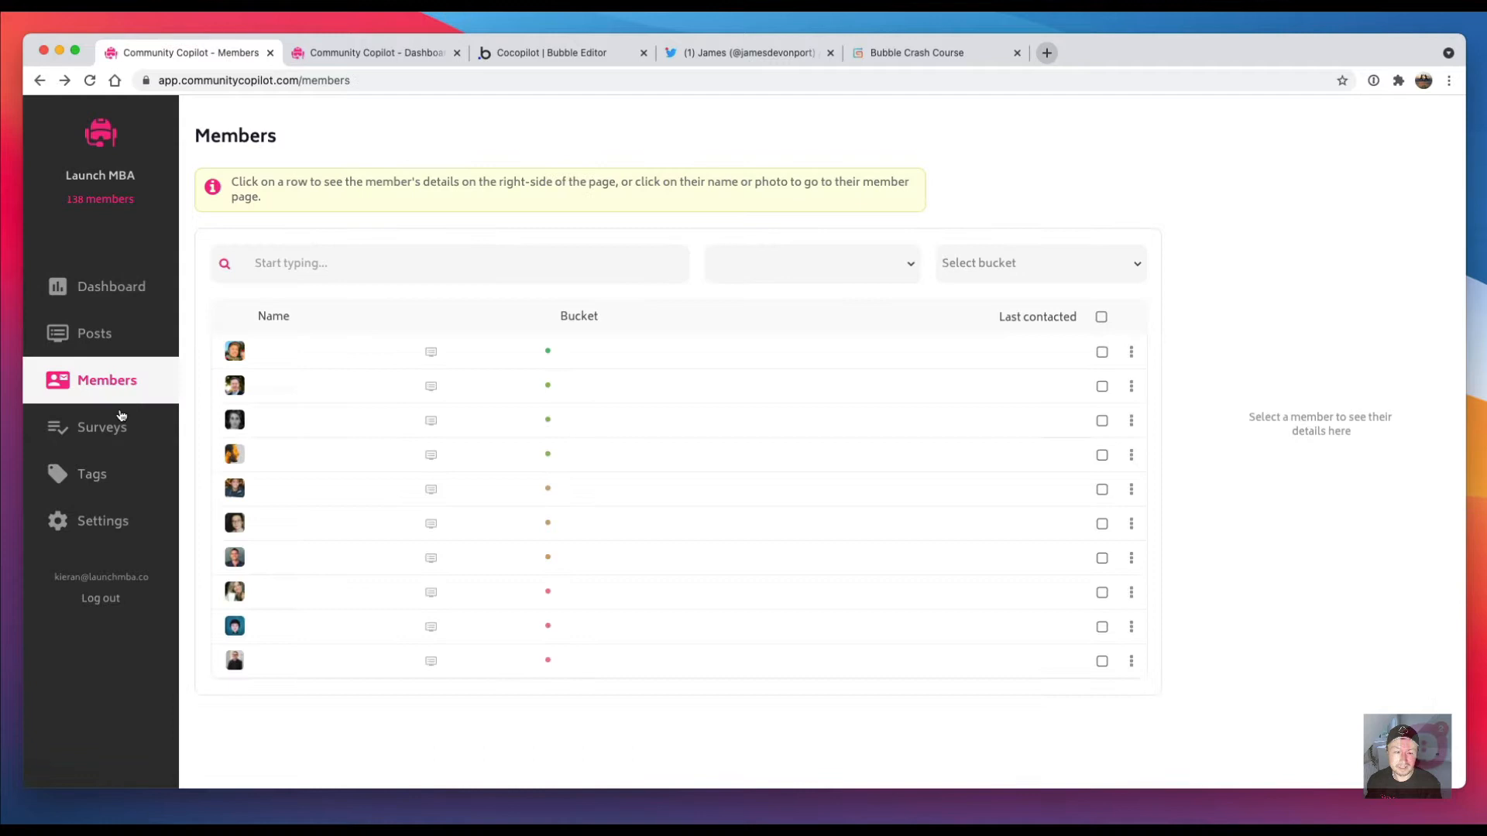
Step: View the Surveys page with the 'Your hobbies' survey, then head back to Posts
left_click(102, 427)
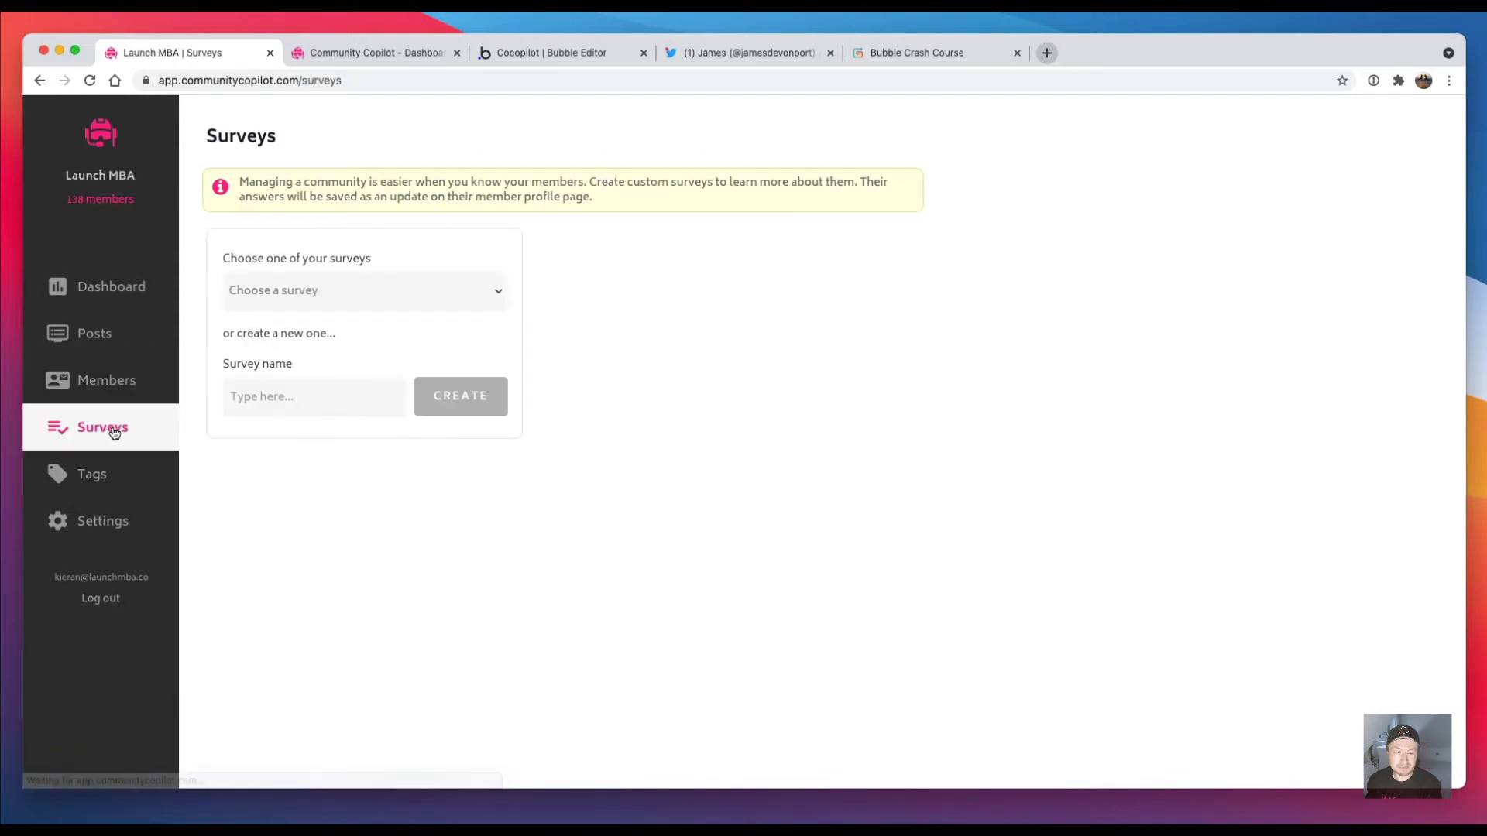
left_click(364, 290)
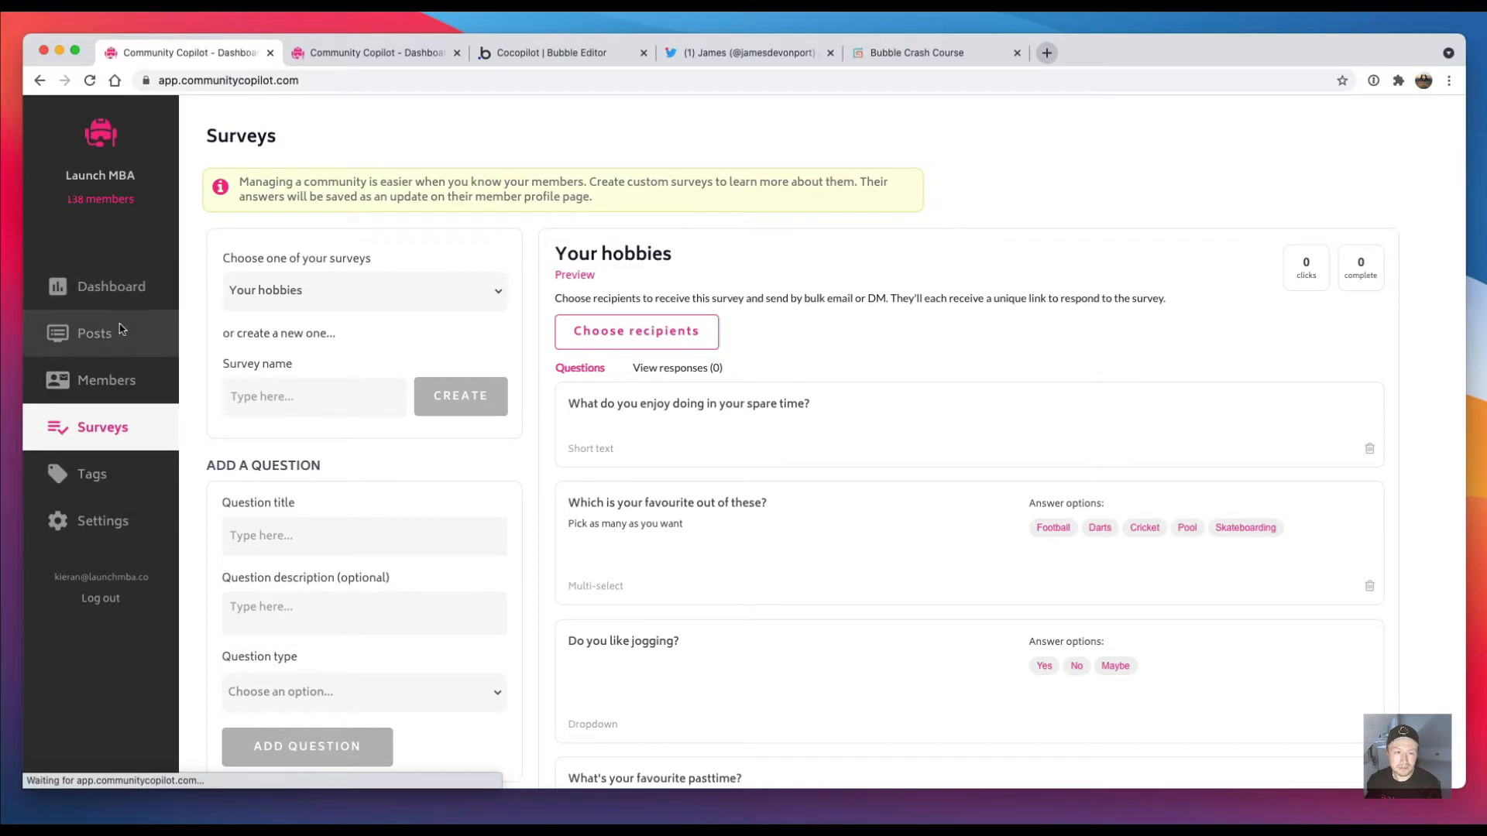
left_click(94, 333)
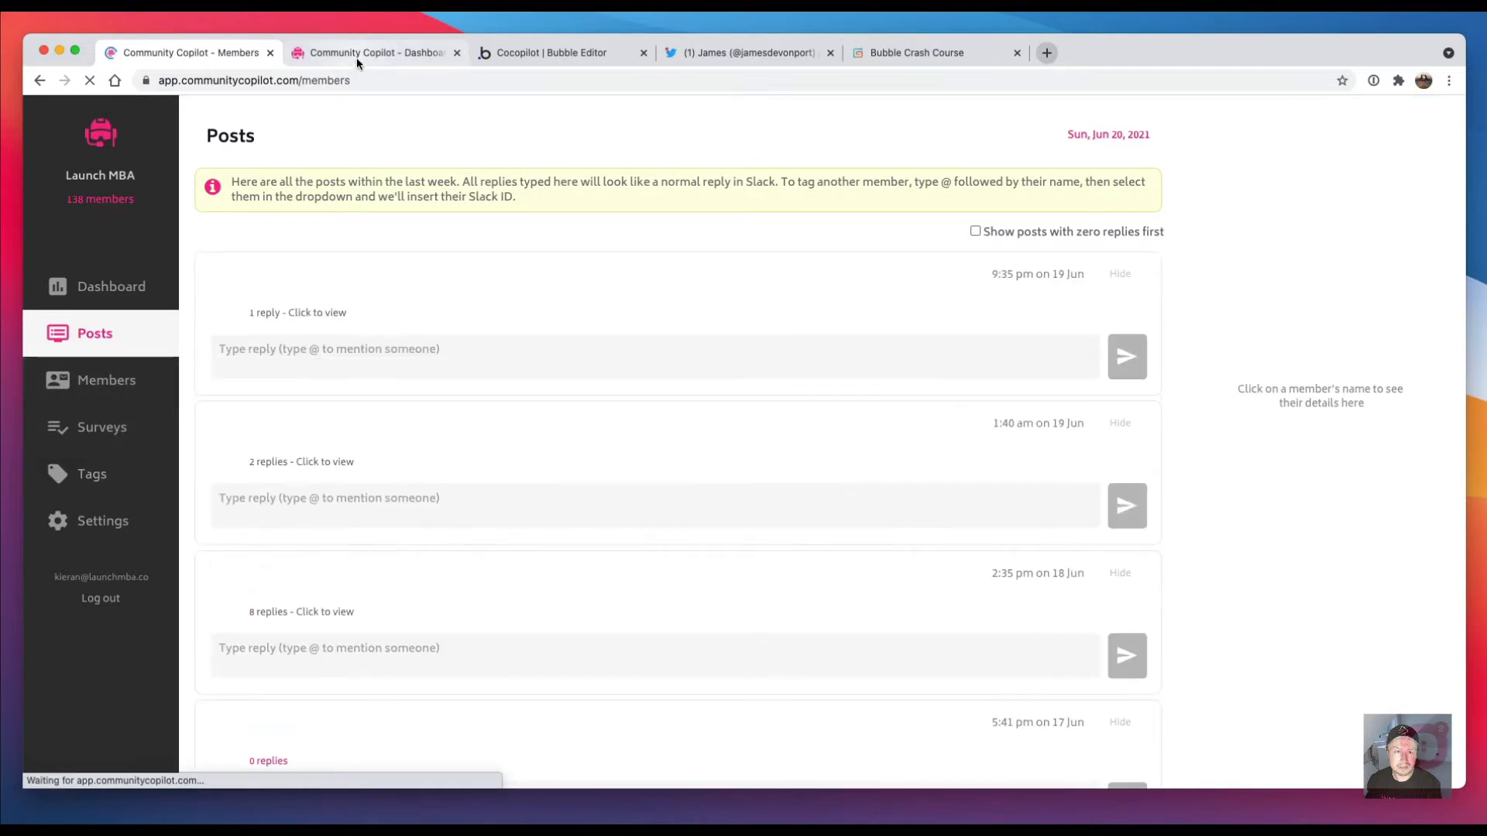
left_click(373, 53)
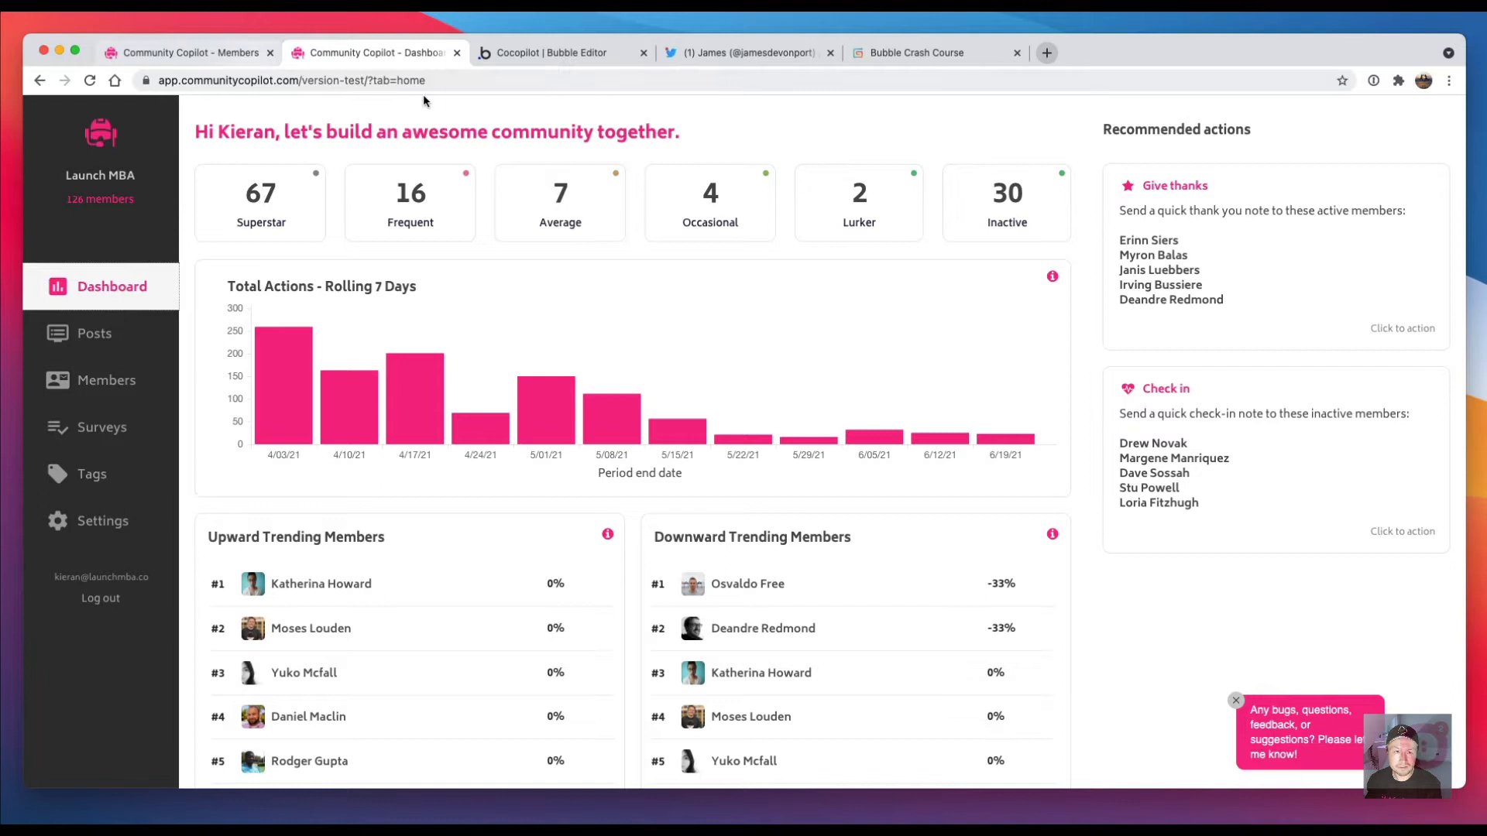
mouse_move(505, 348)
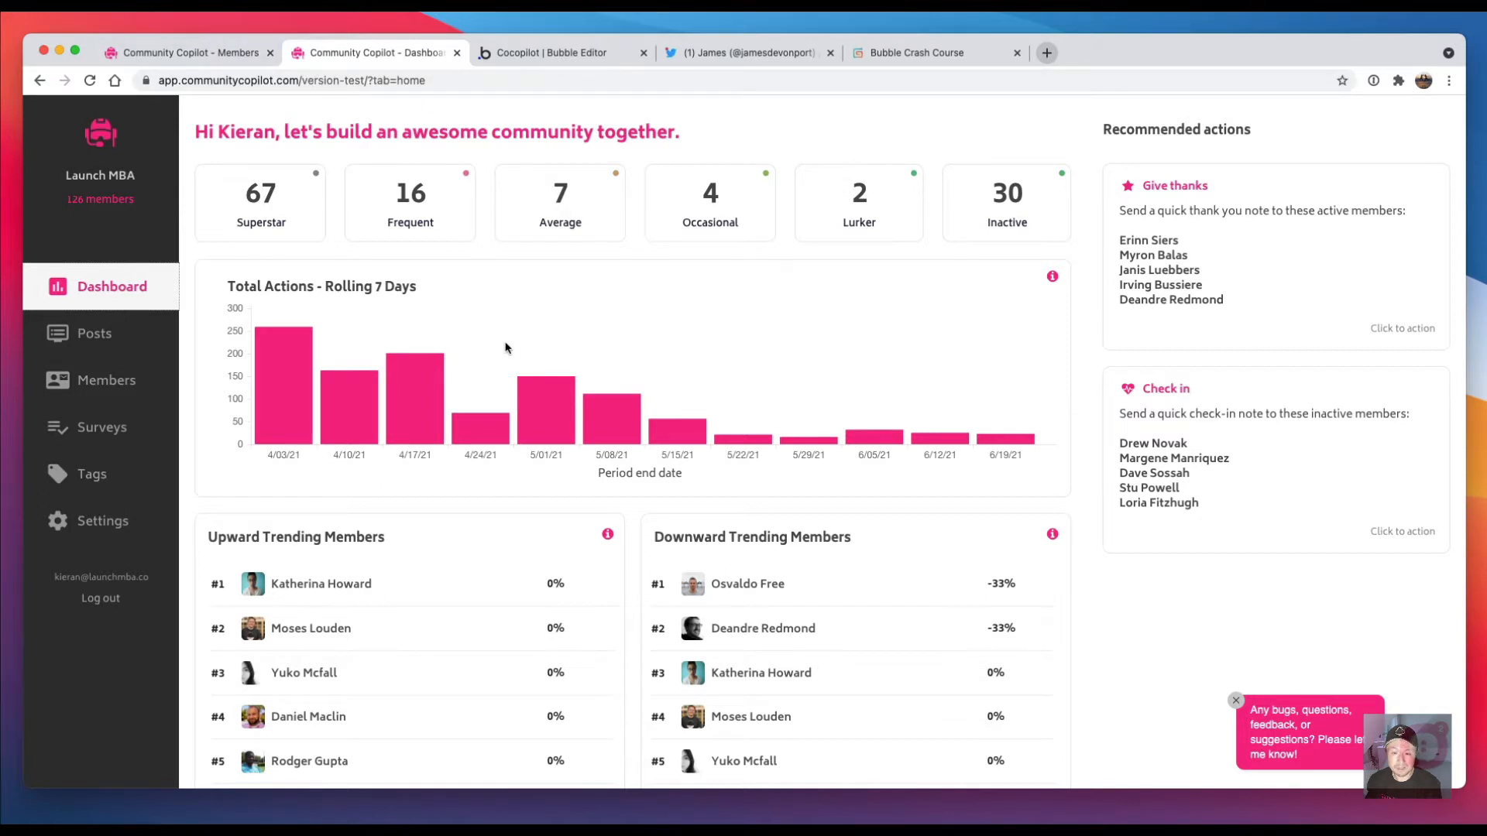
mouse_move(587, 328)
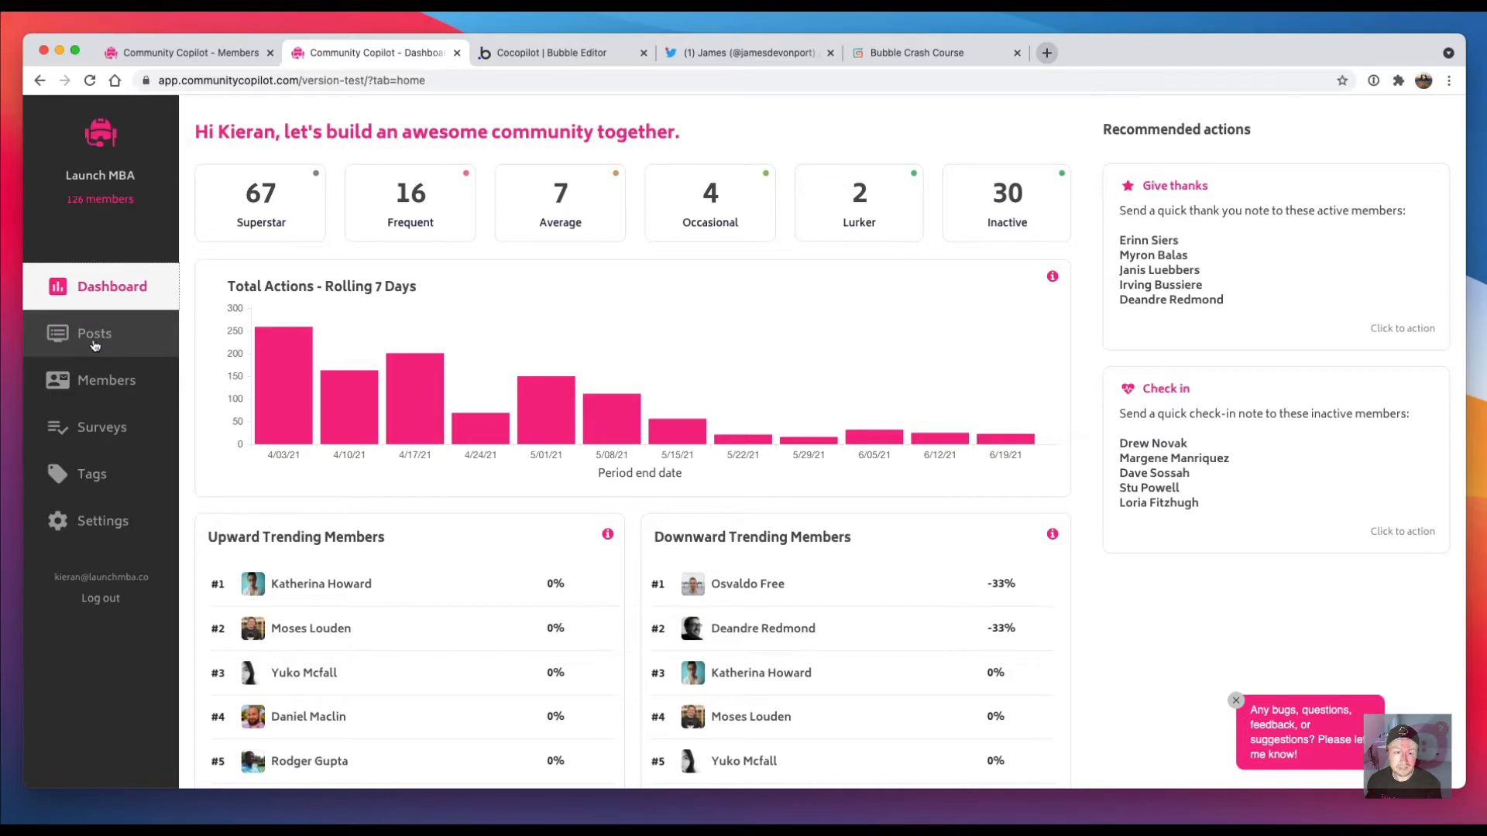
left_click(107, 380)
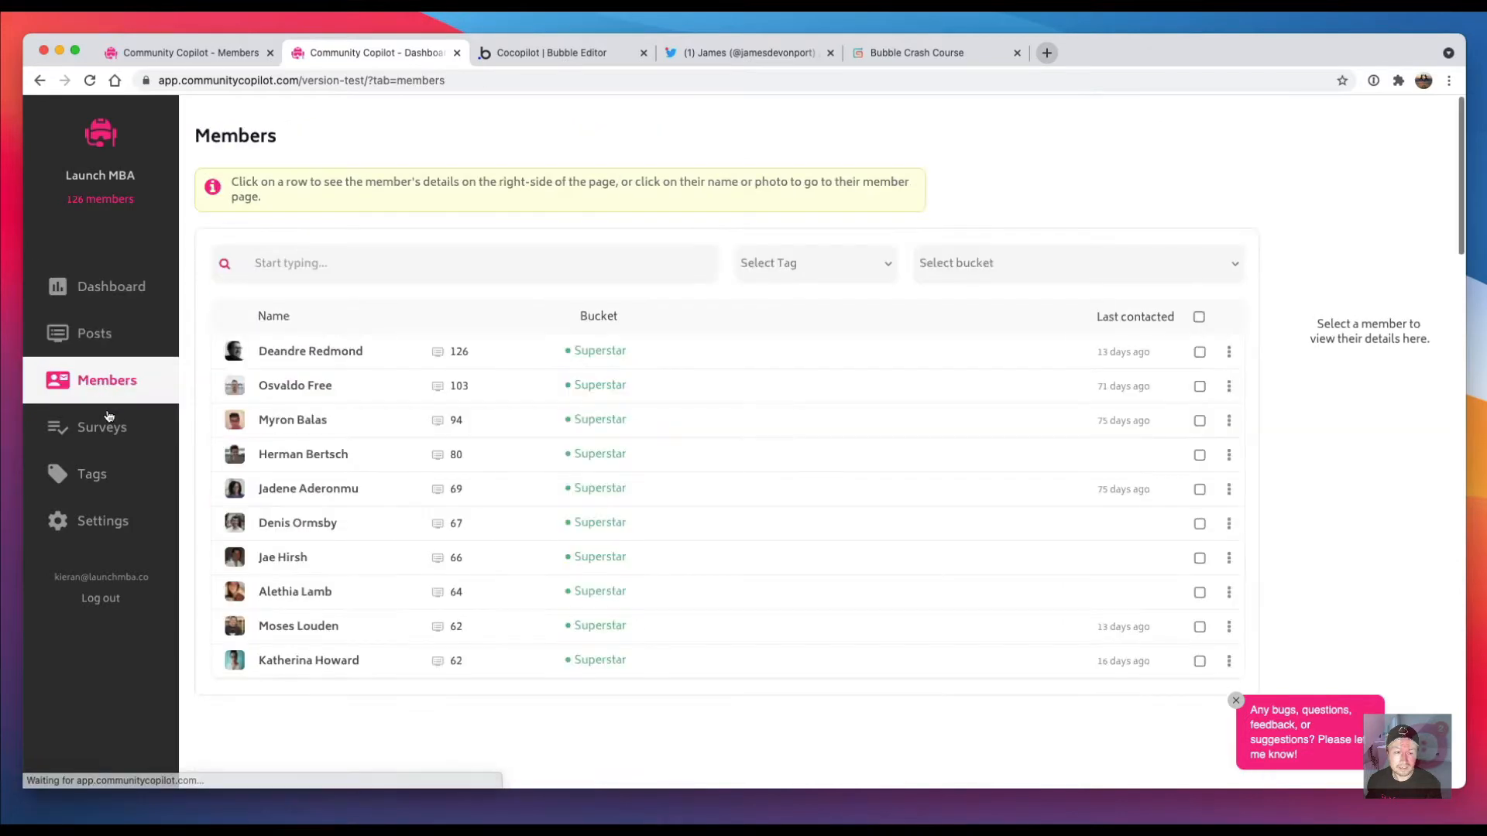
left_click(91, 474)
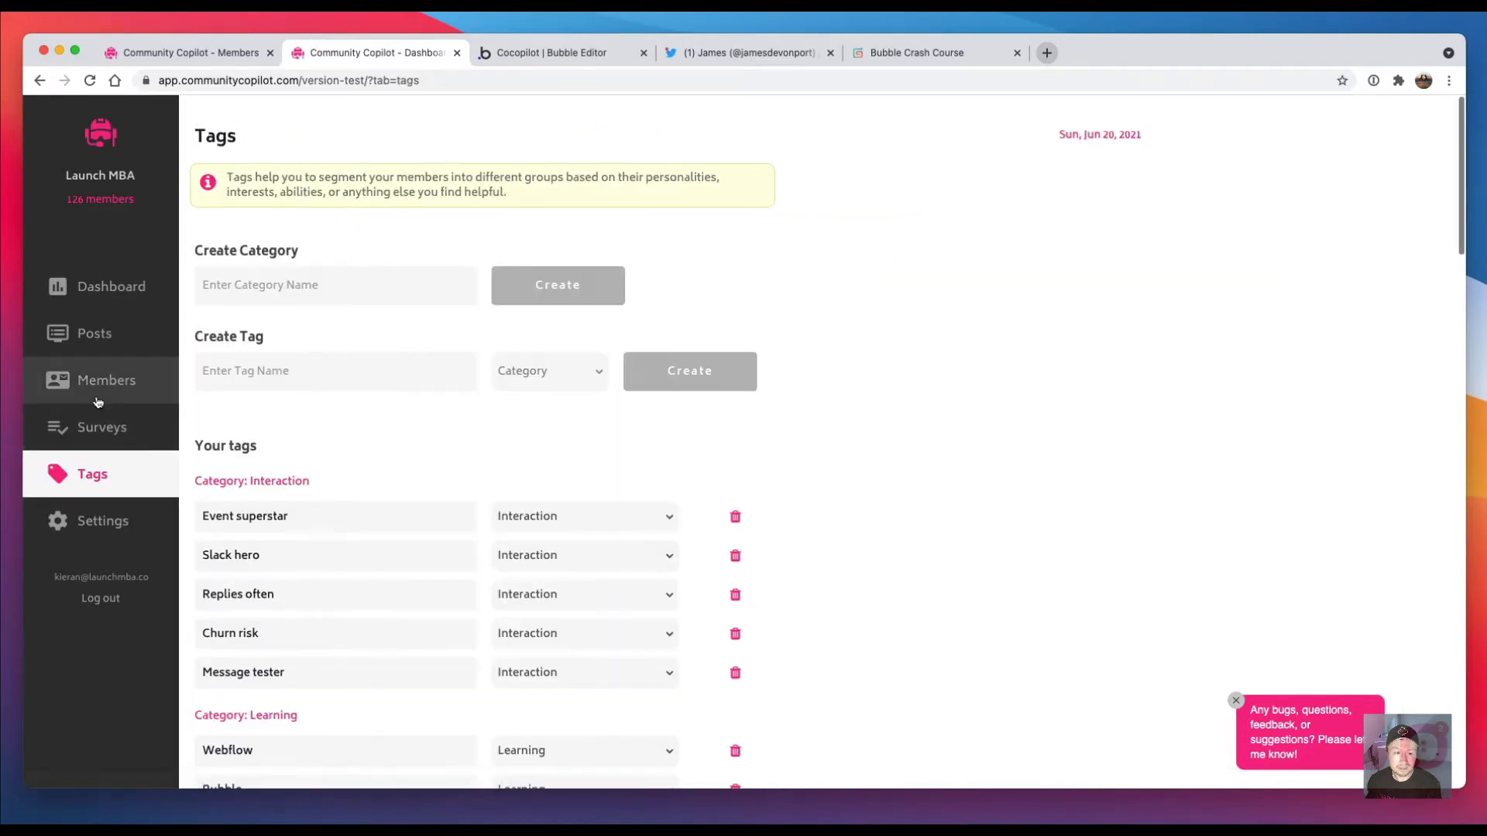
left_click(110, 286)
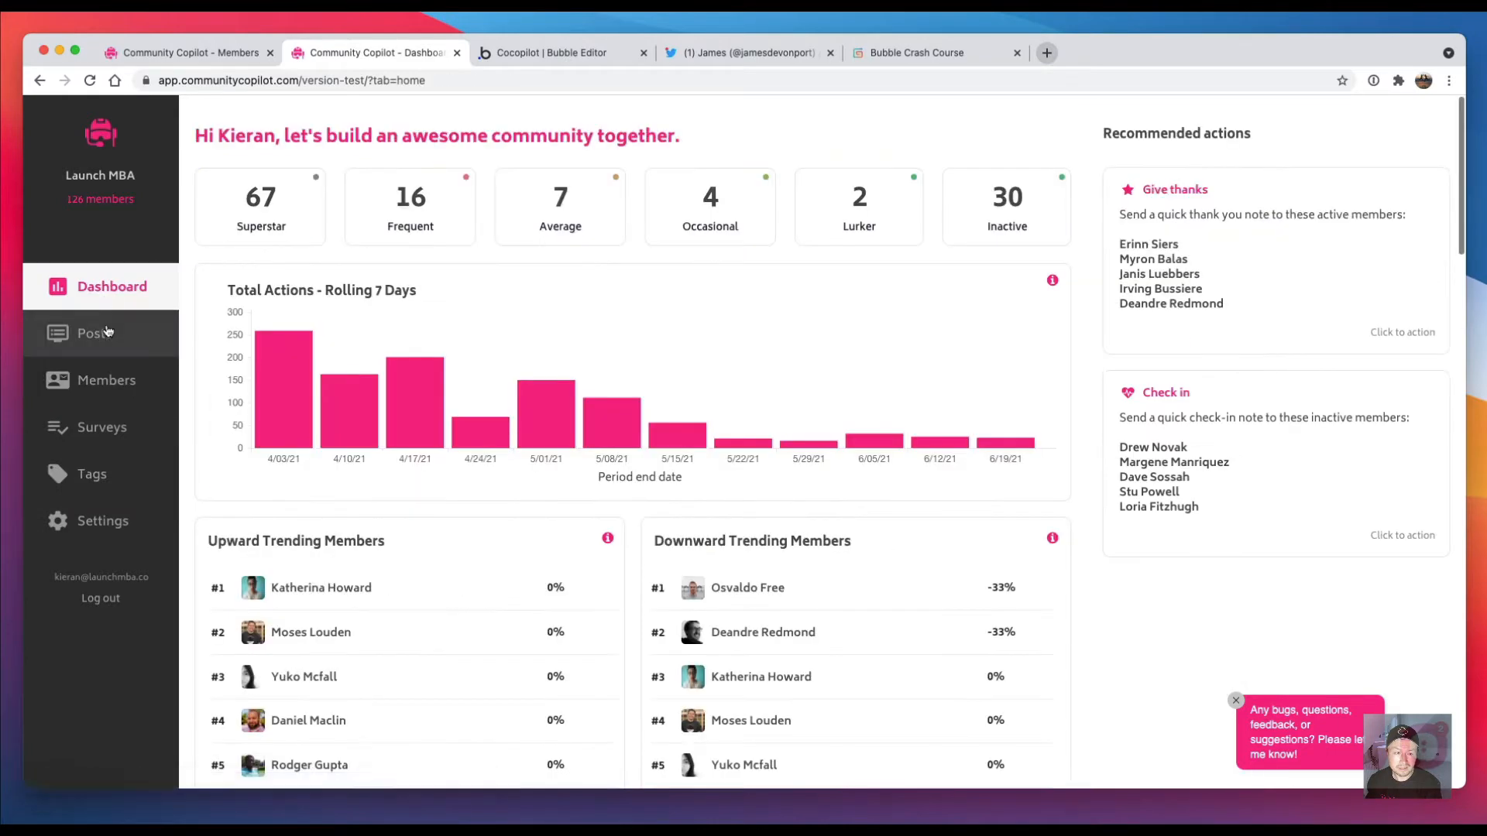
left_click(106, 381)
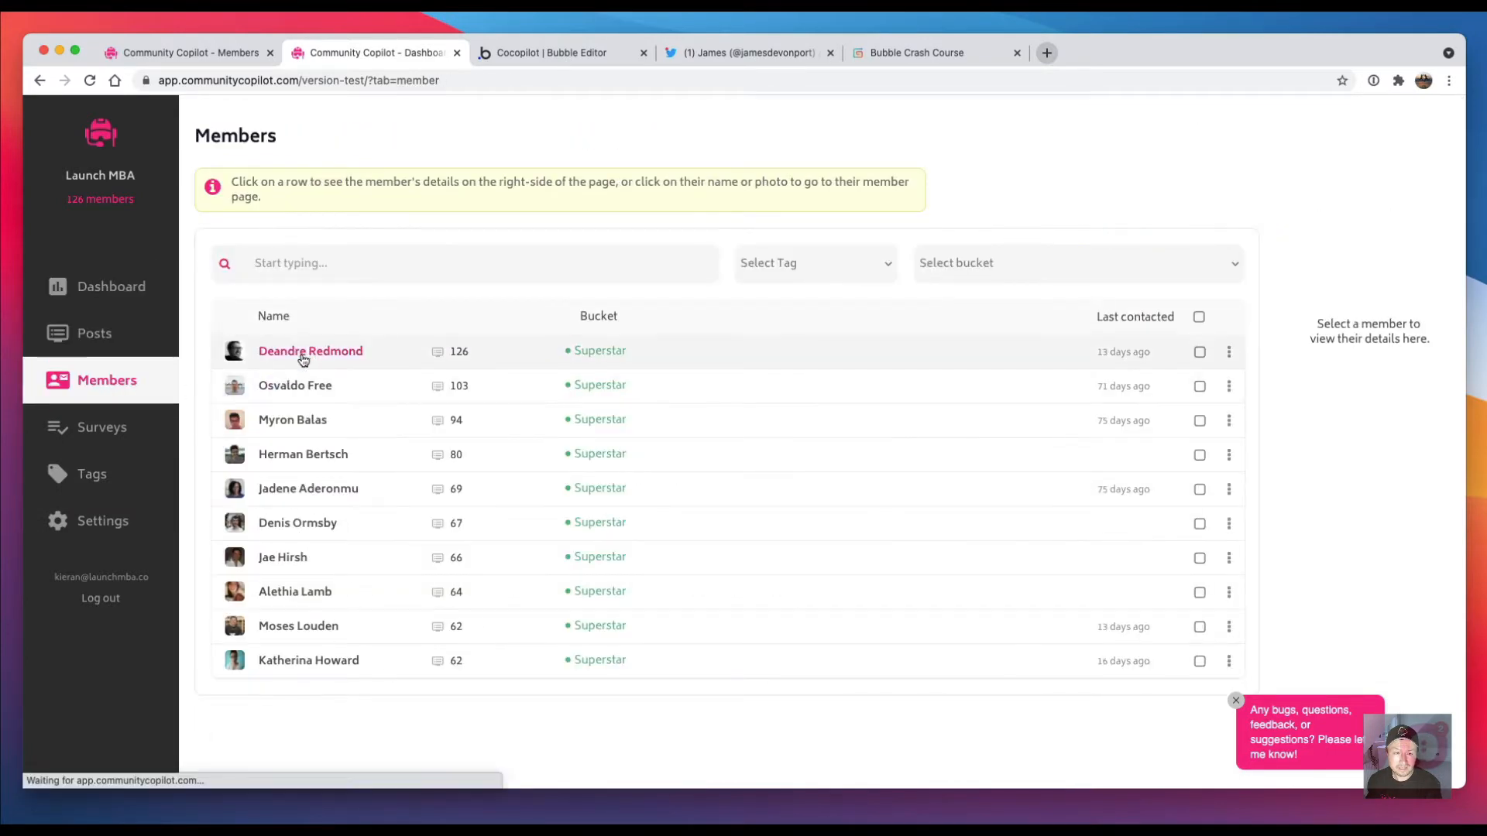
left_click(310, 352)
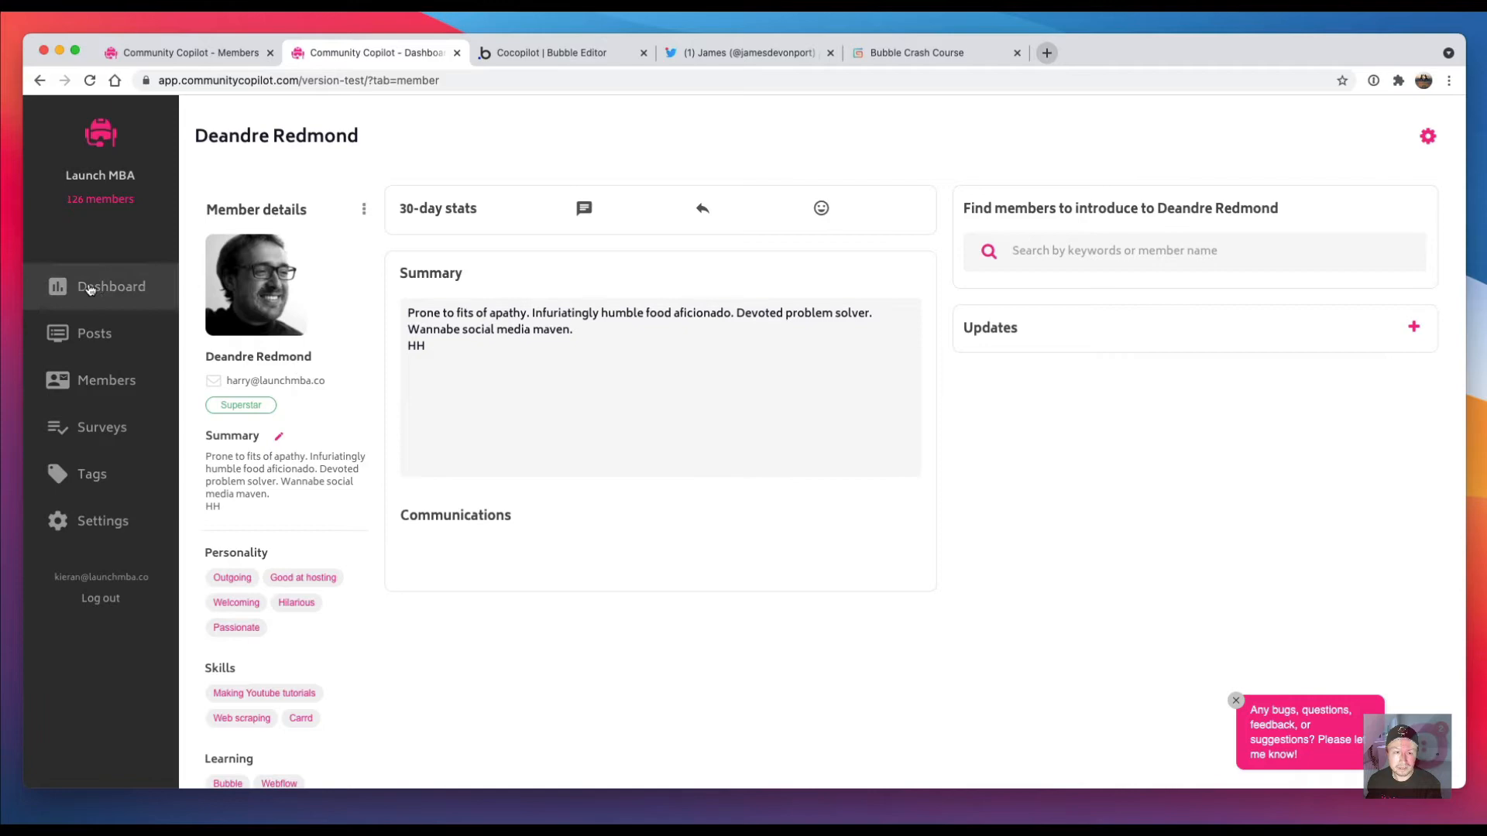
Step: Alternate between the Members list and the Dashboard, finishing on the Dashboard
left_click(107, 381)
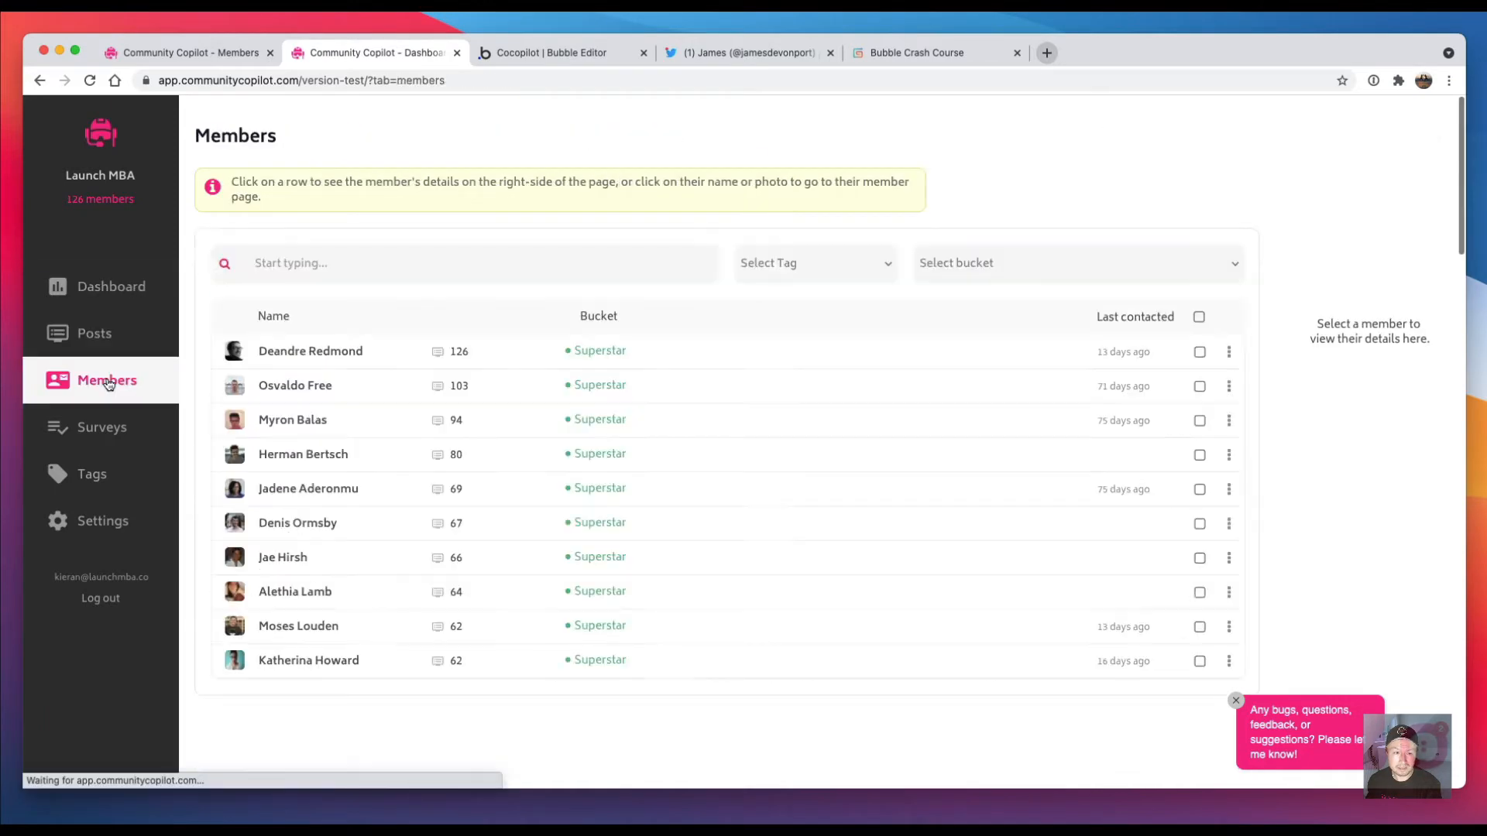
left_click(112, 286)
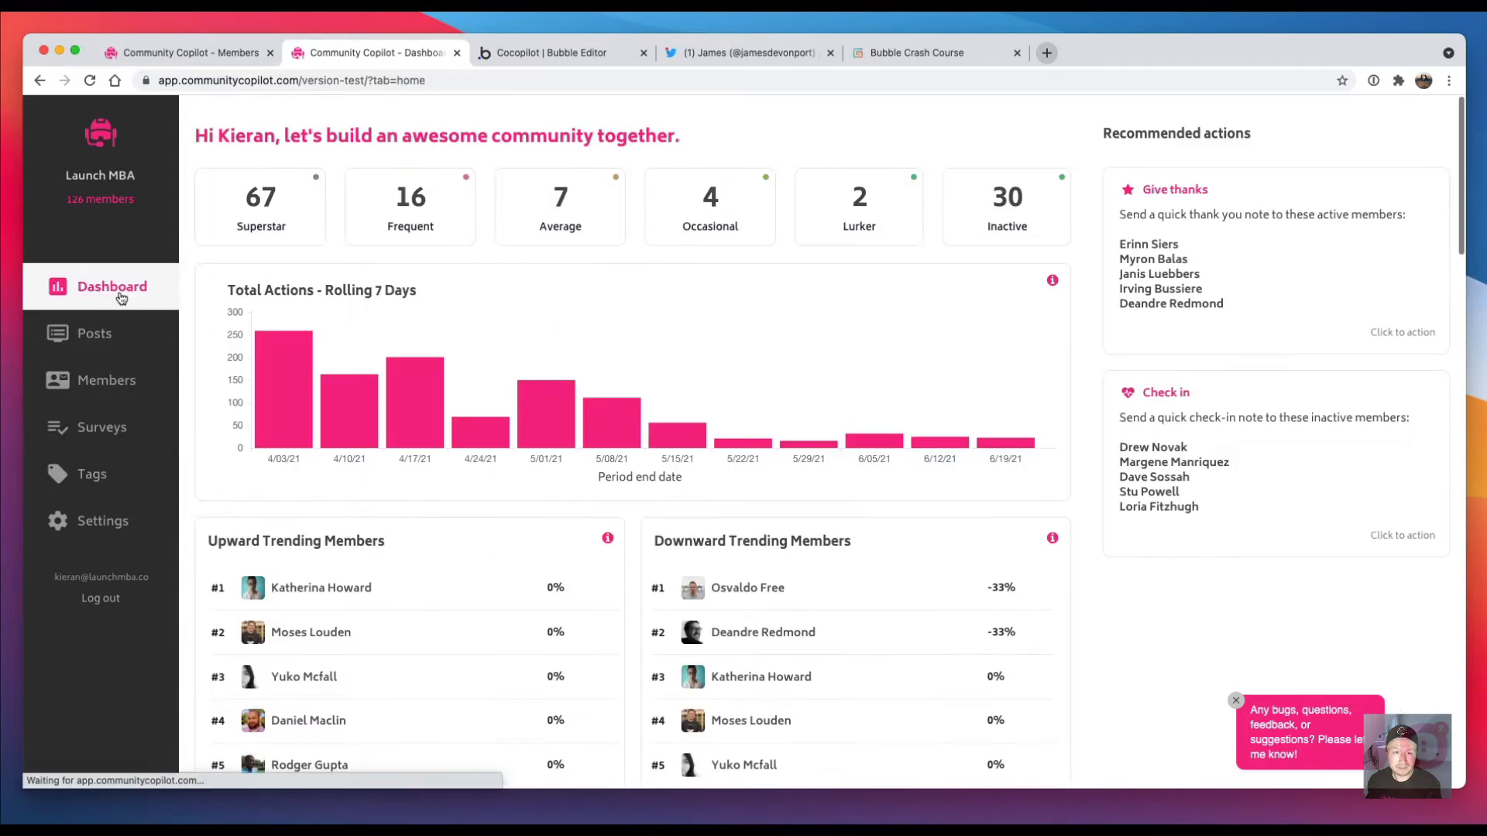
left_click(107, 379)
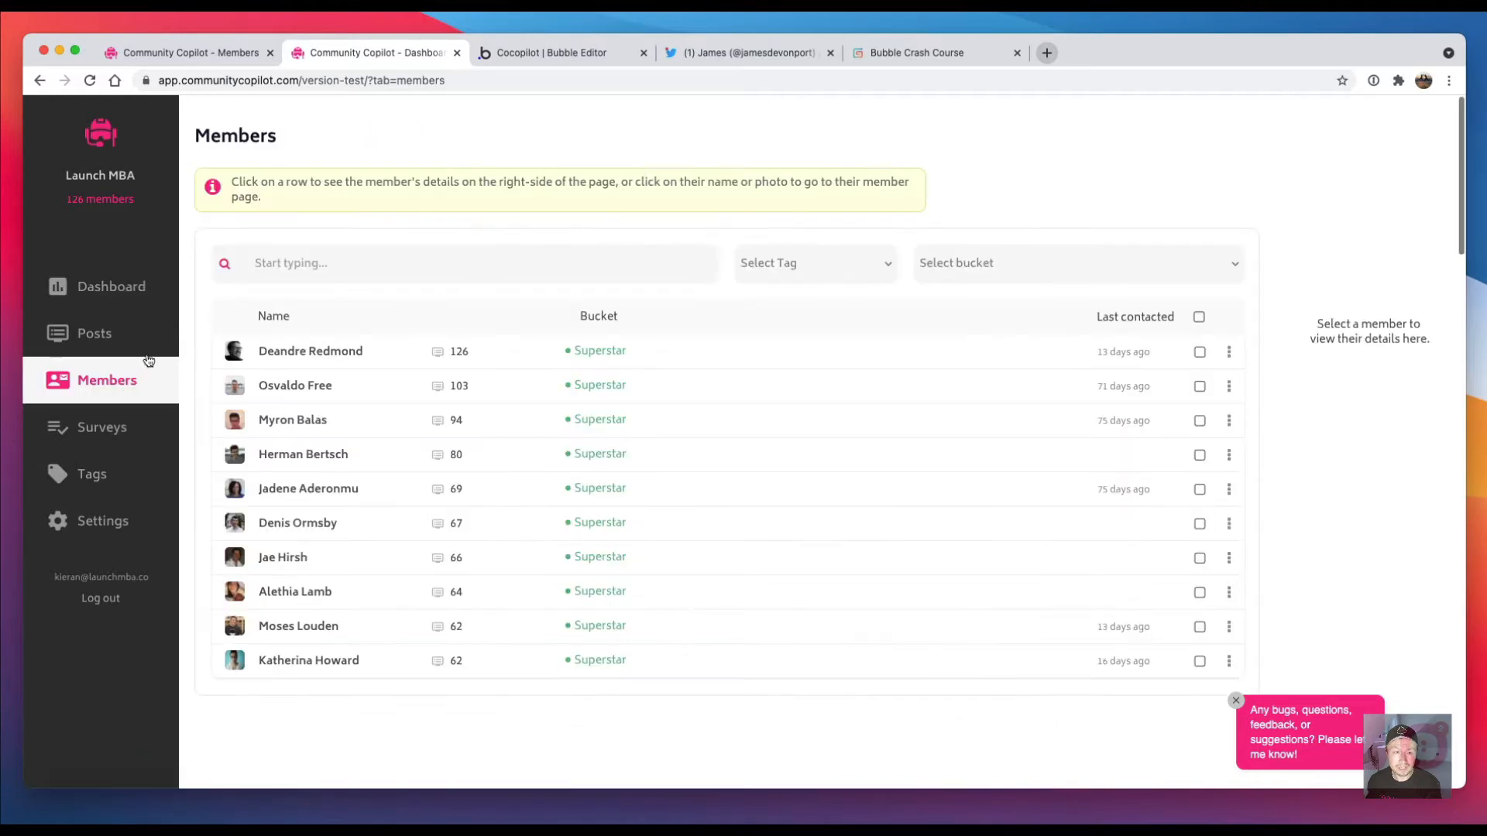
left_click(111, 286)
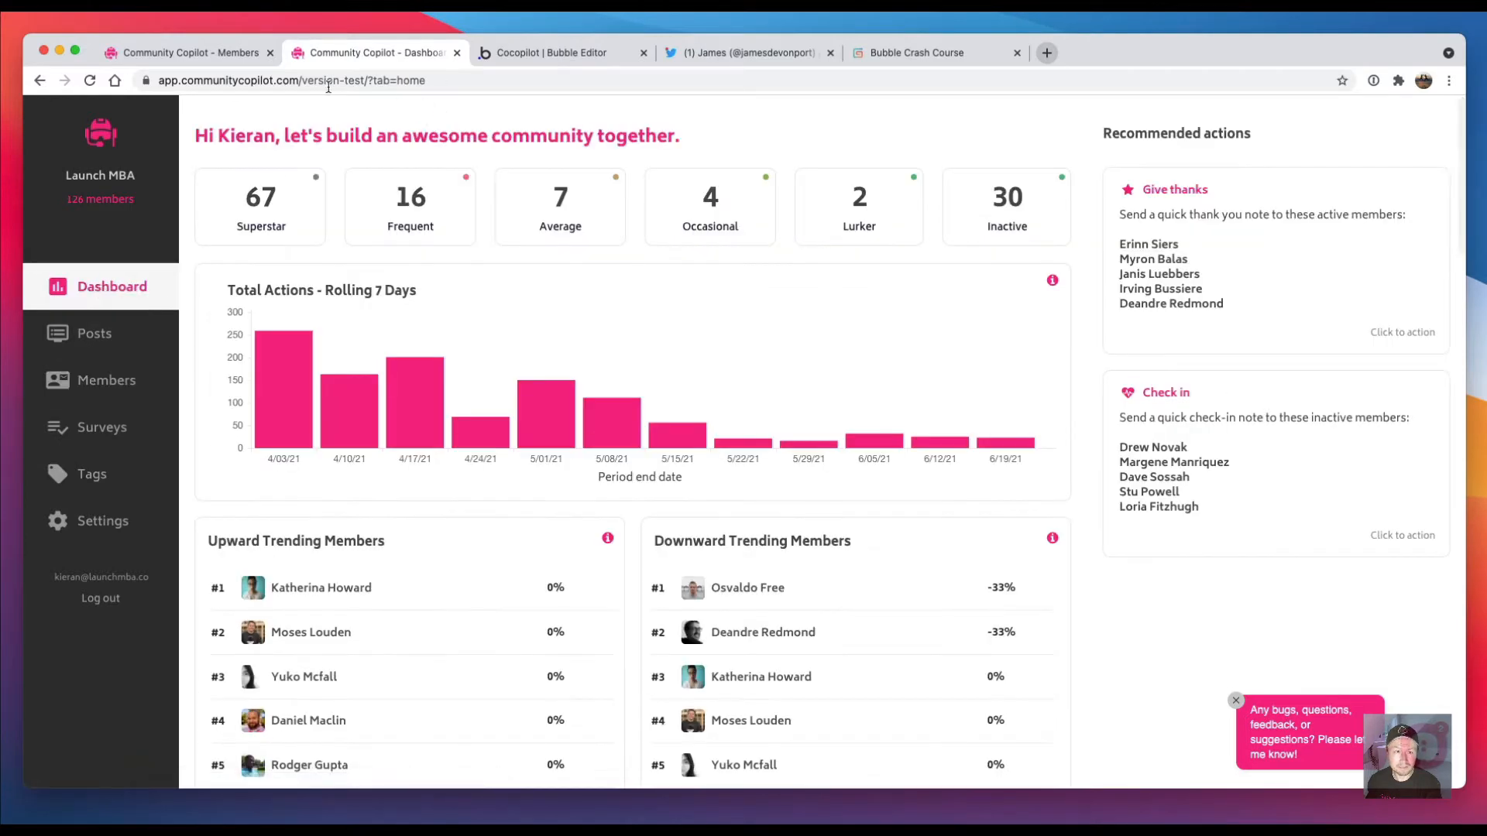
Step: Show the live app's Members list and its Dashboard with 138 members
left_click(90, 81)
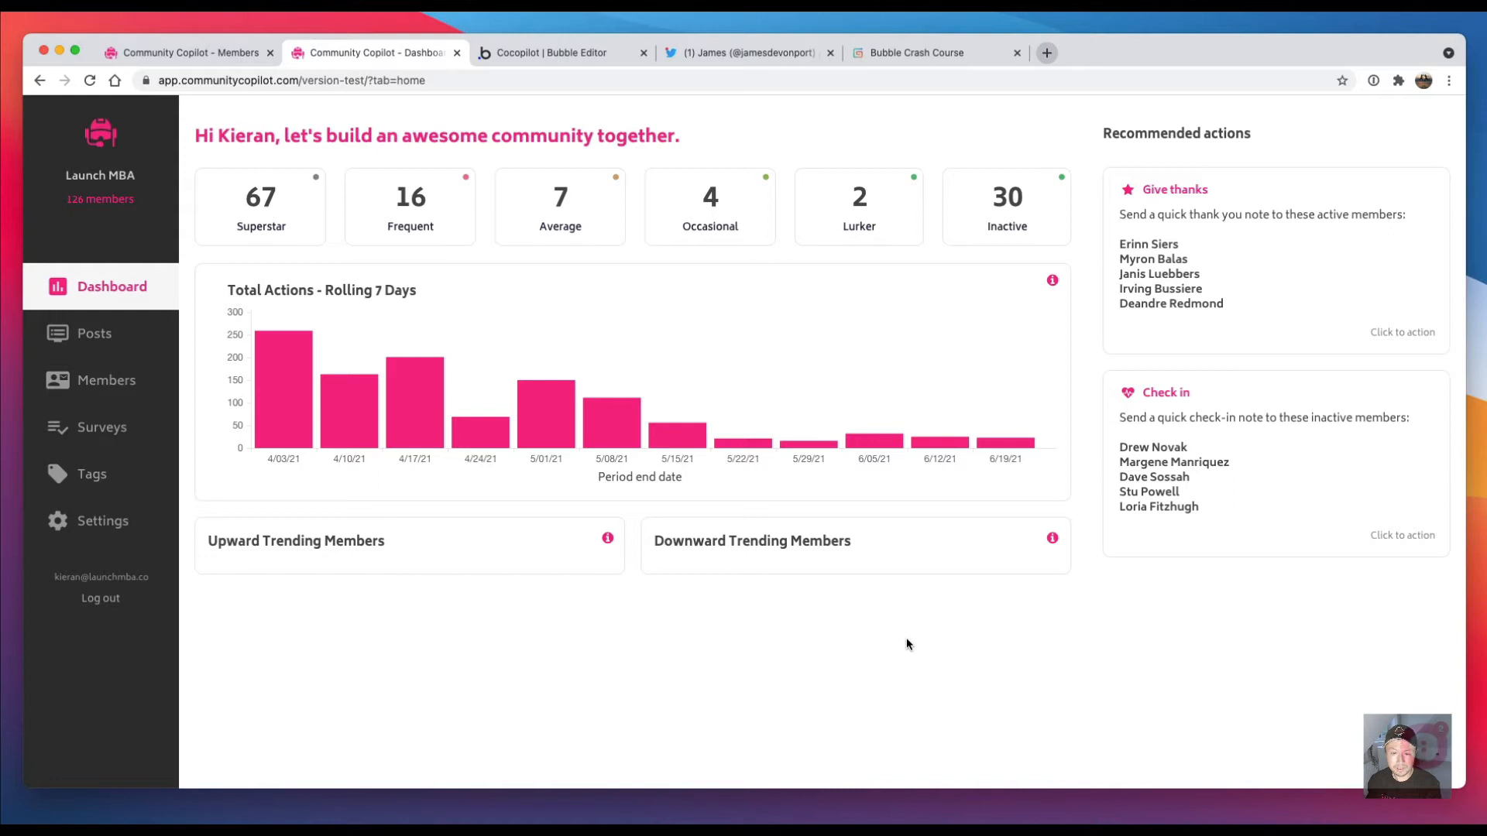
mouse_move(251, 98)
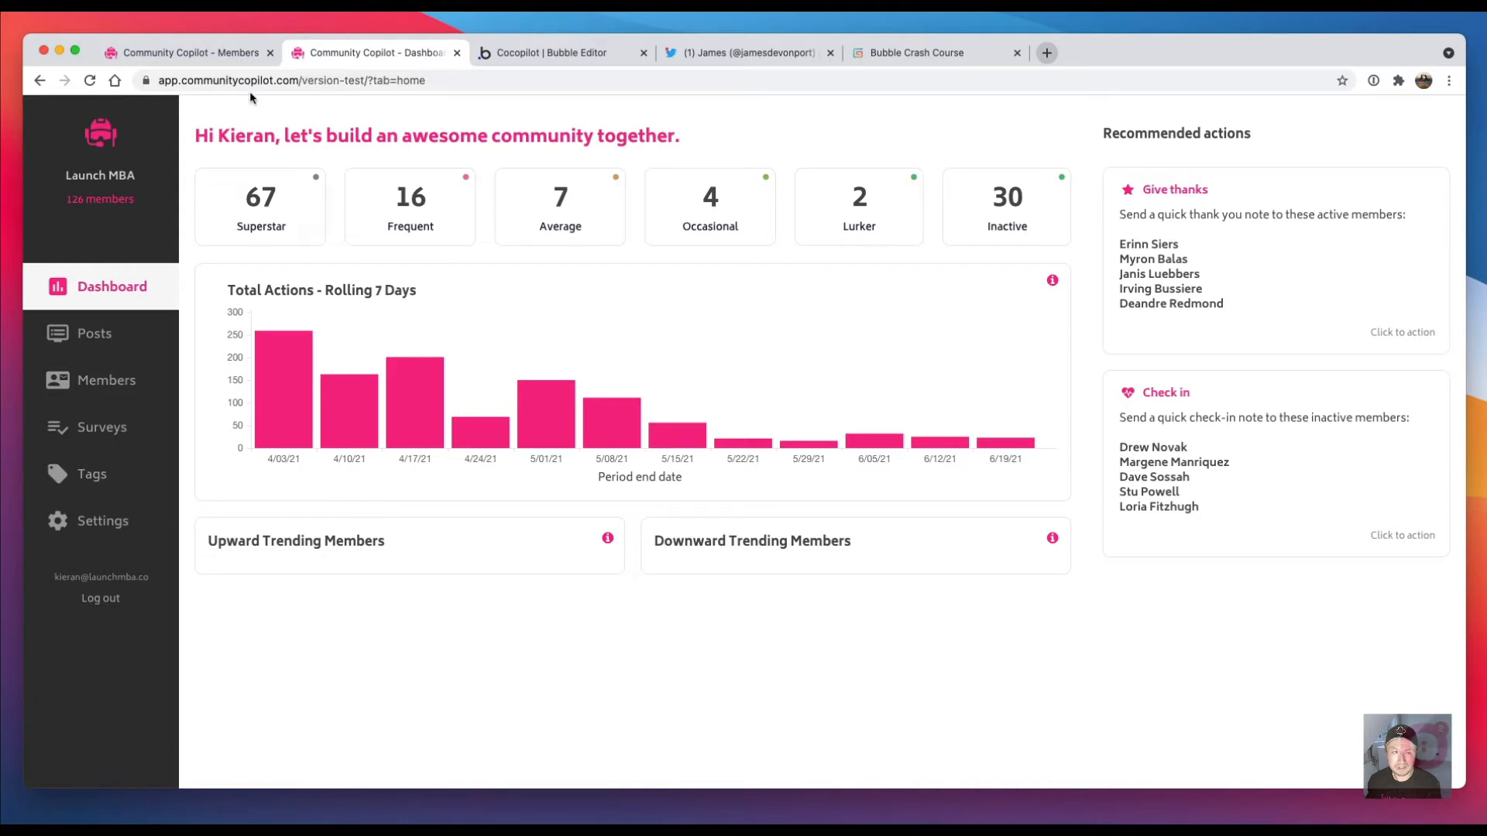
left_click(107, 379)
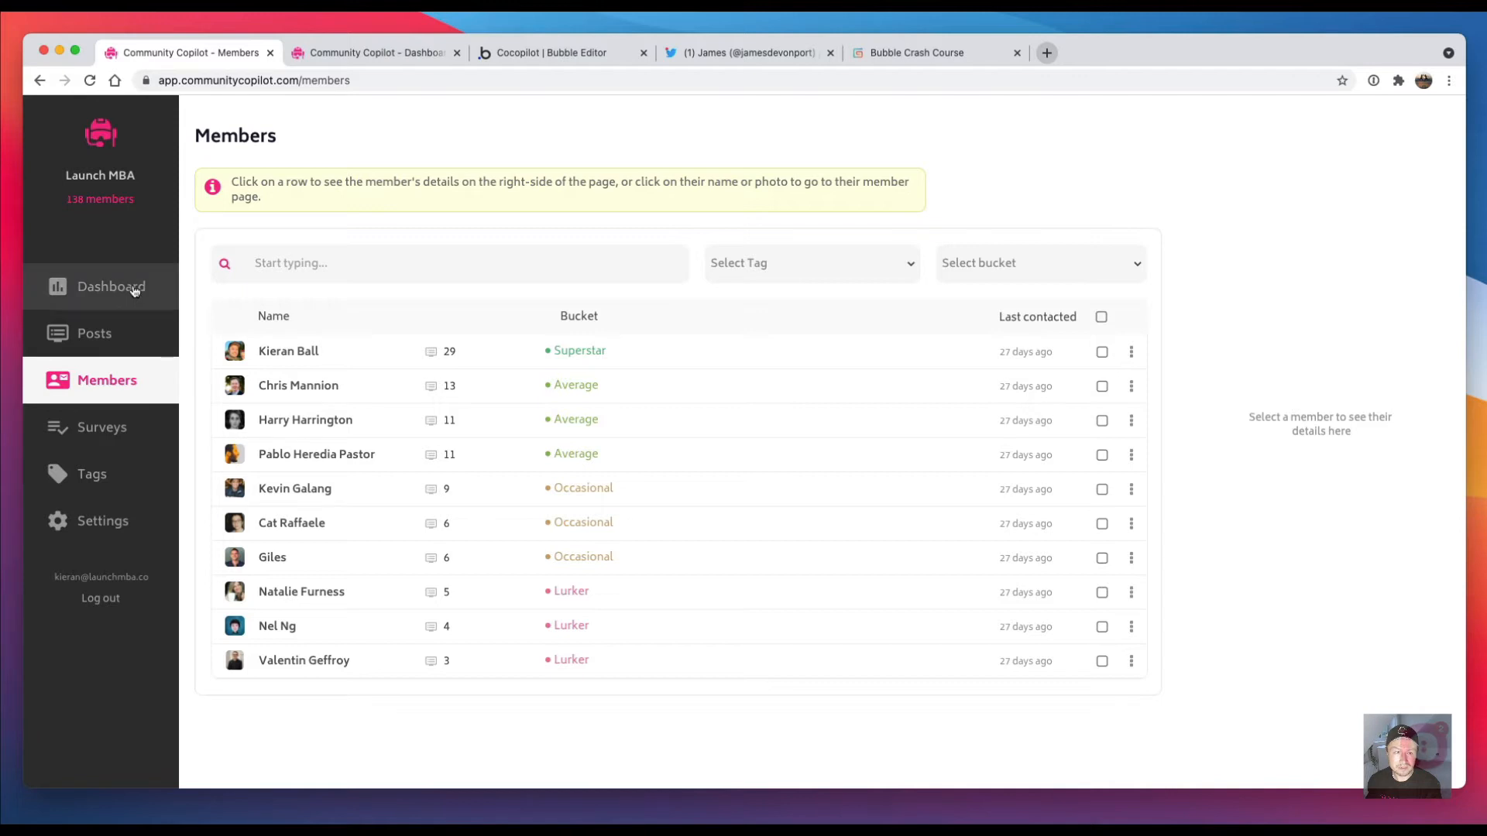
left_click(112, 287)
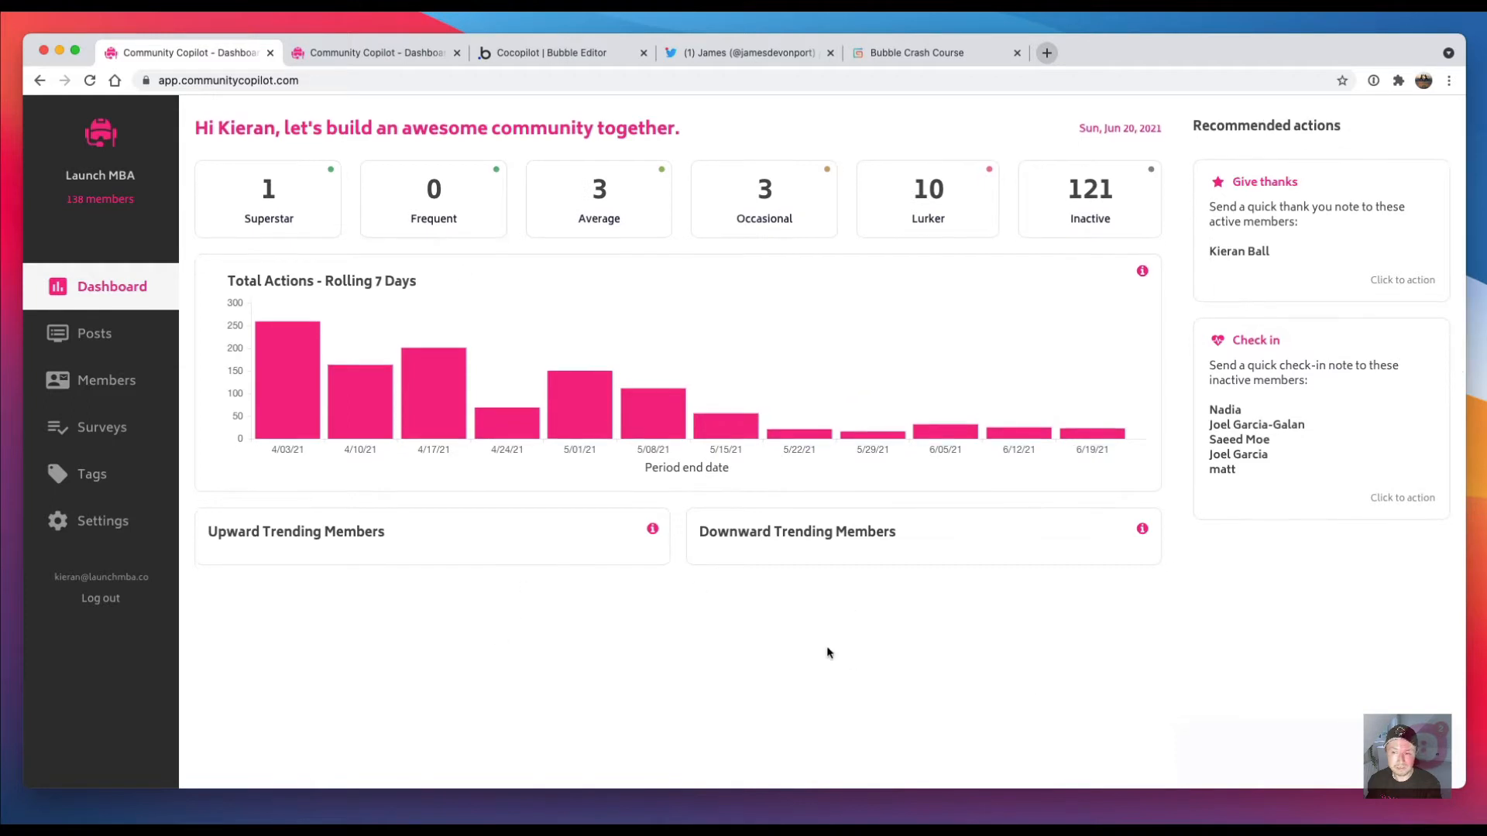
mouse_move(606, 624)
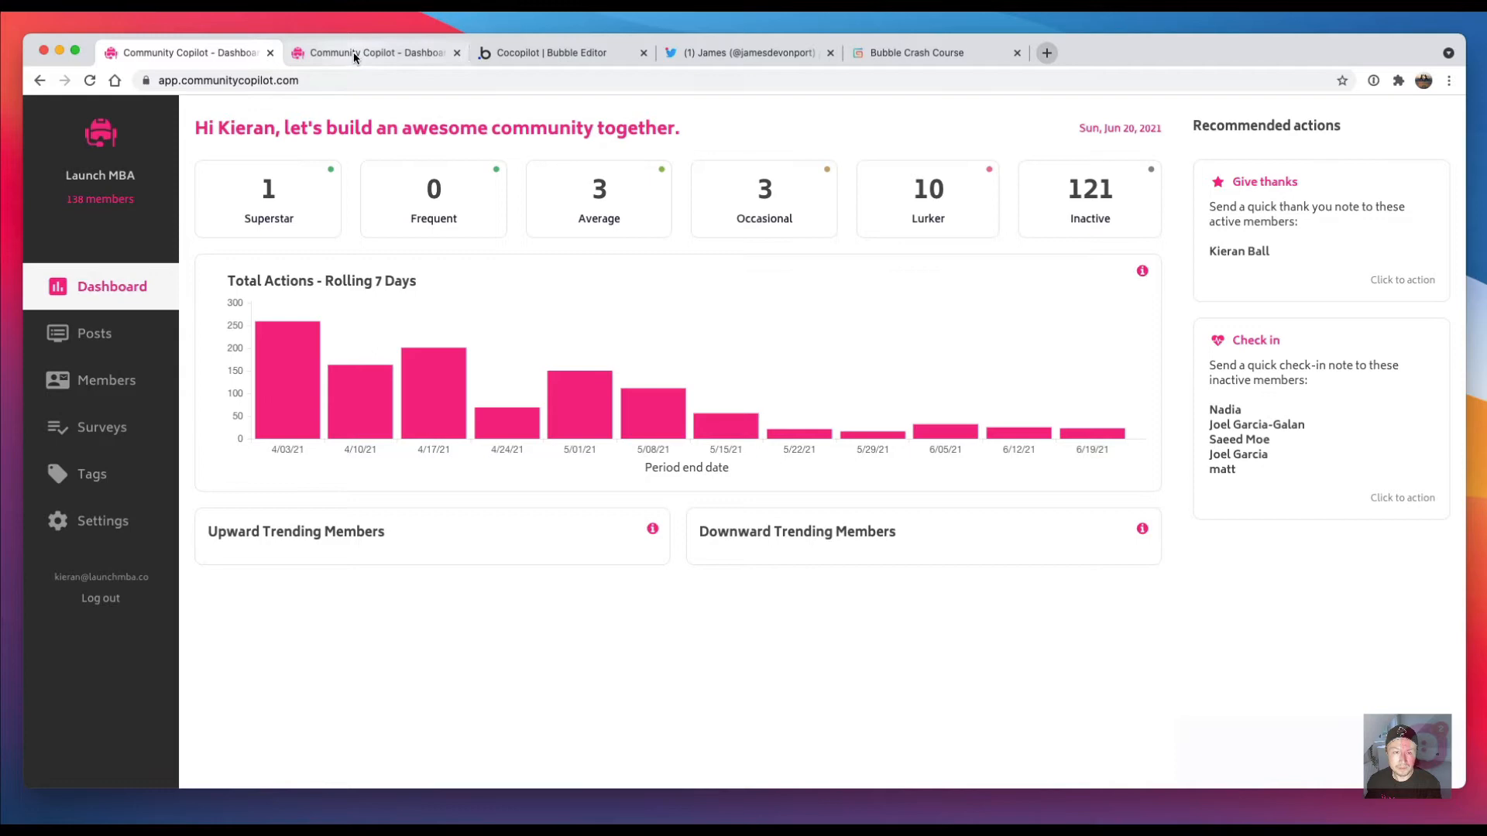
Step: In the test version, step through Posts, Members, Surveys and Tags
left_click(373, 53)
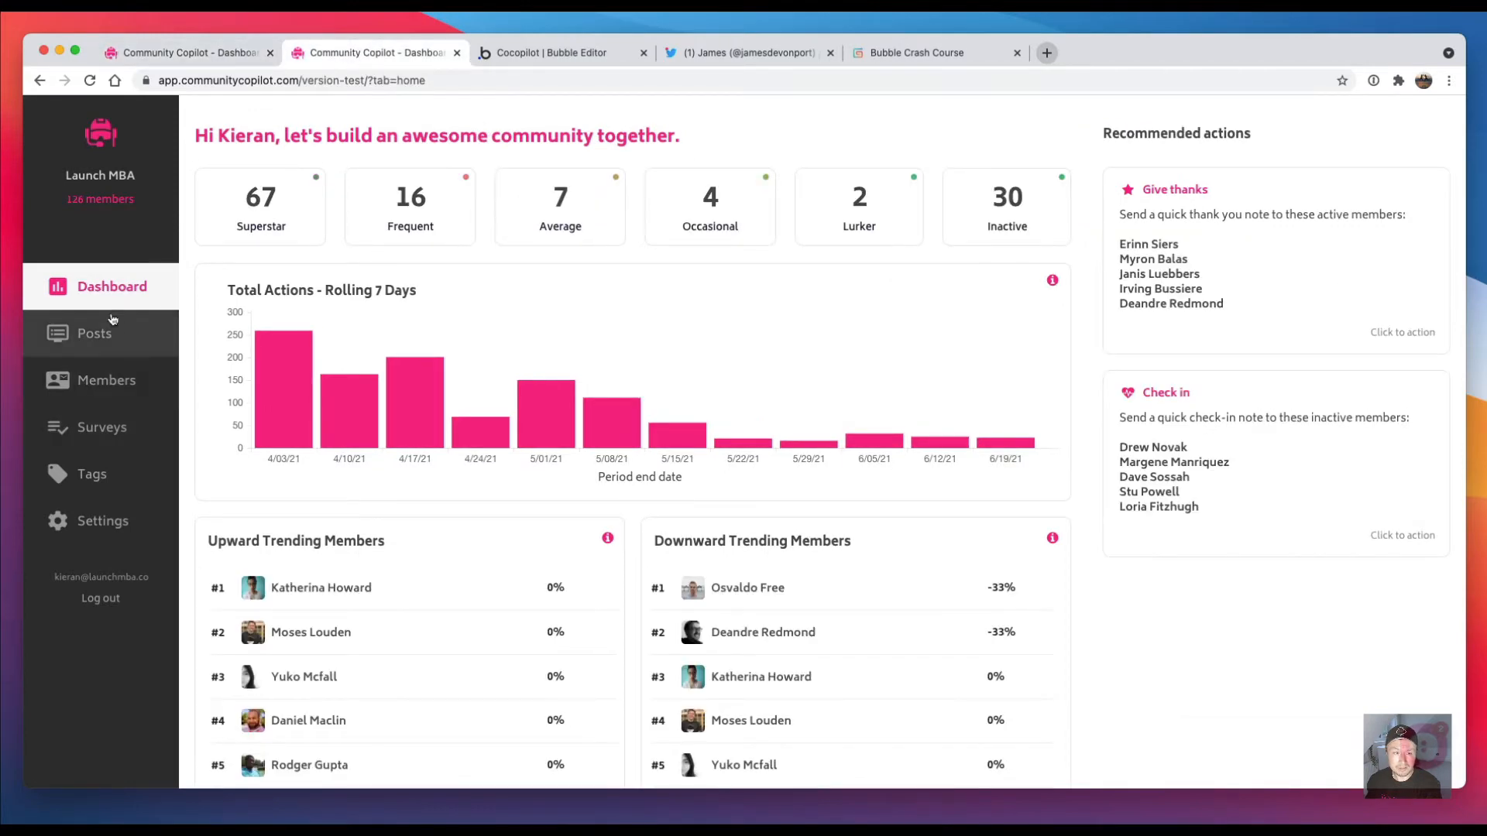
left_click(95, 333)
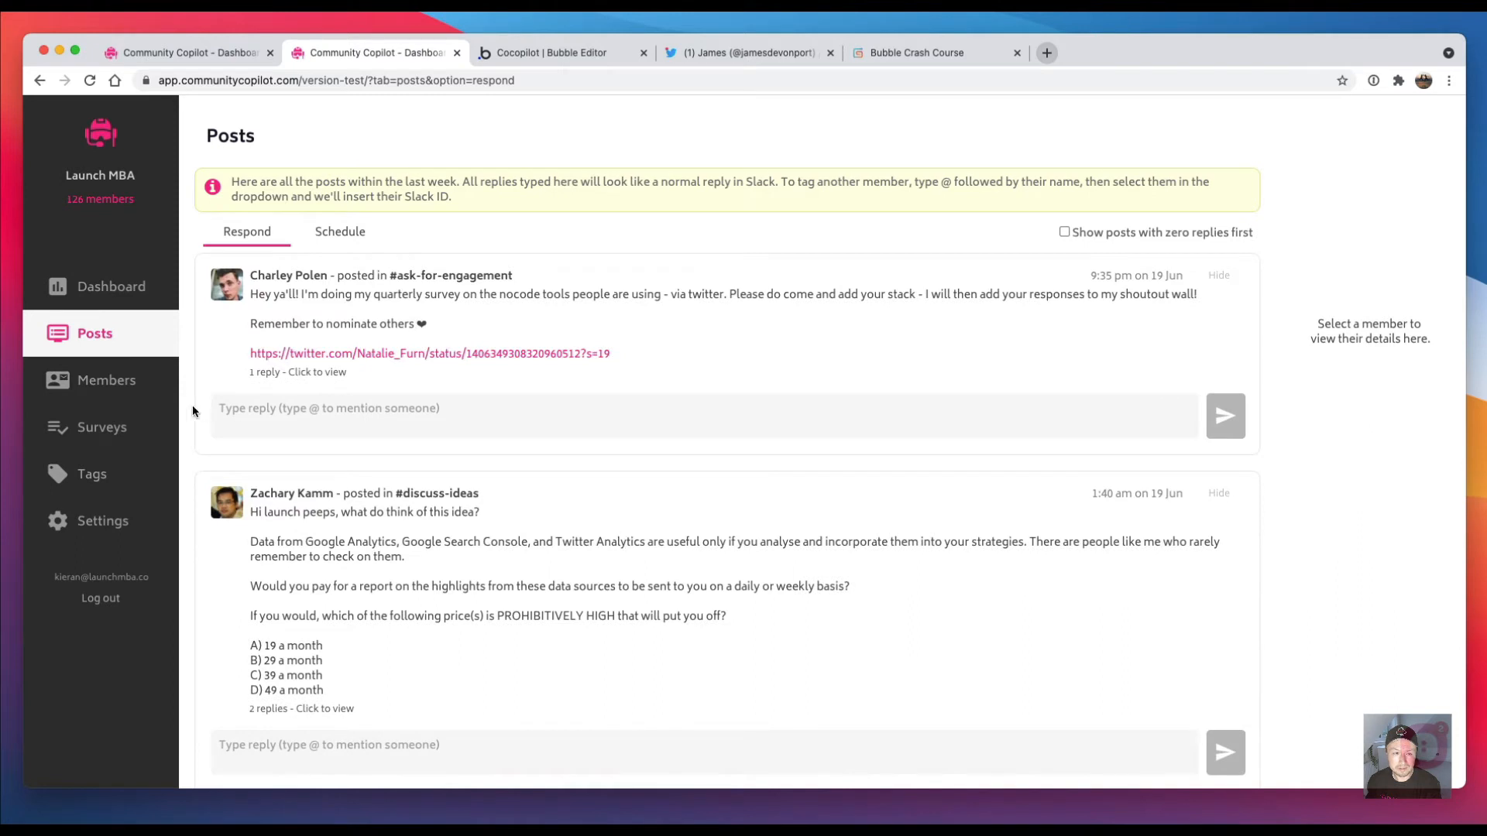
left_click(107, 380)
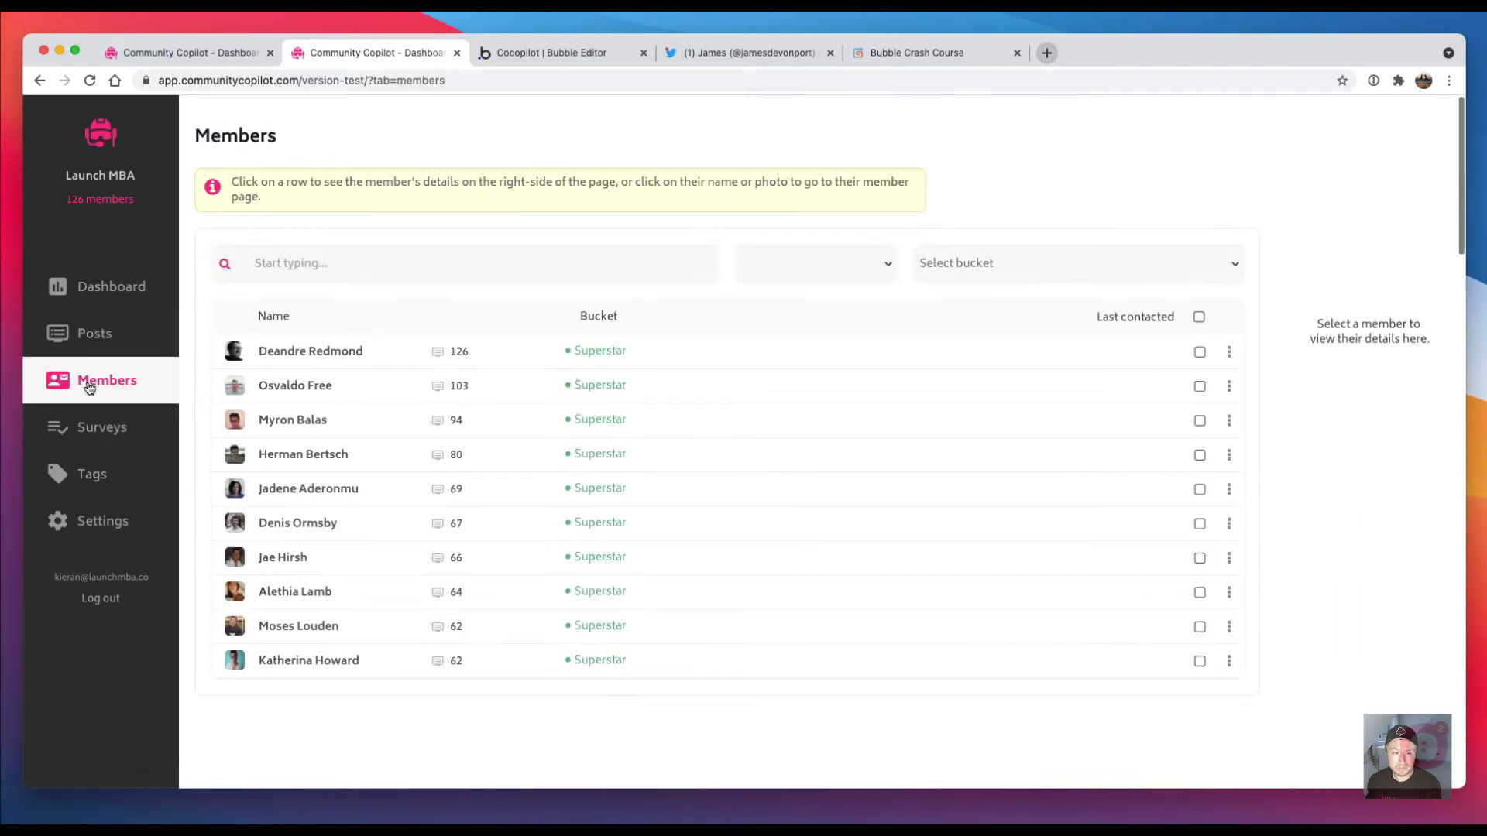
left_click(103, 427)
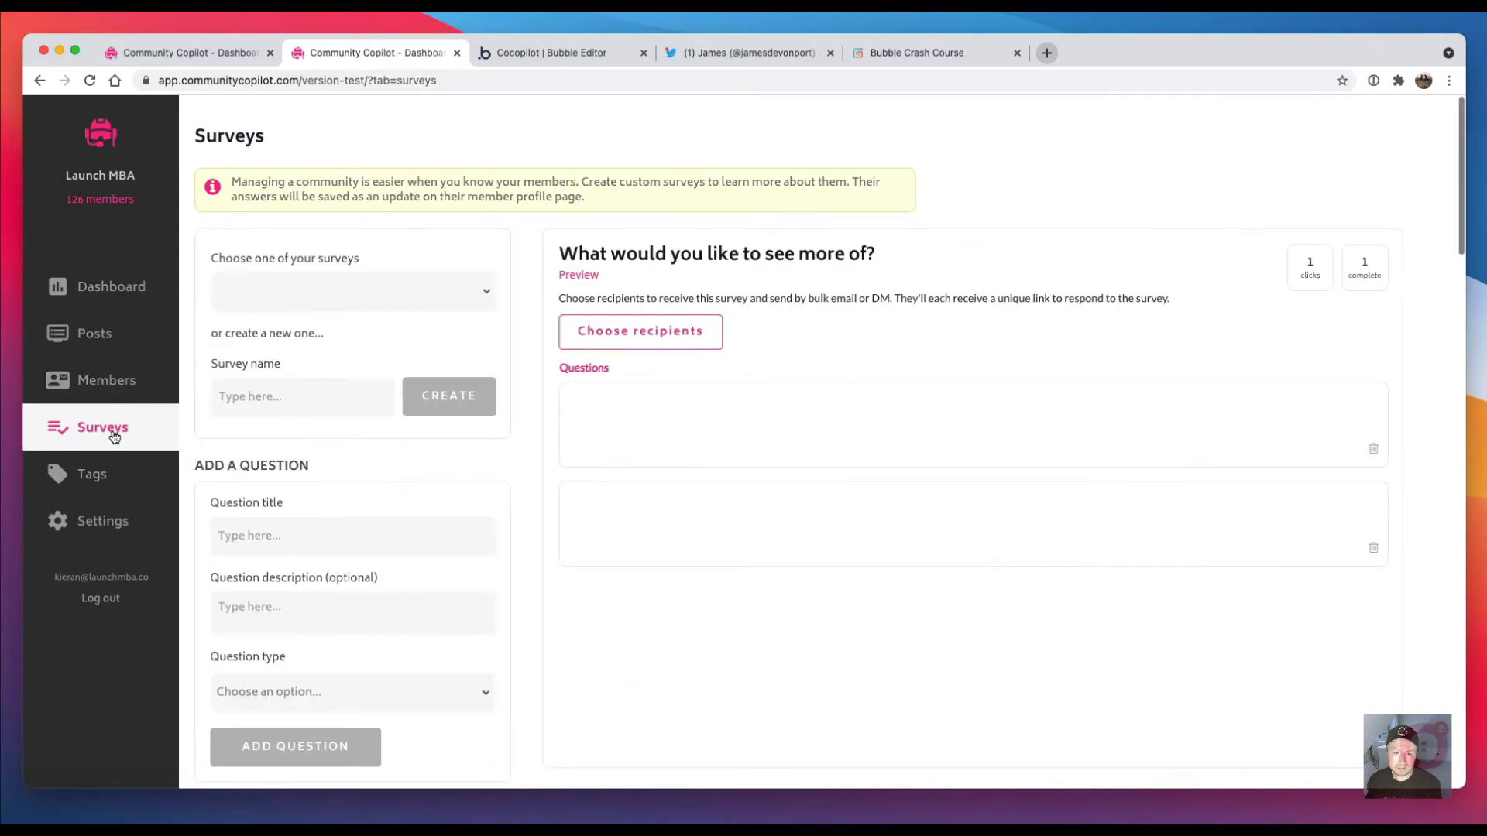
left_click(352, 290)
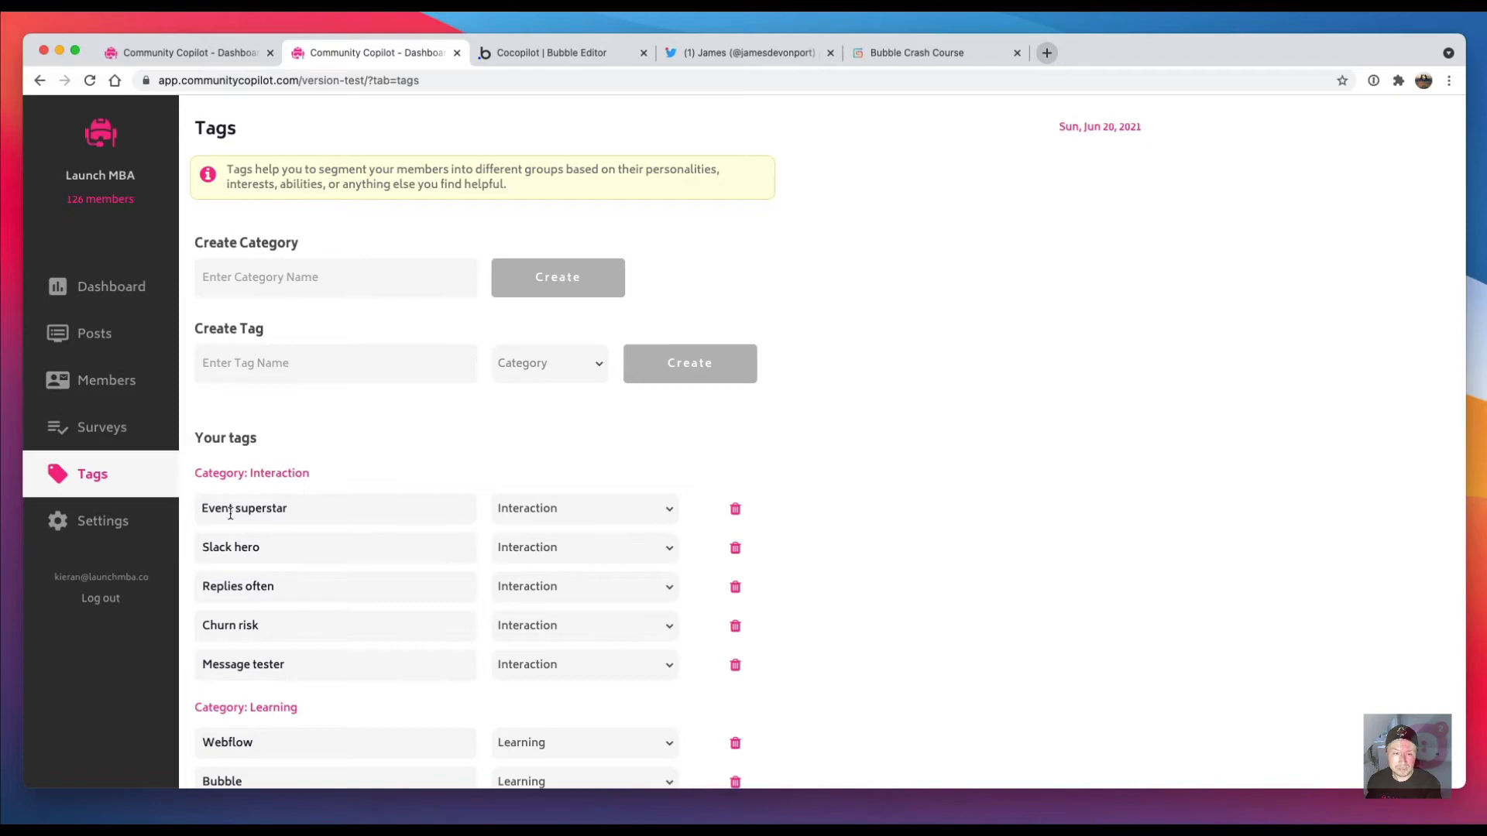
Step: Toggle between Members and Dashboard, ending on the Members list
left_click(106, 379)
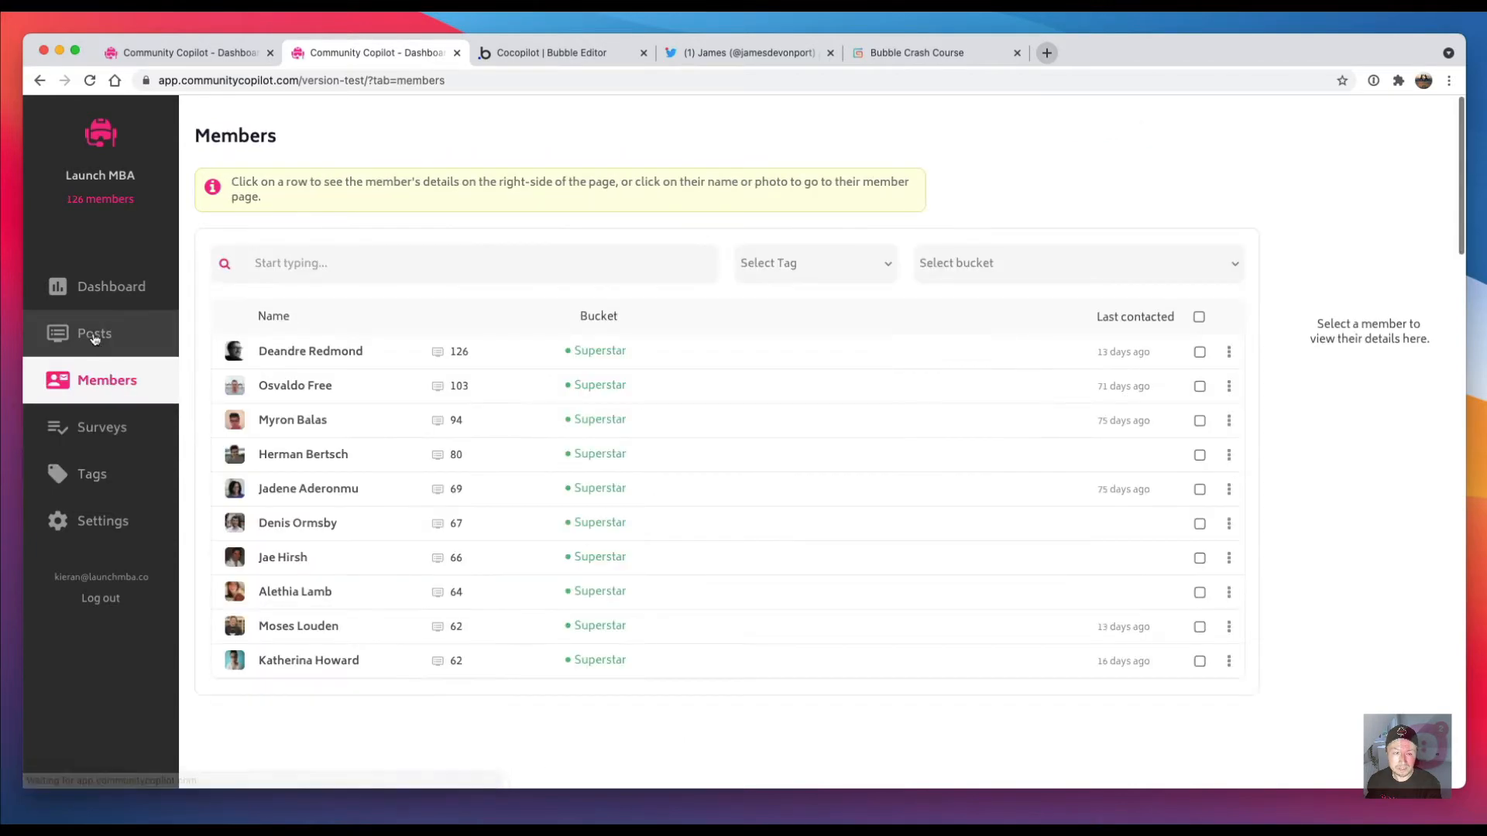
left_click(112, 287)
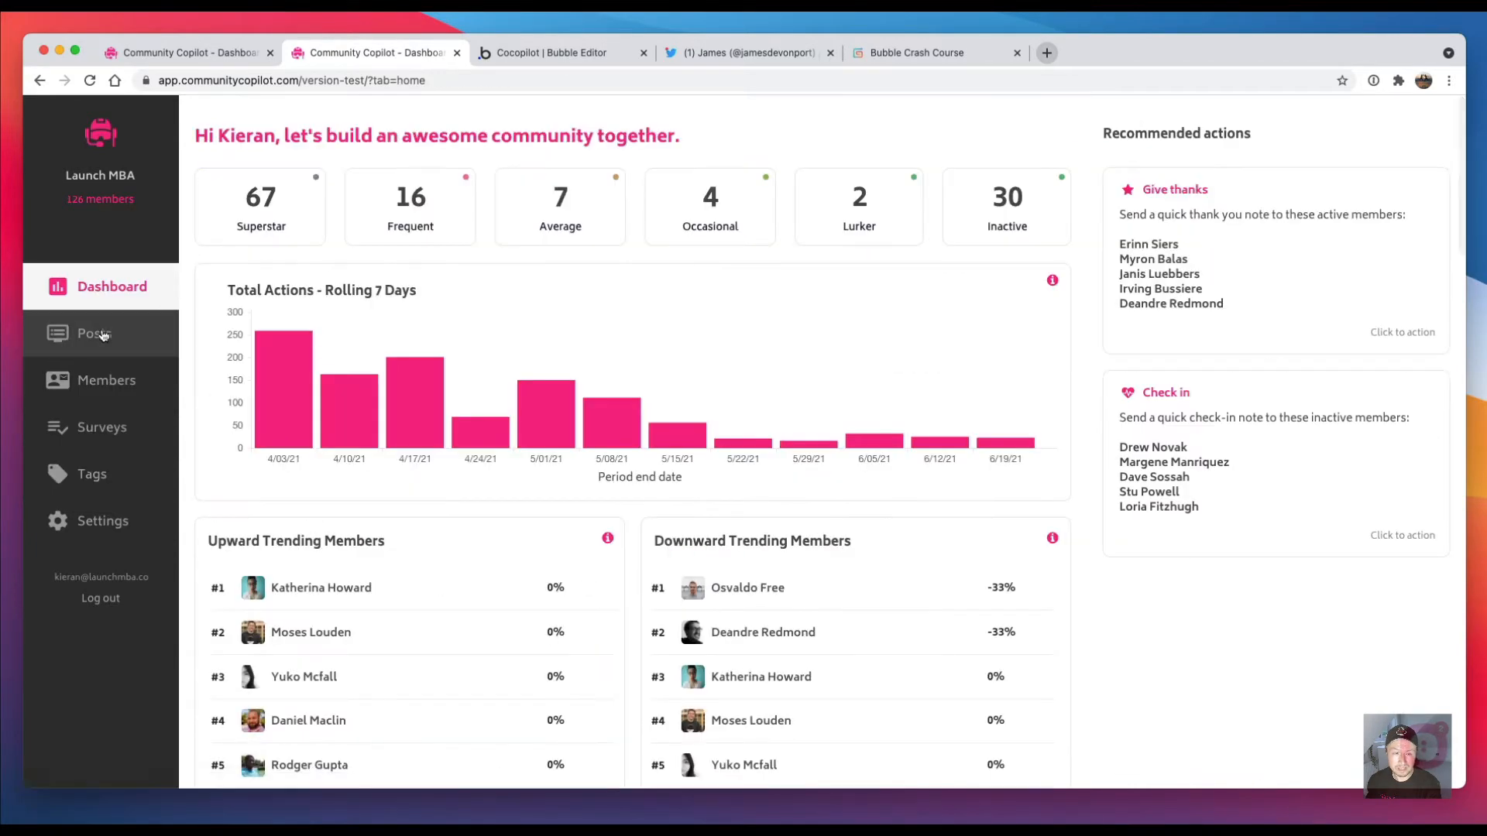
left_click(107, 380)
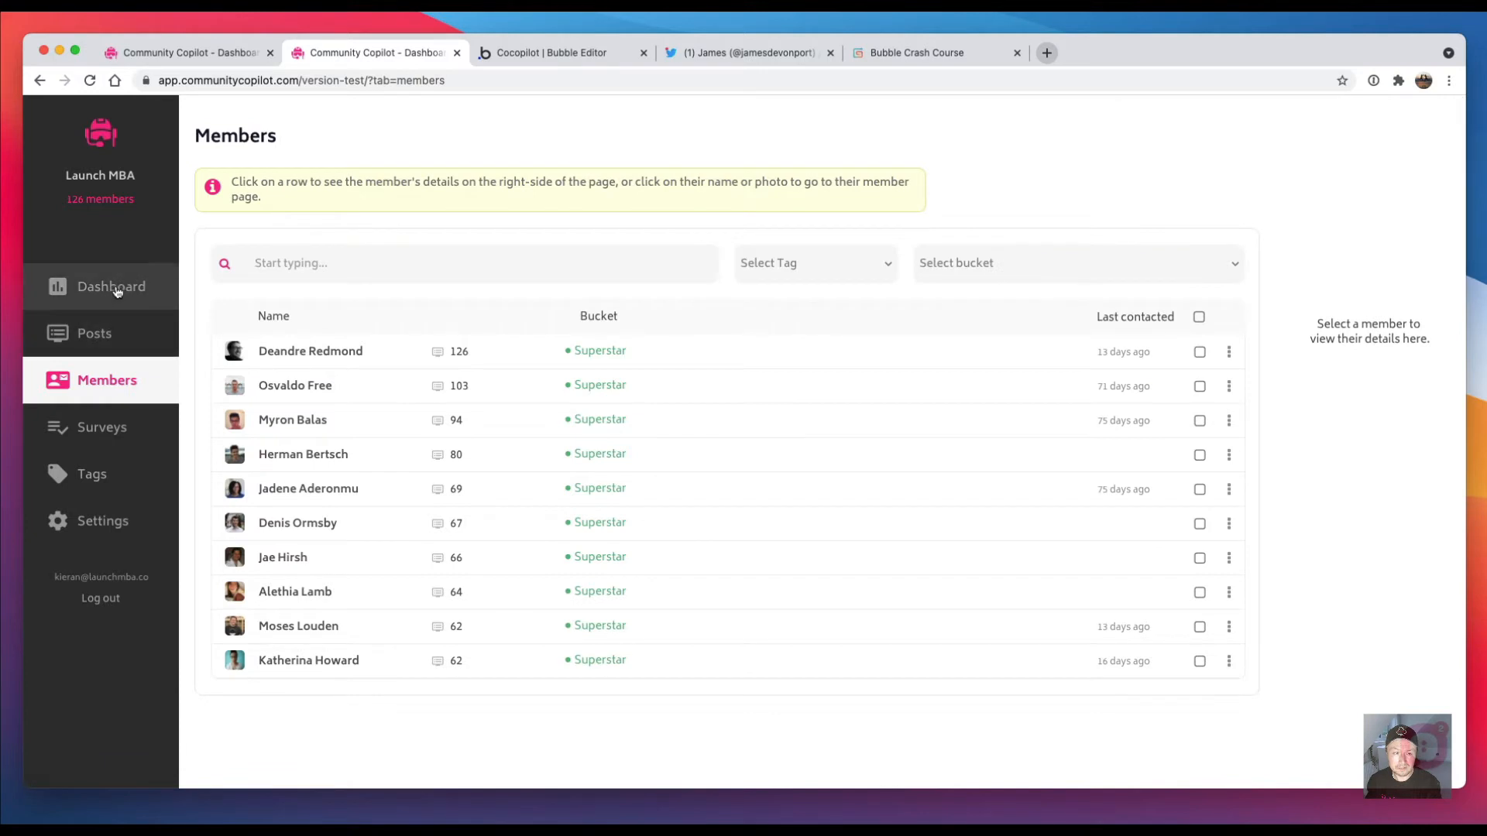
Step: Try the live app's Members list, then return to the single-page test version dashboard
left_click(111, 286)
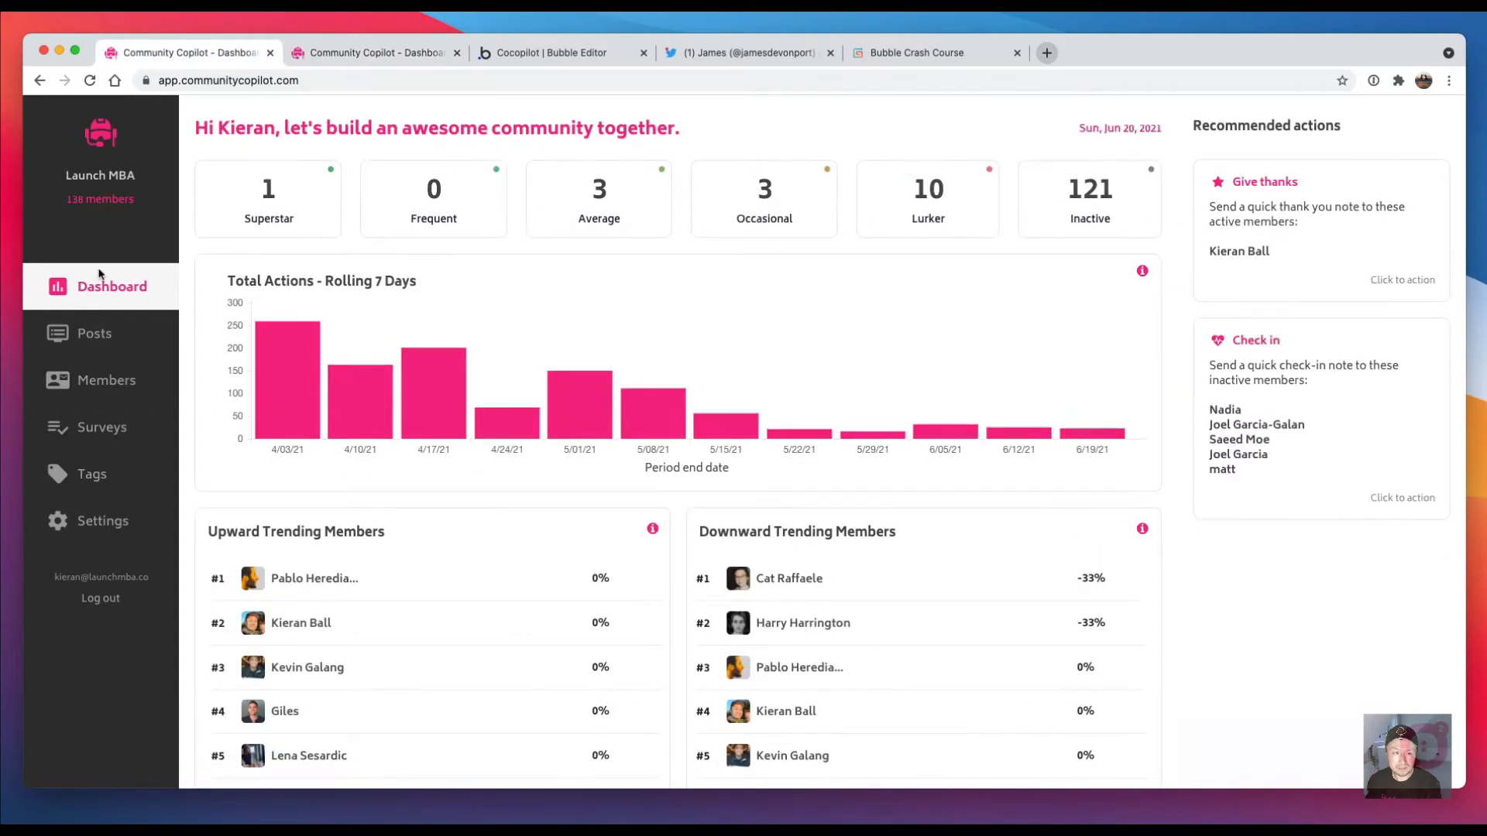
left_click(106, 380)
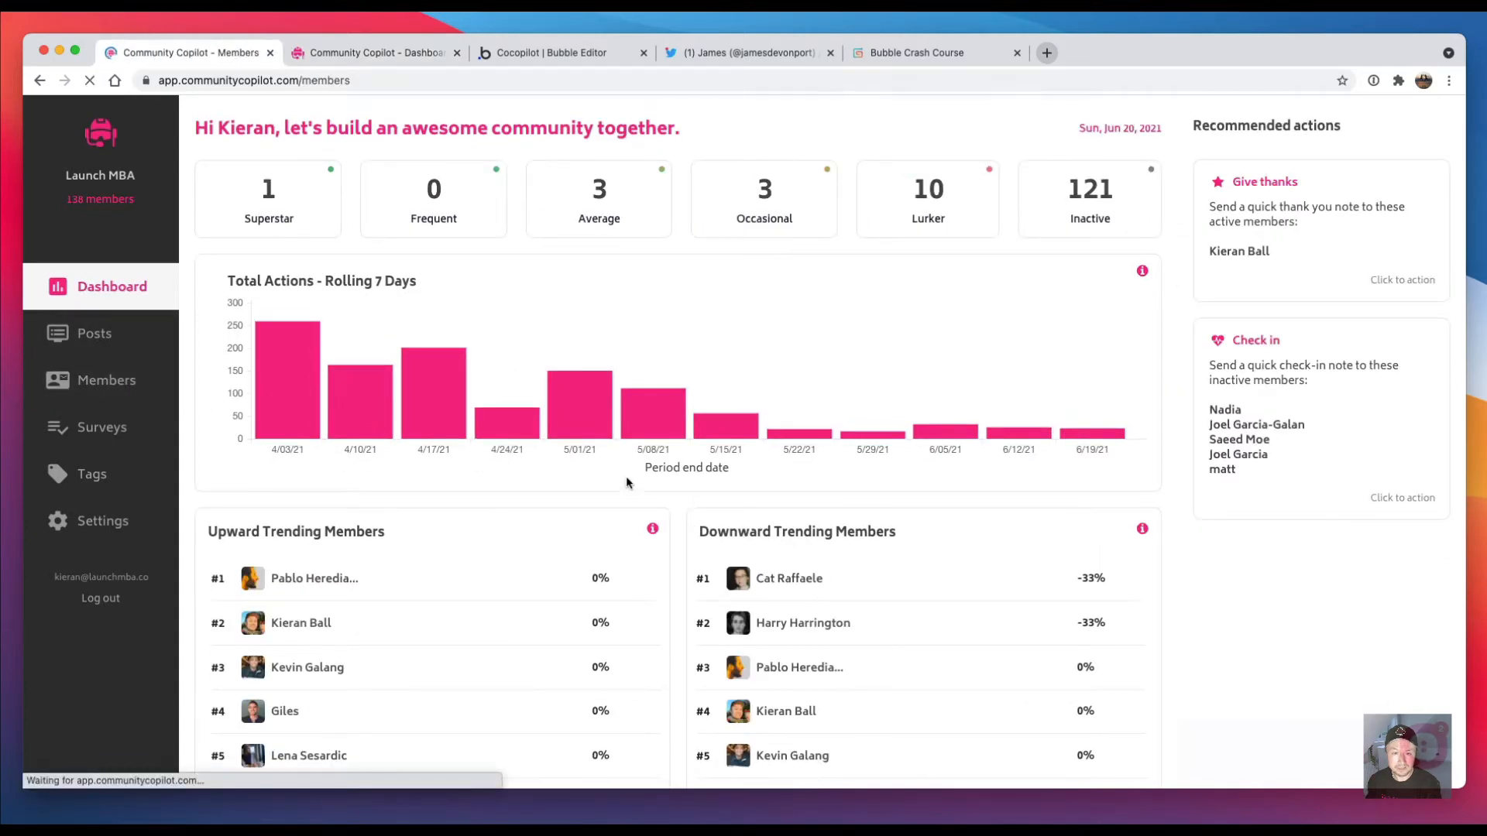
left_click(107, 379)
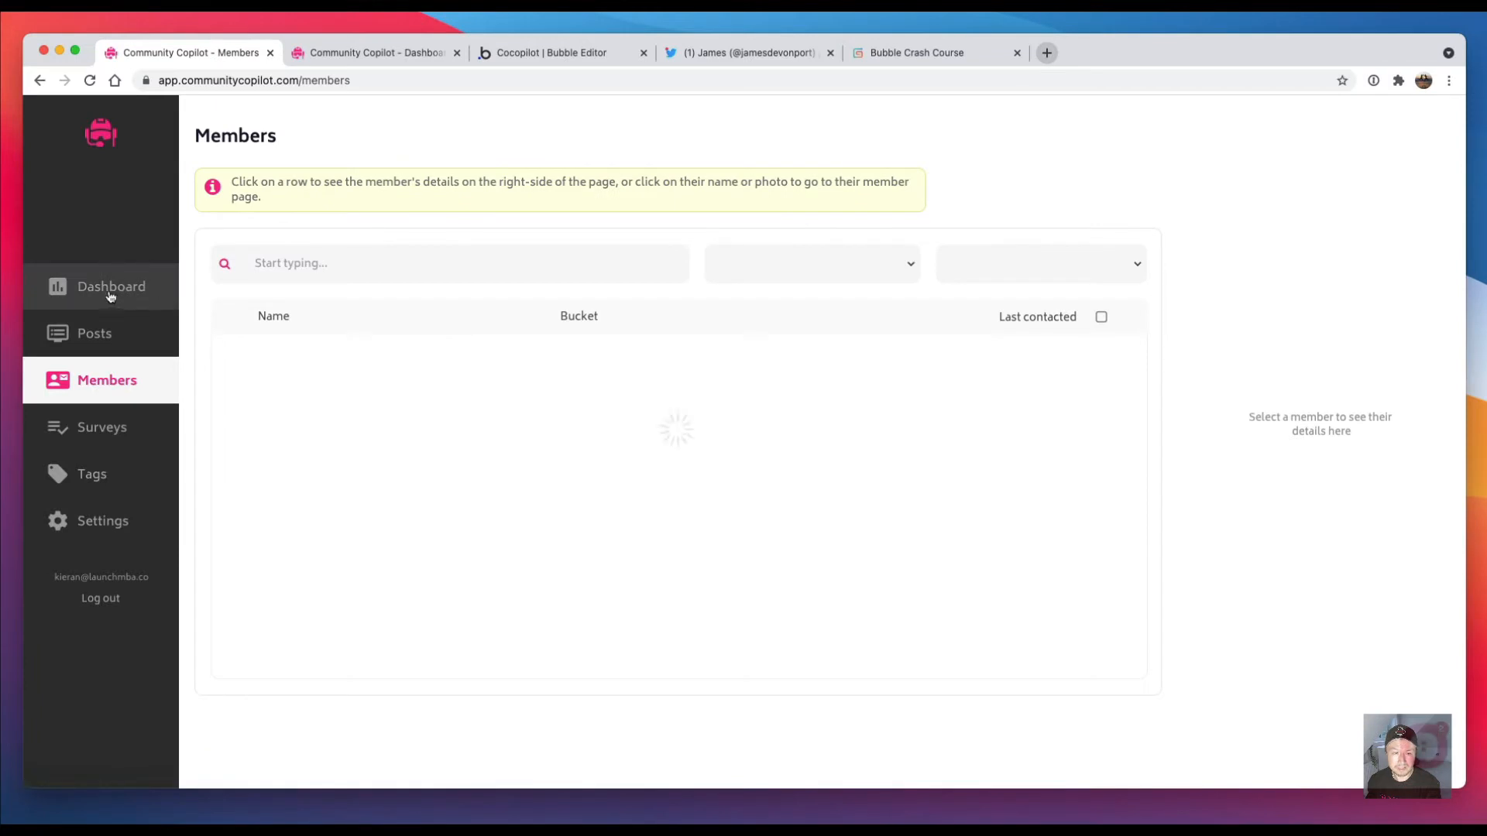
mouse_move(665, 475)
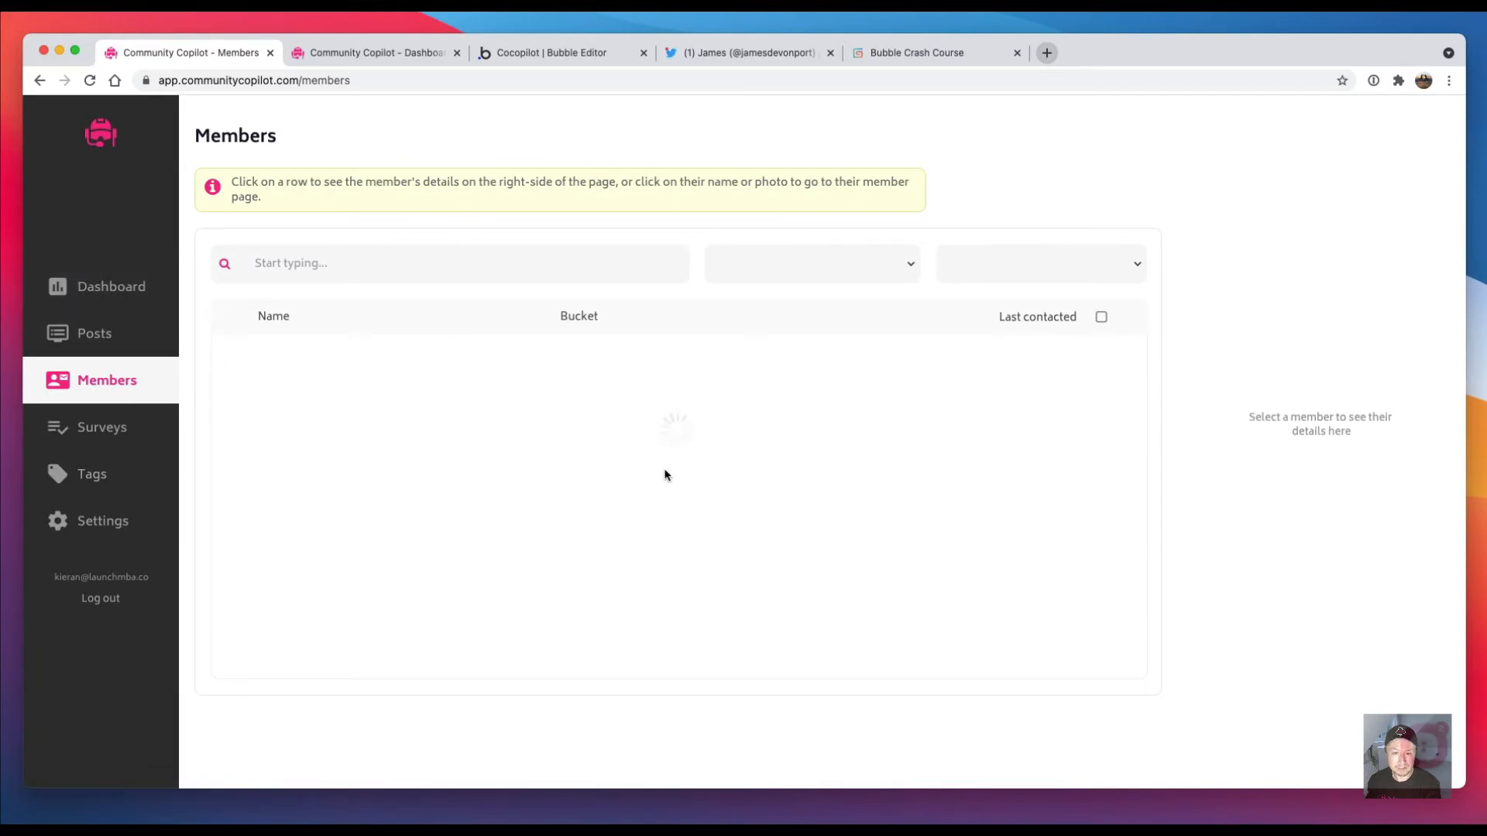
mouse_move(562, 454)
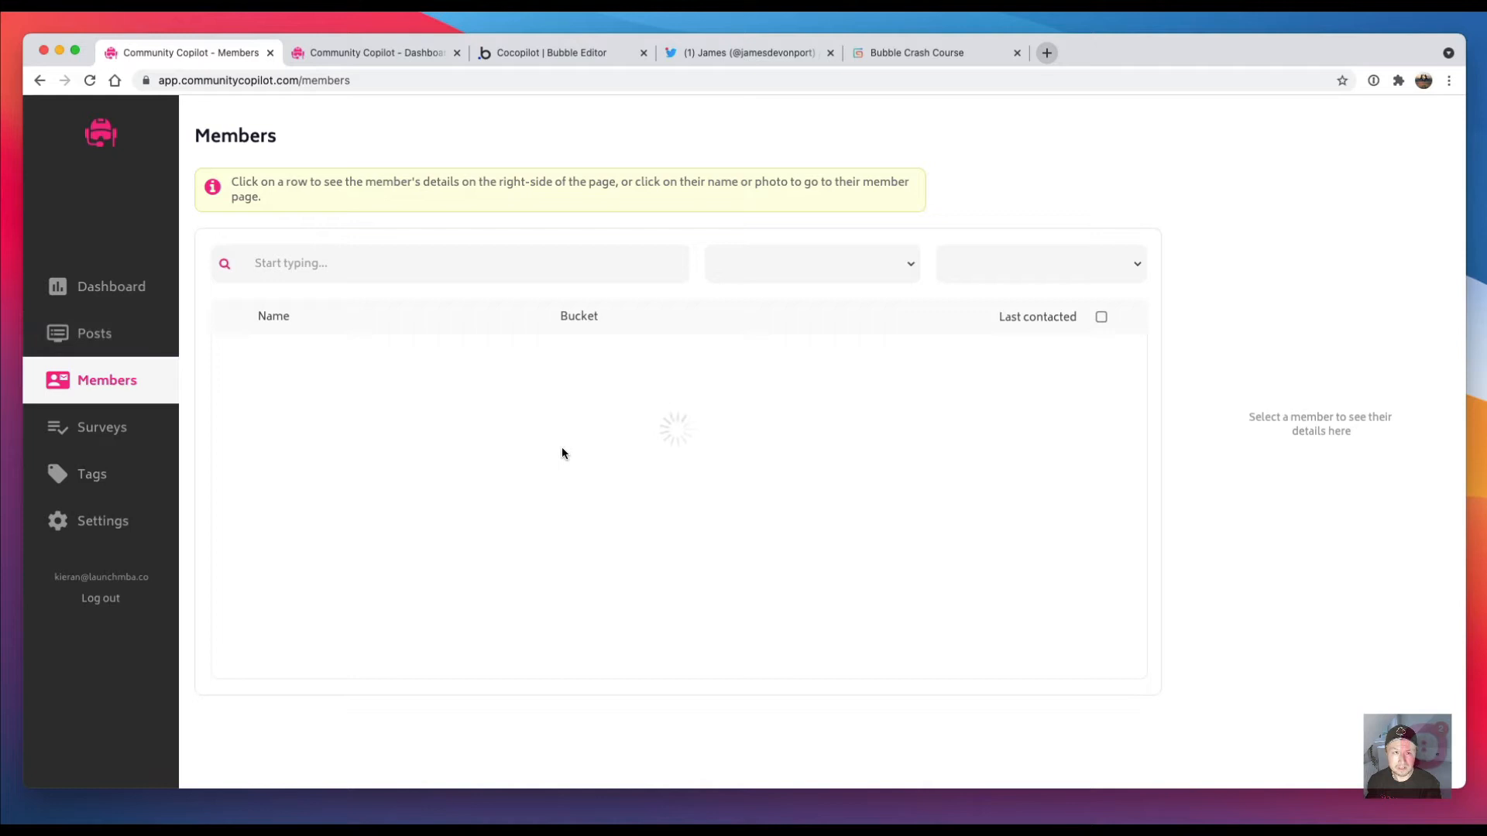
mouse_move(156, 297)
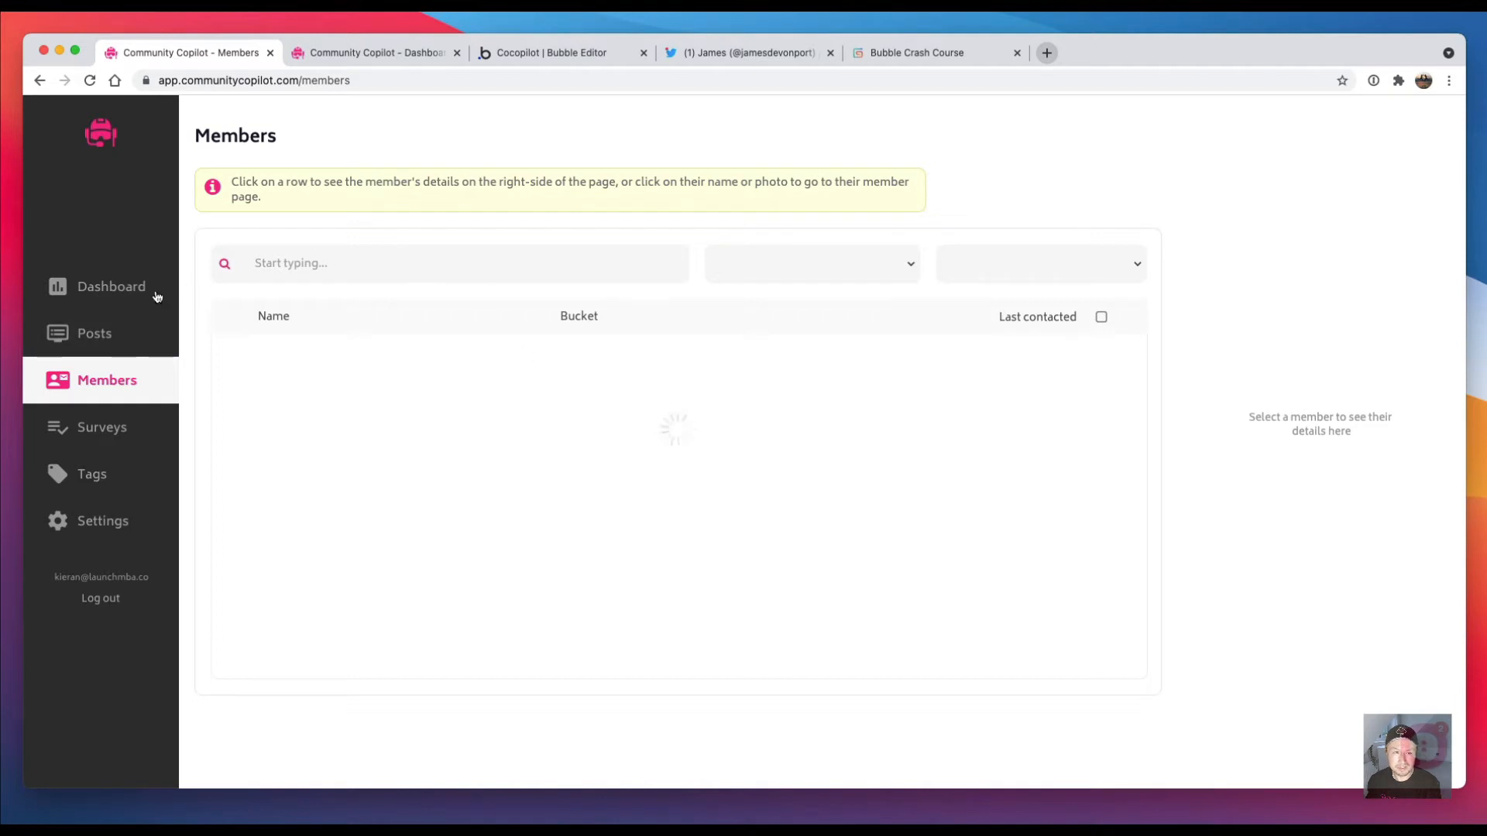
mouse_move(113, 299)
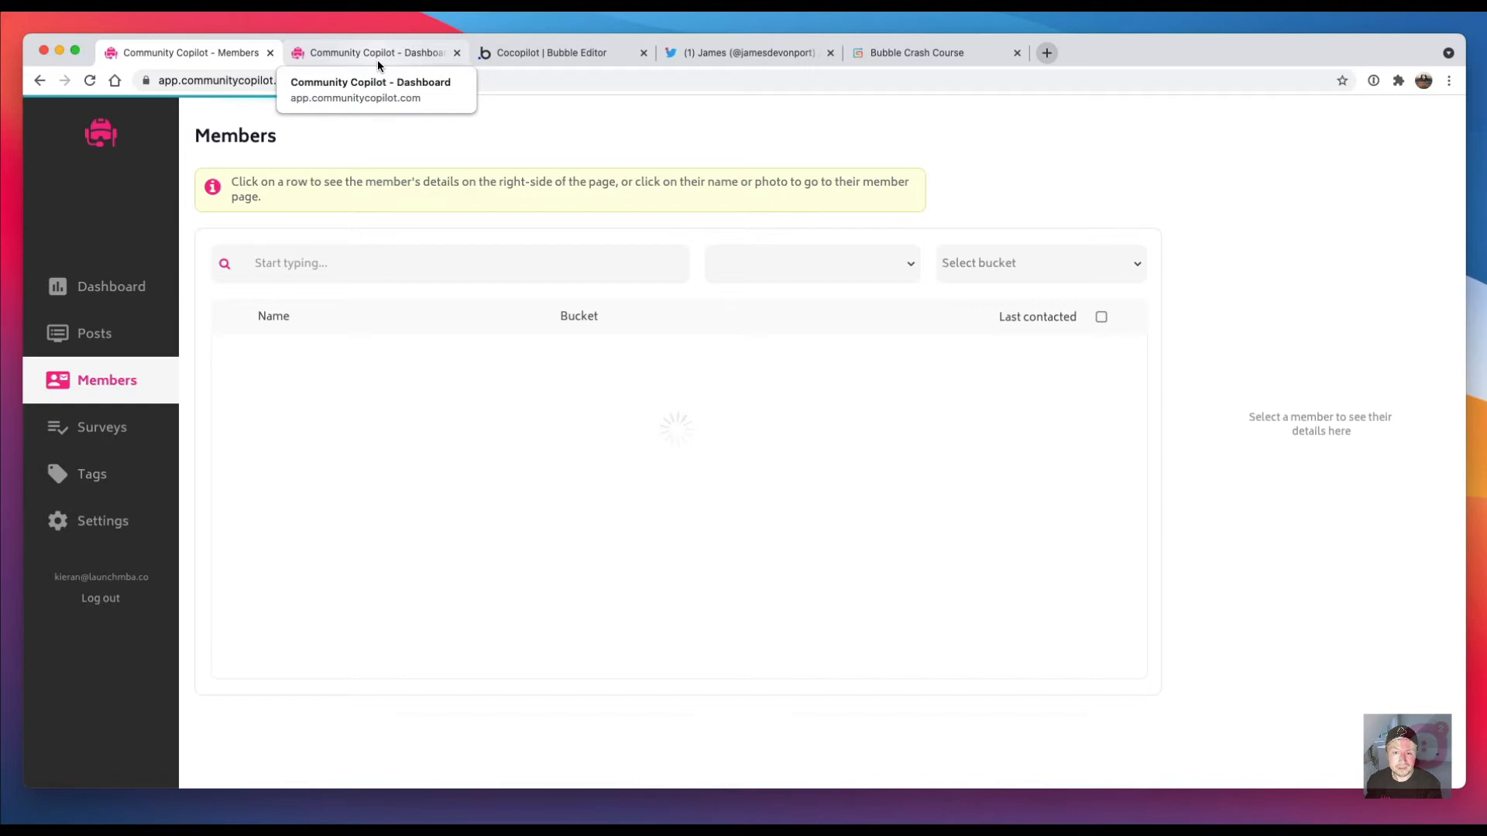
left_click(373, 53)
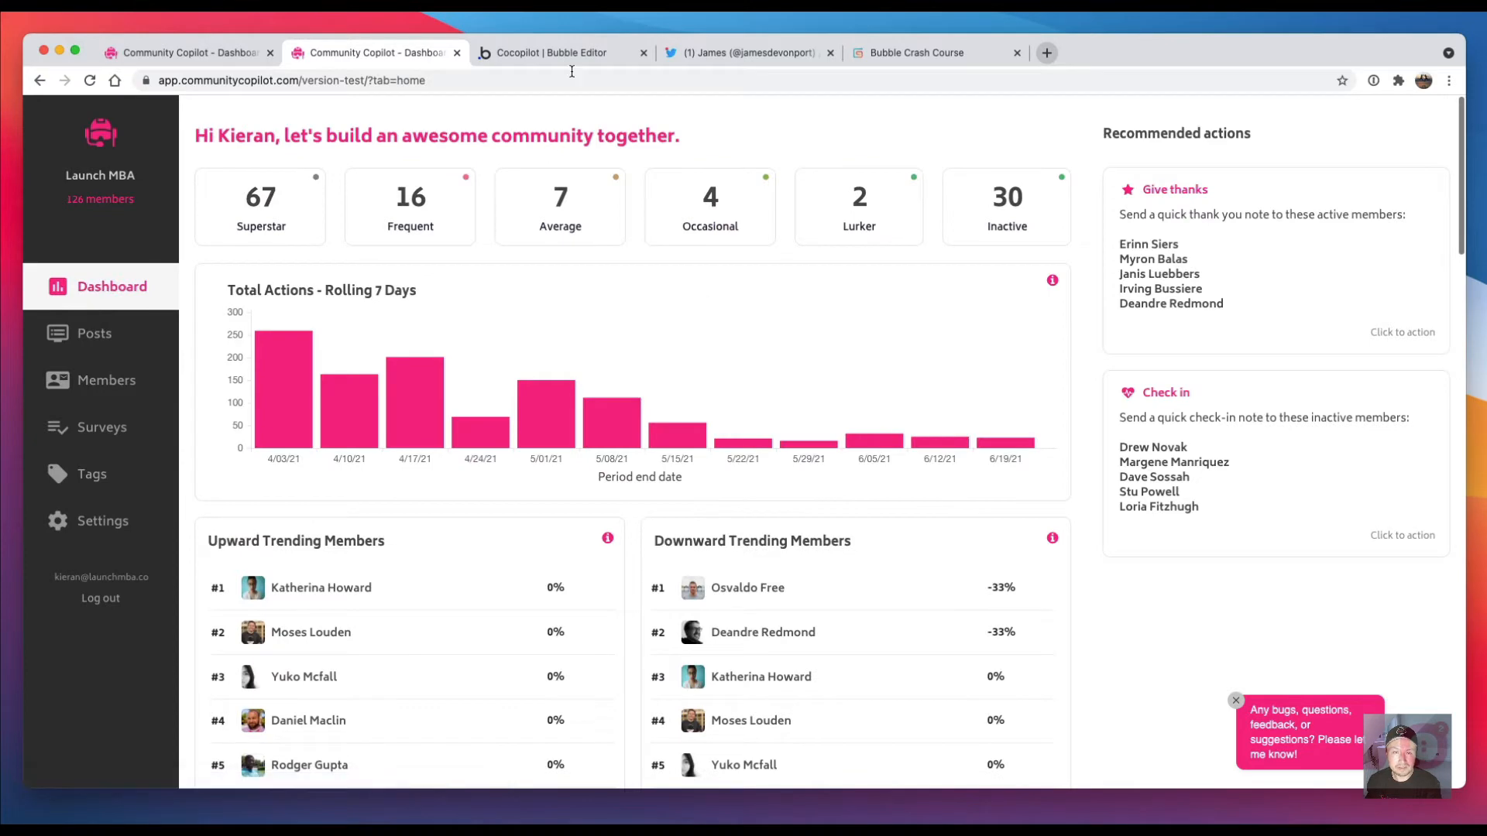
Step: In the Bubble editor, go to the members page and select its tab group
left_click(560, 53)
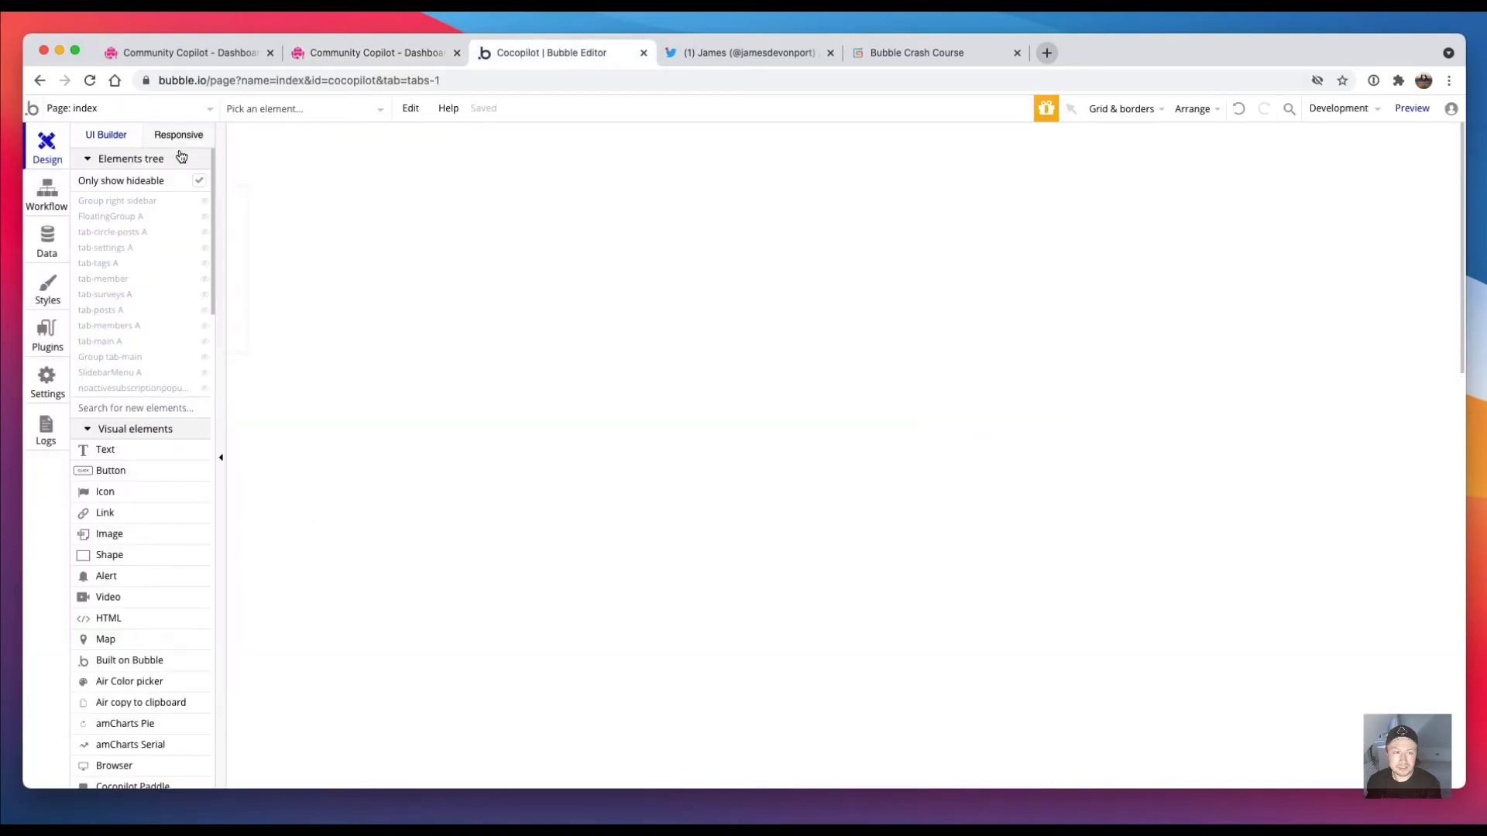
left_click(121, 107)
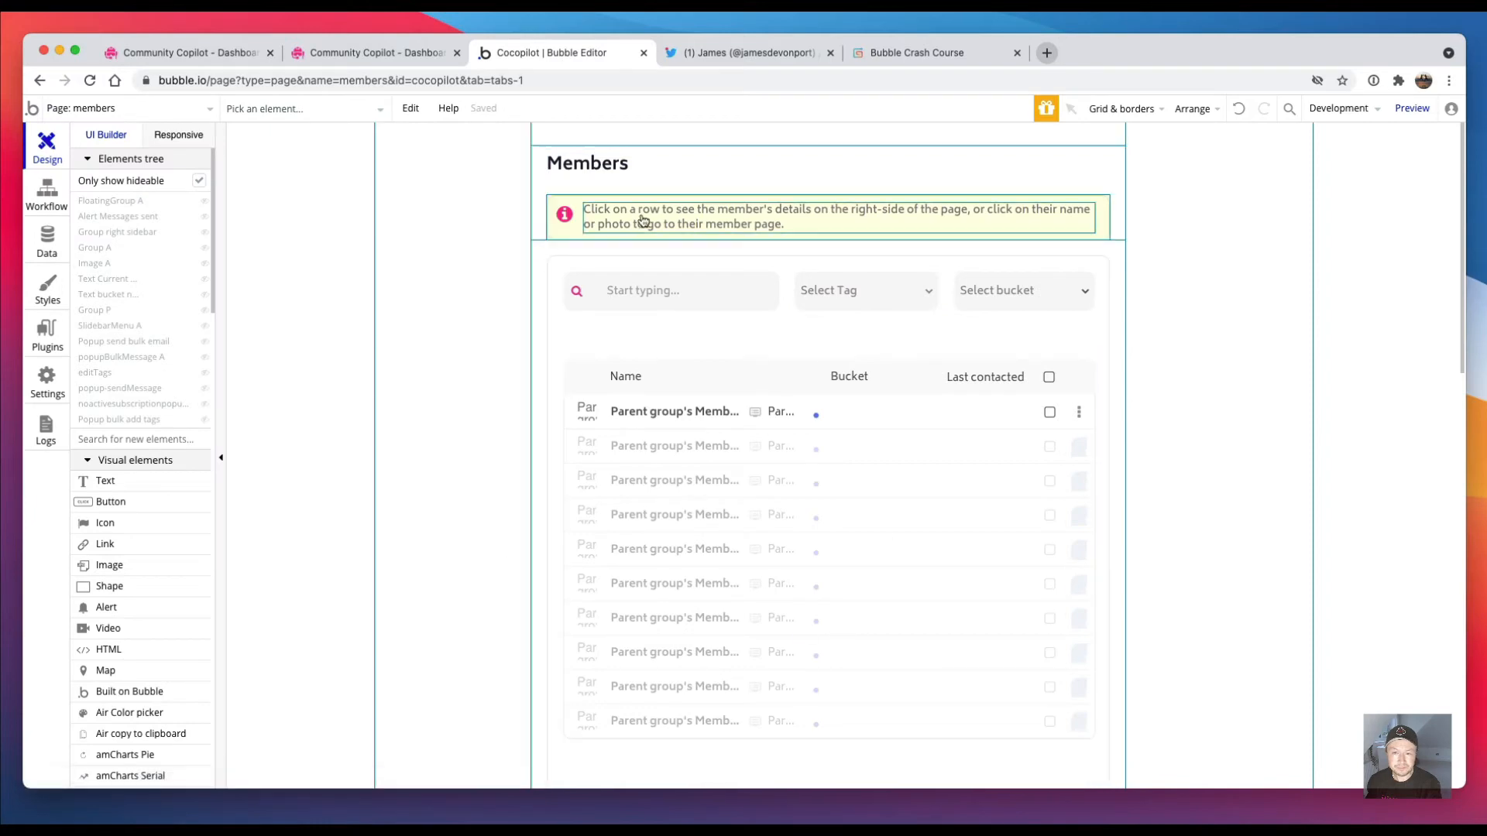
left_click(835, 215)
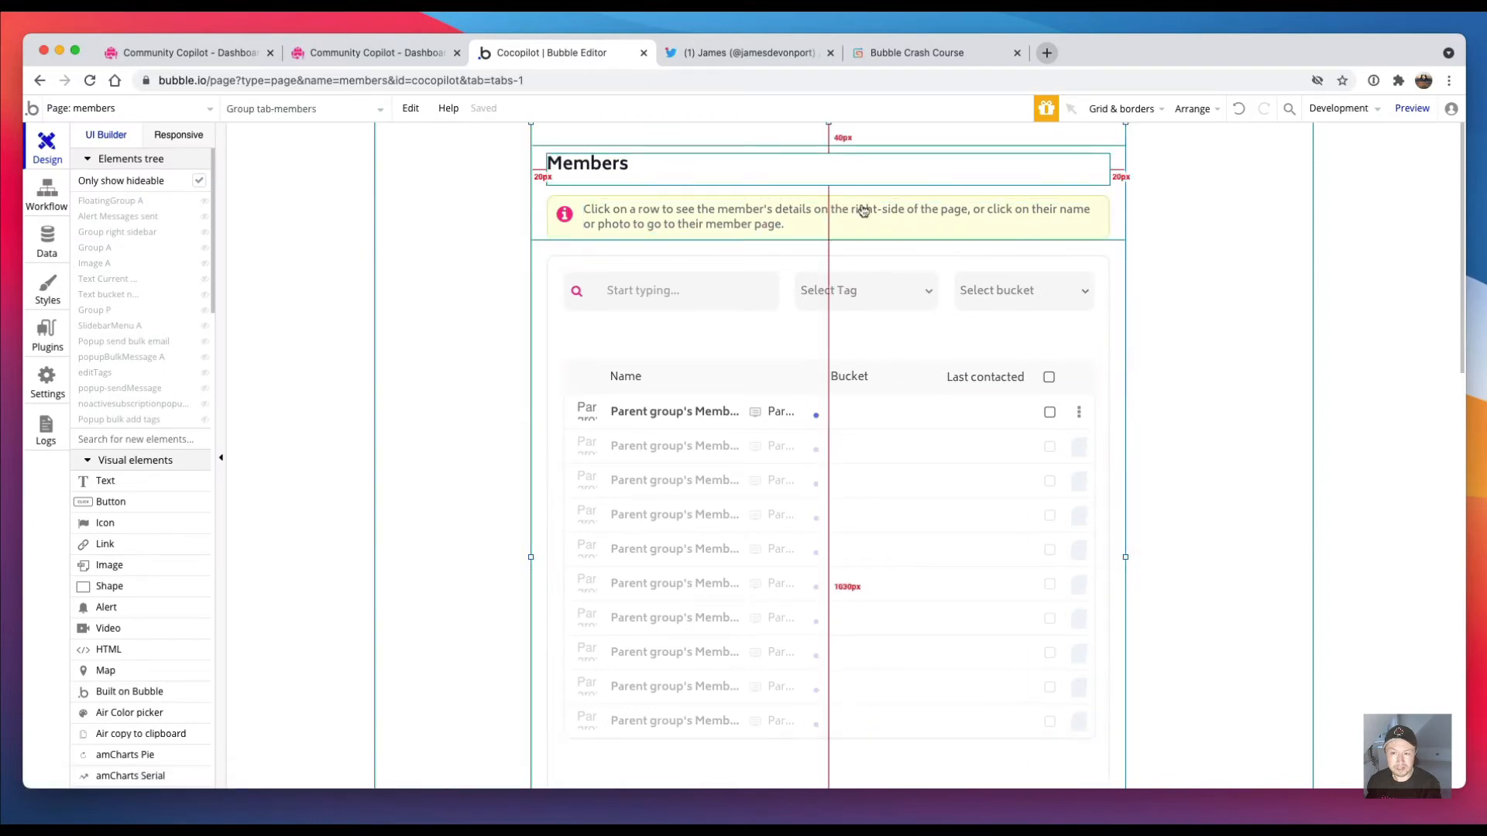
right_click(863, 210)
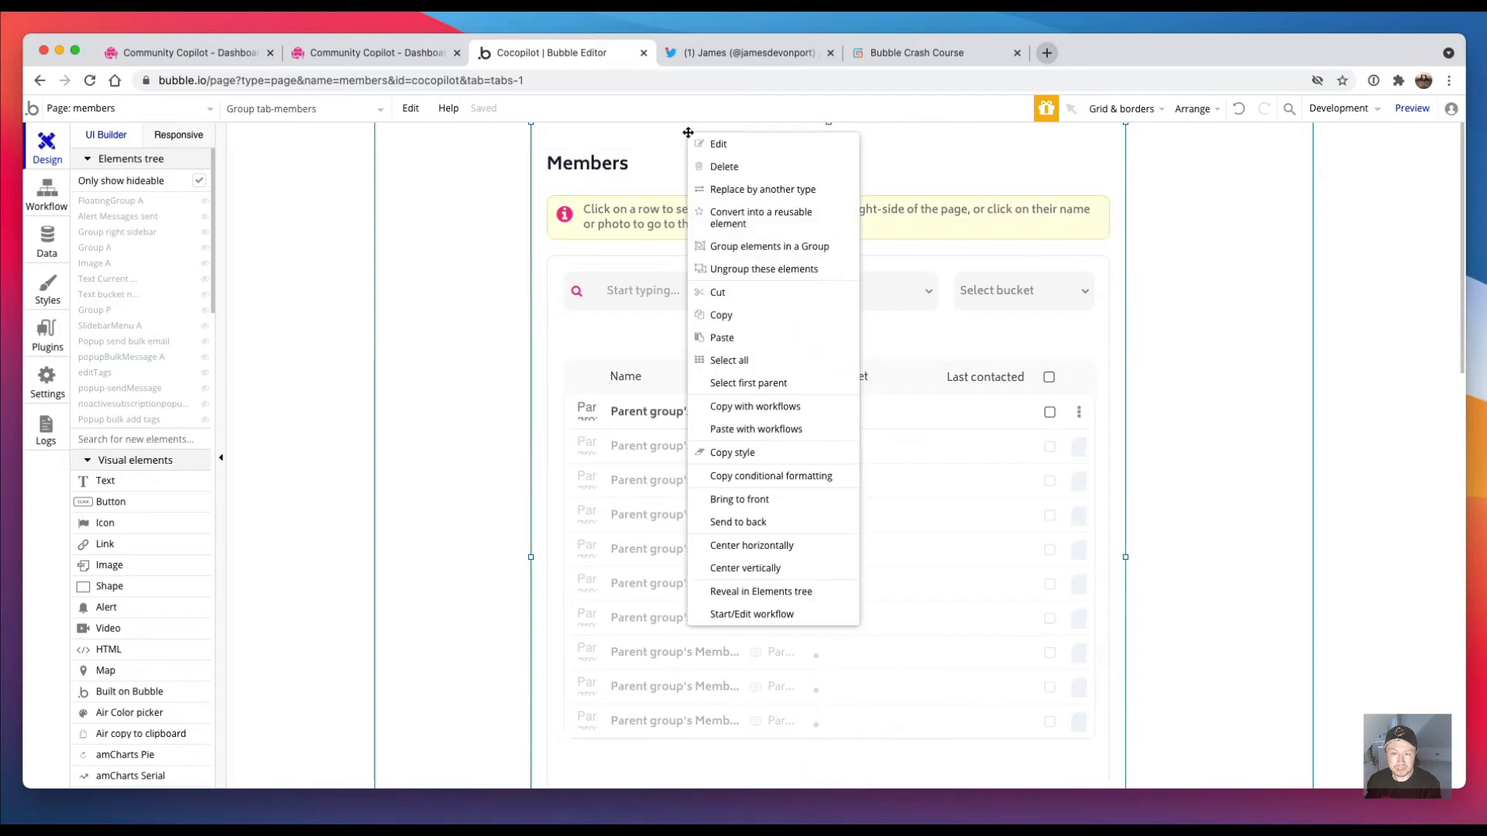
mouse_move(818, 582)
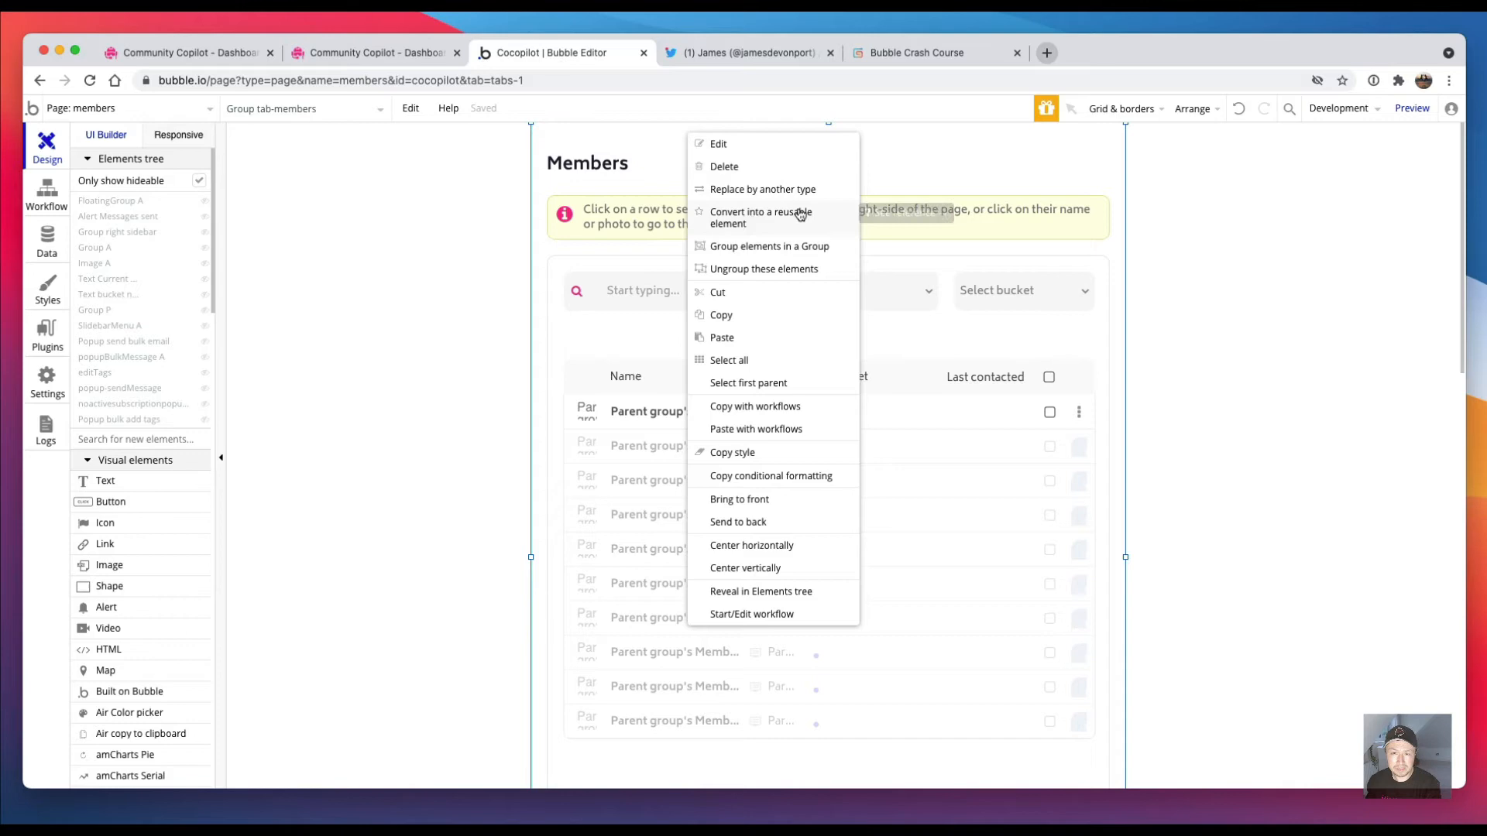
Step: Start 'Convert into a reusable element', cancel it, and list the pages and reusable elements
left_click(759, 217)
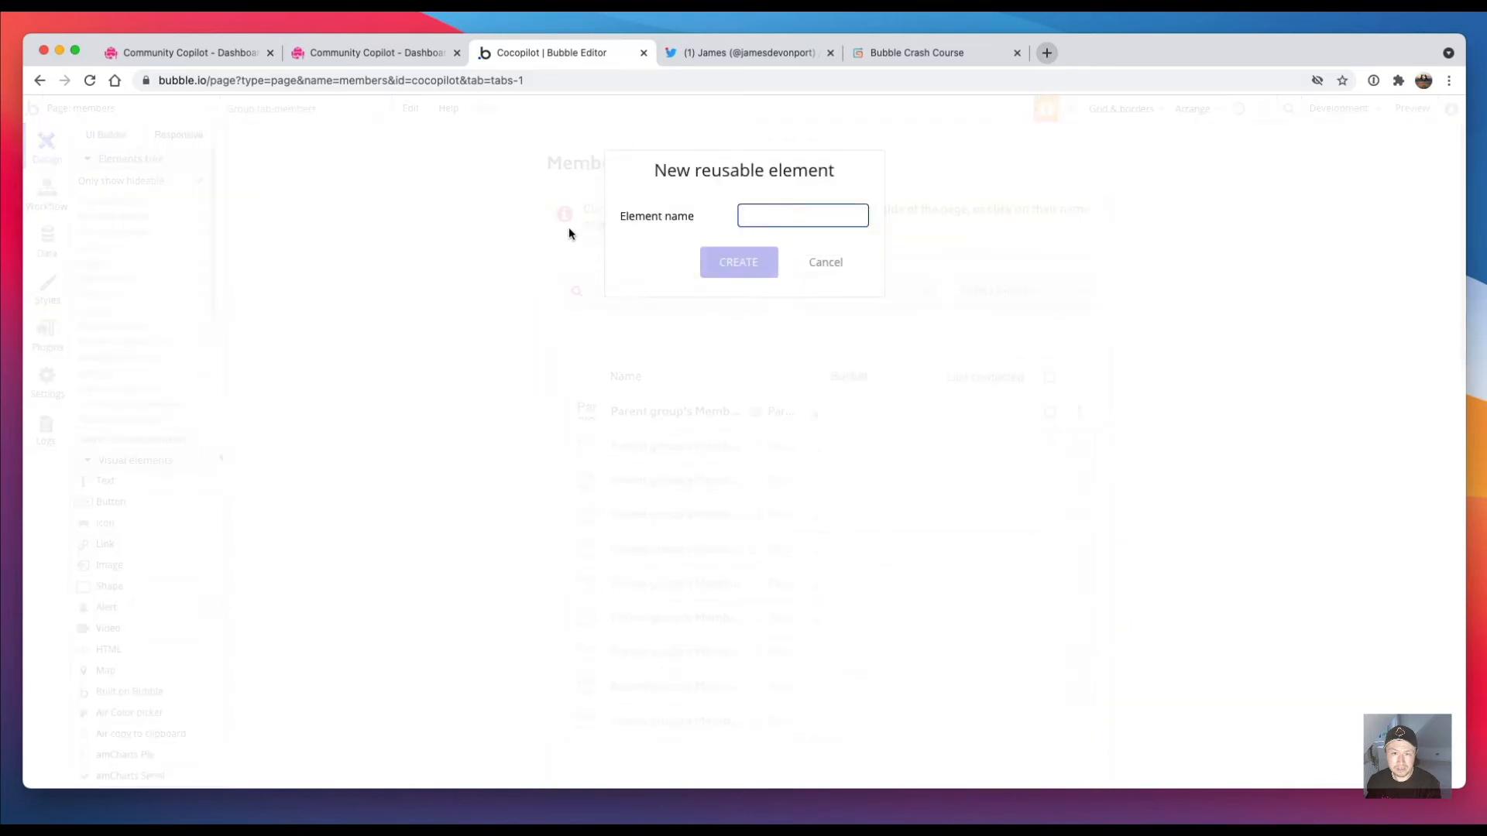
left_click(824, 262)
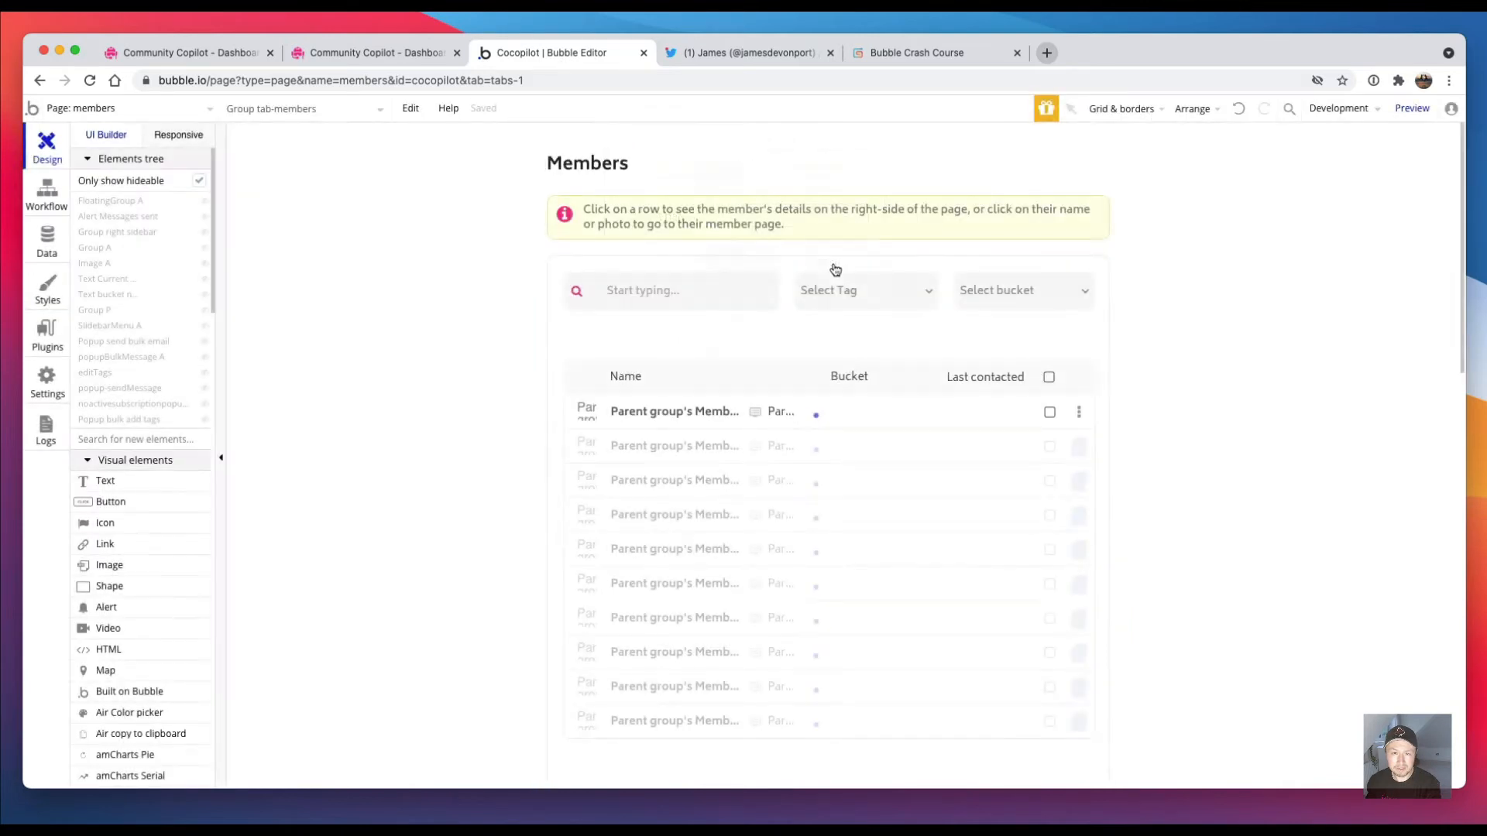
left_click(104, 107)
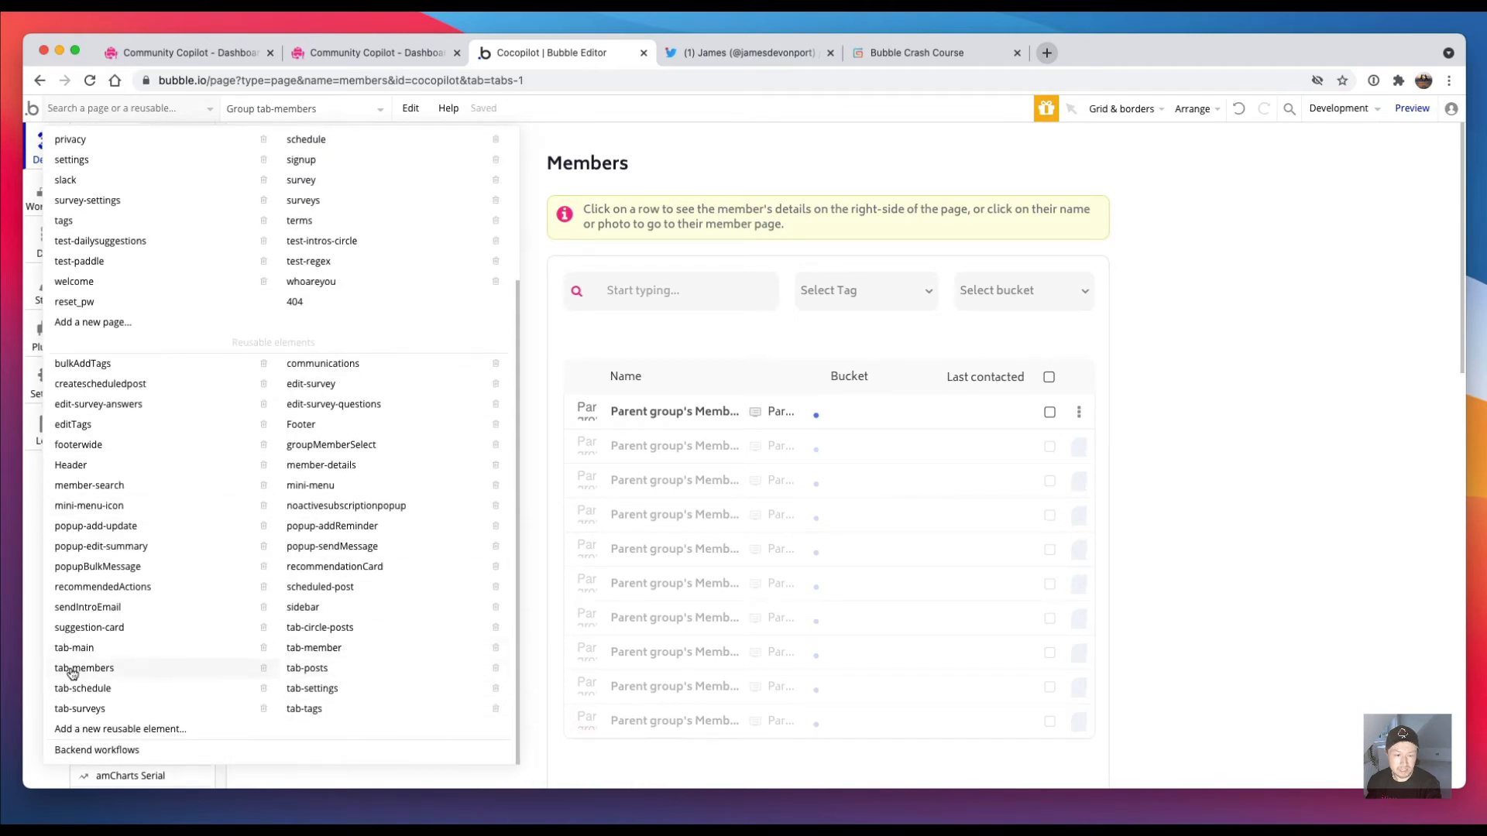
Step: Edit the tab-members reusable element and dismiss its custom states and property panels
left_click(84, 668)
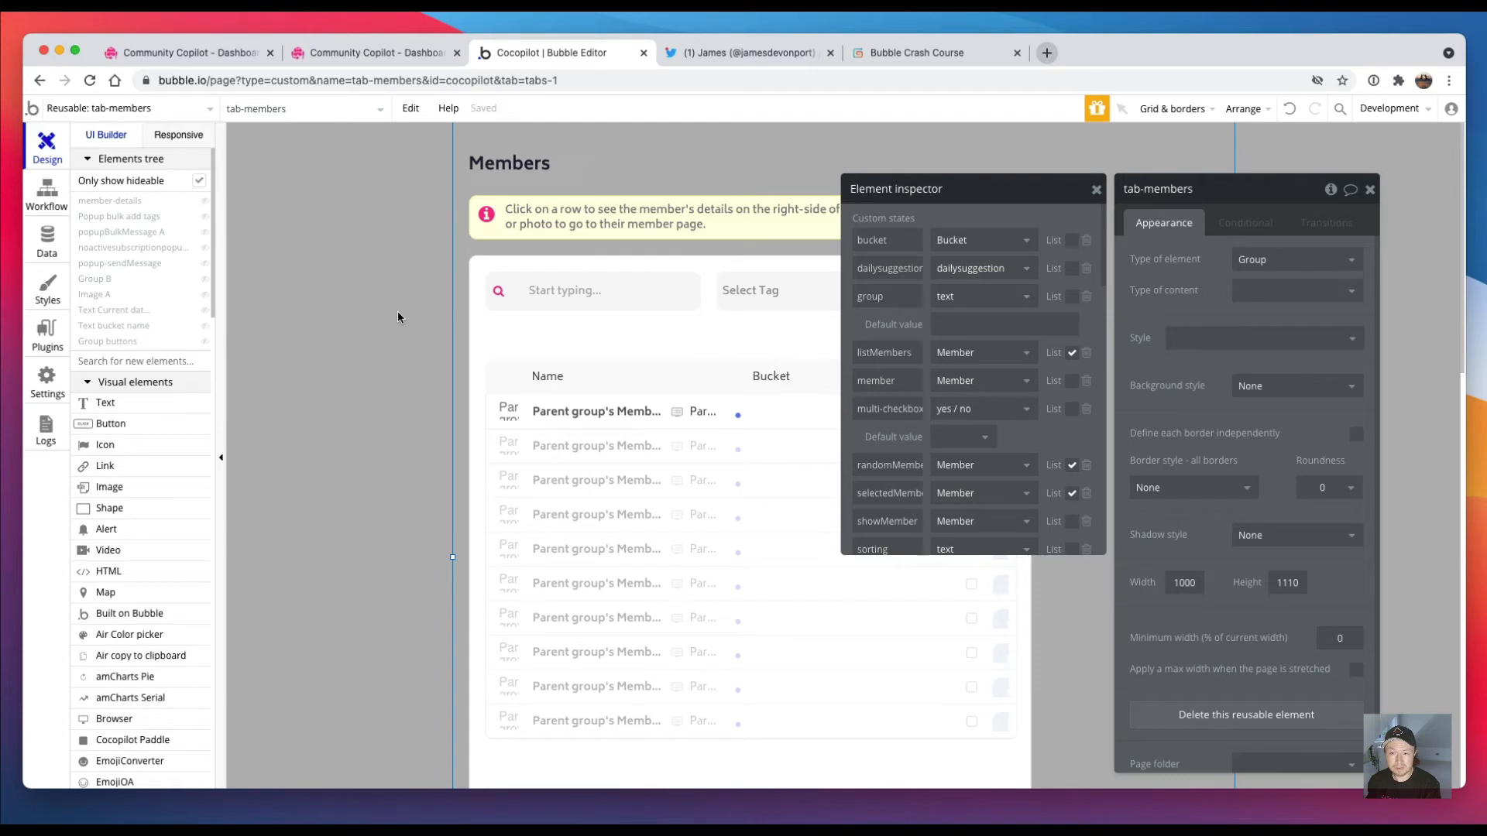
left_click(1096, 189)
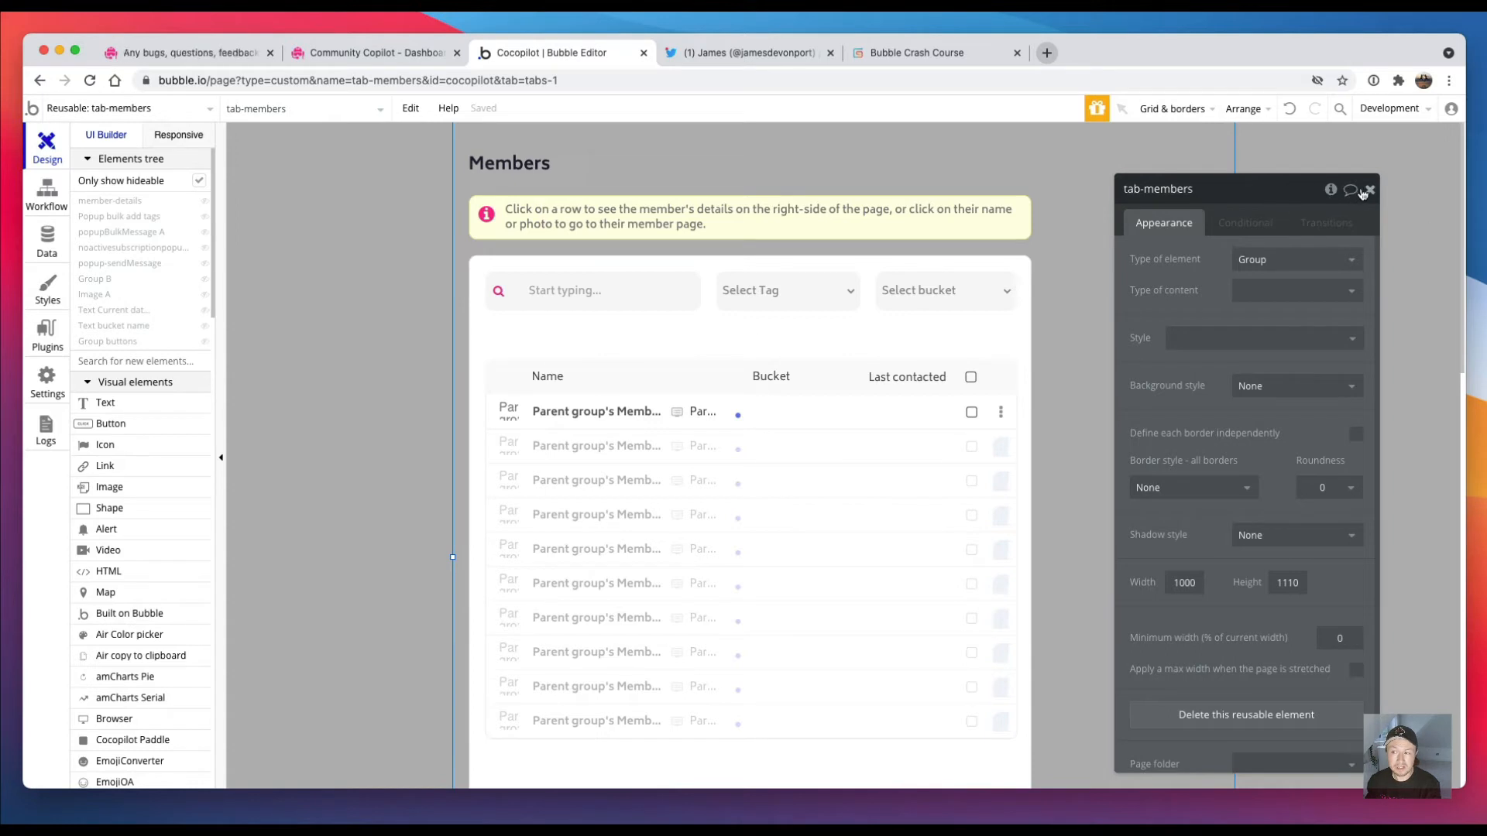
left_click(1369, 189)
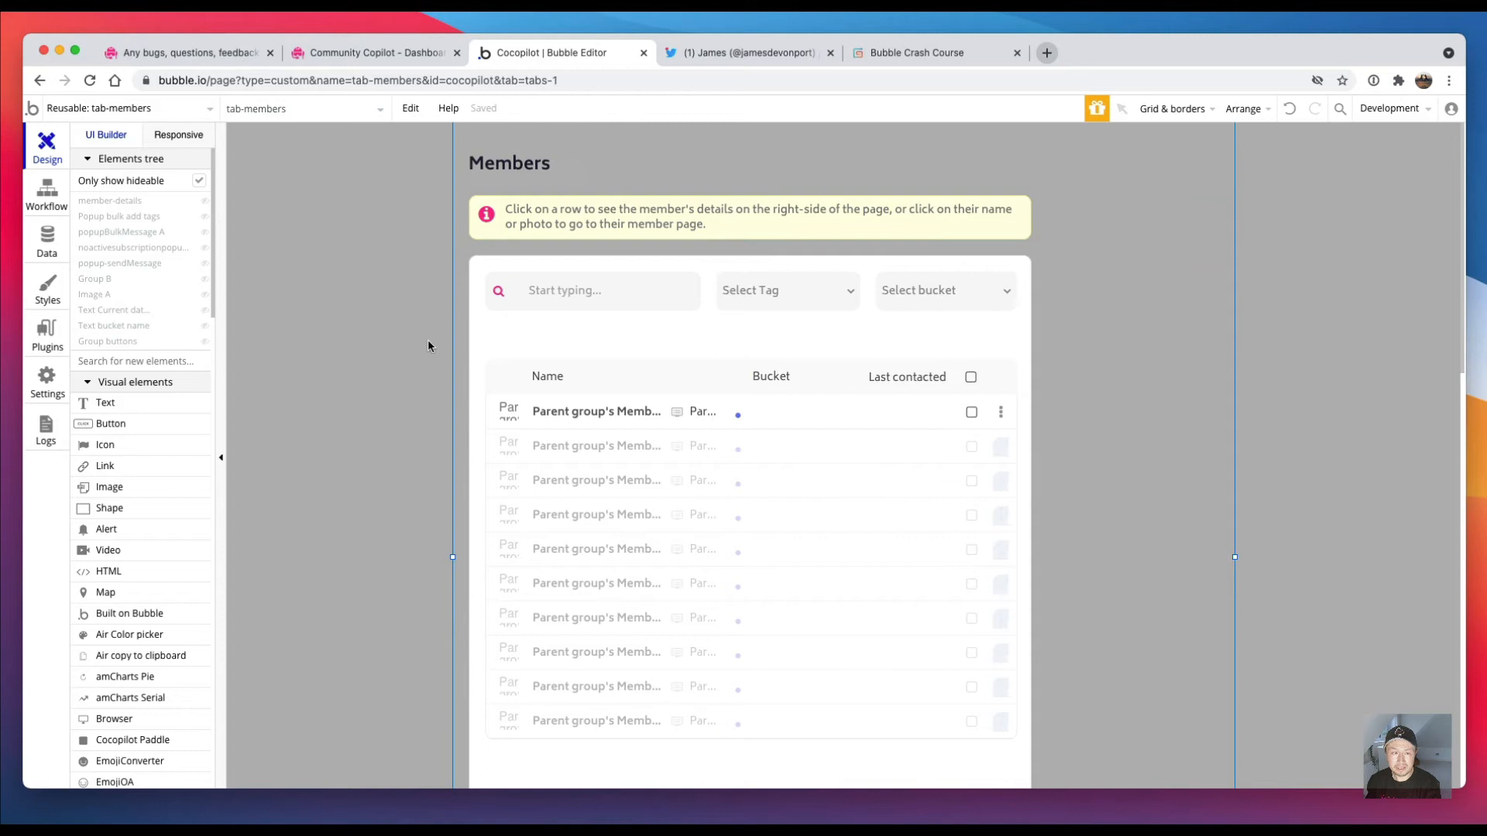
left_click(787, 290)
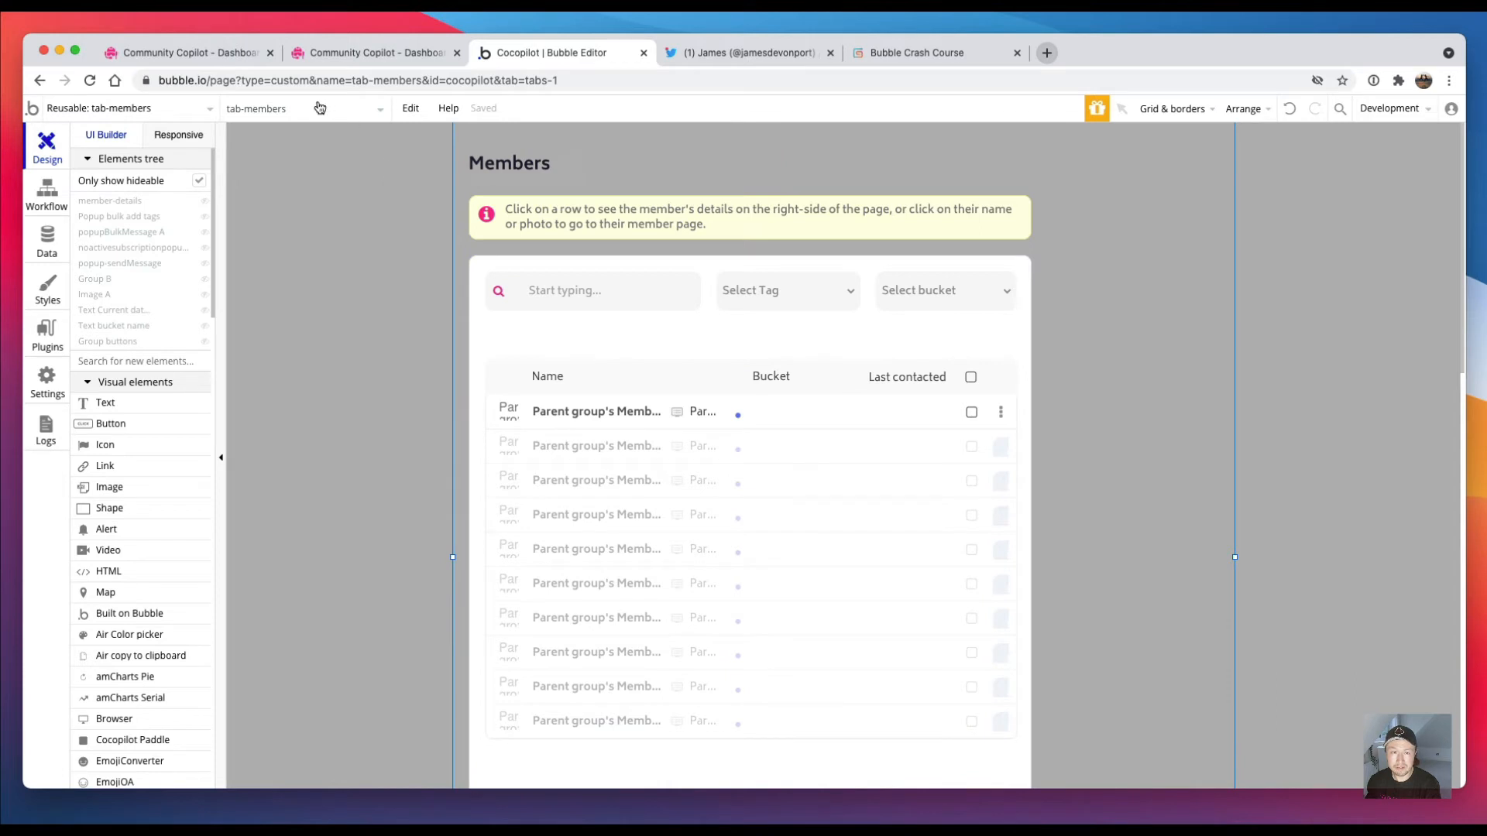
left_click(303, 108)
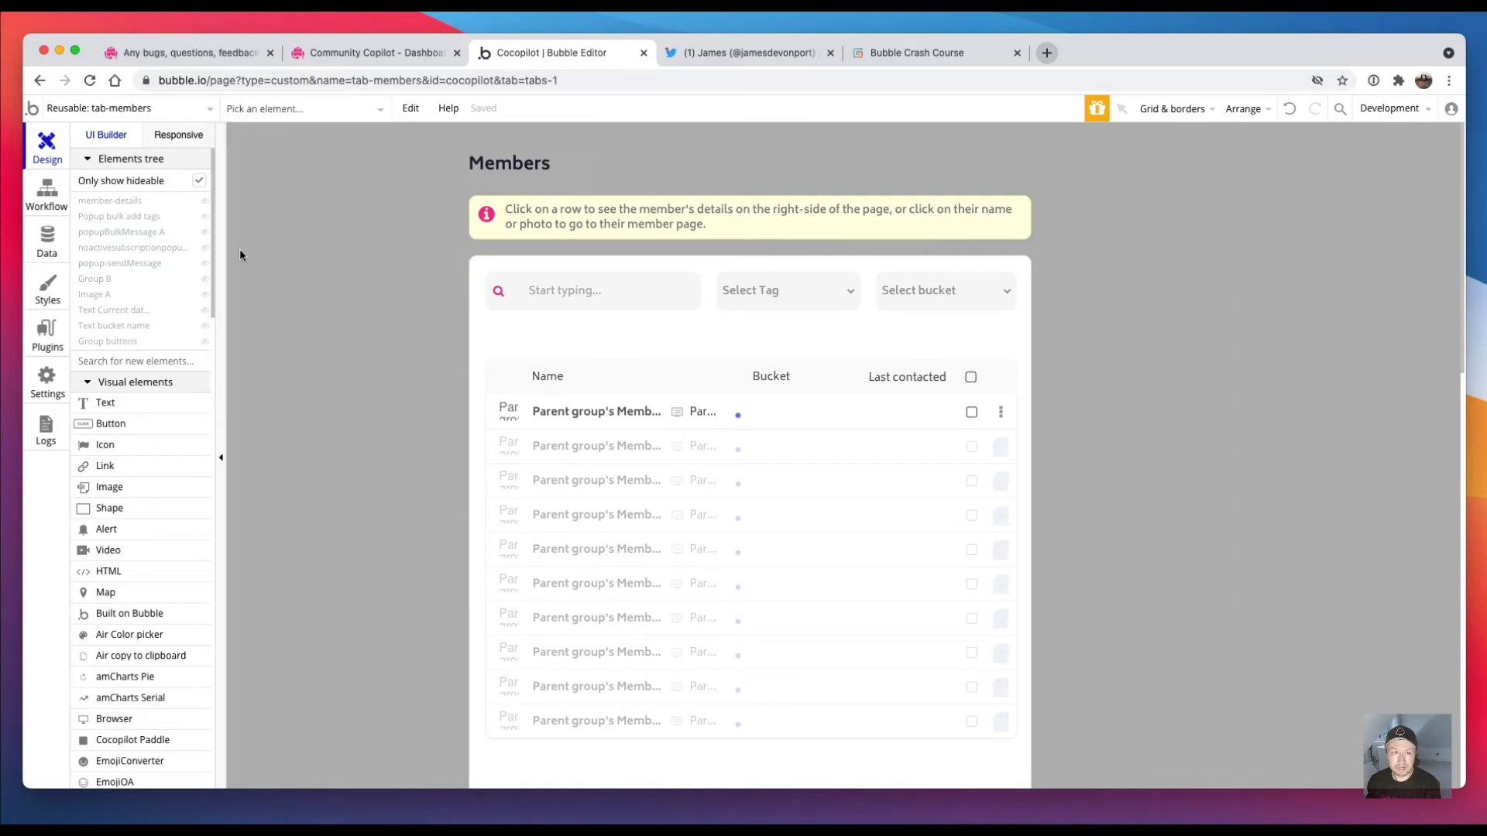
left_click(124, 107)
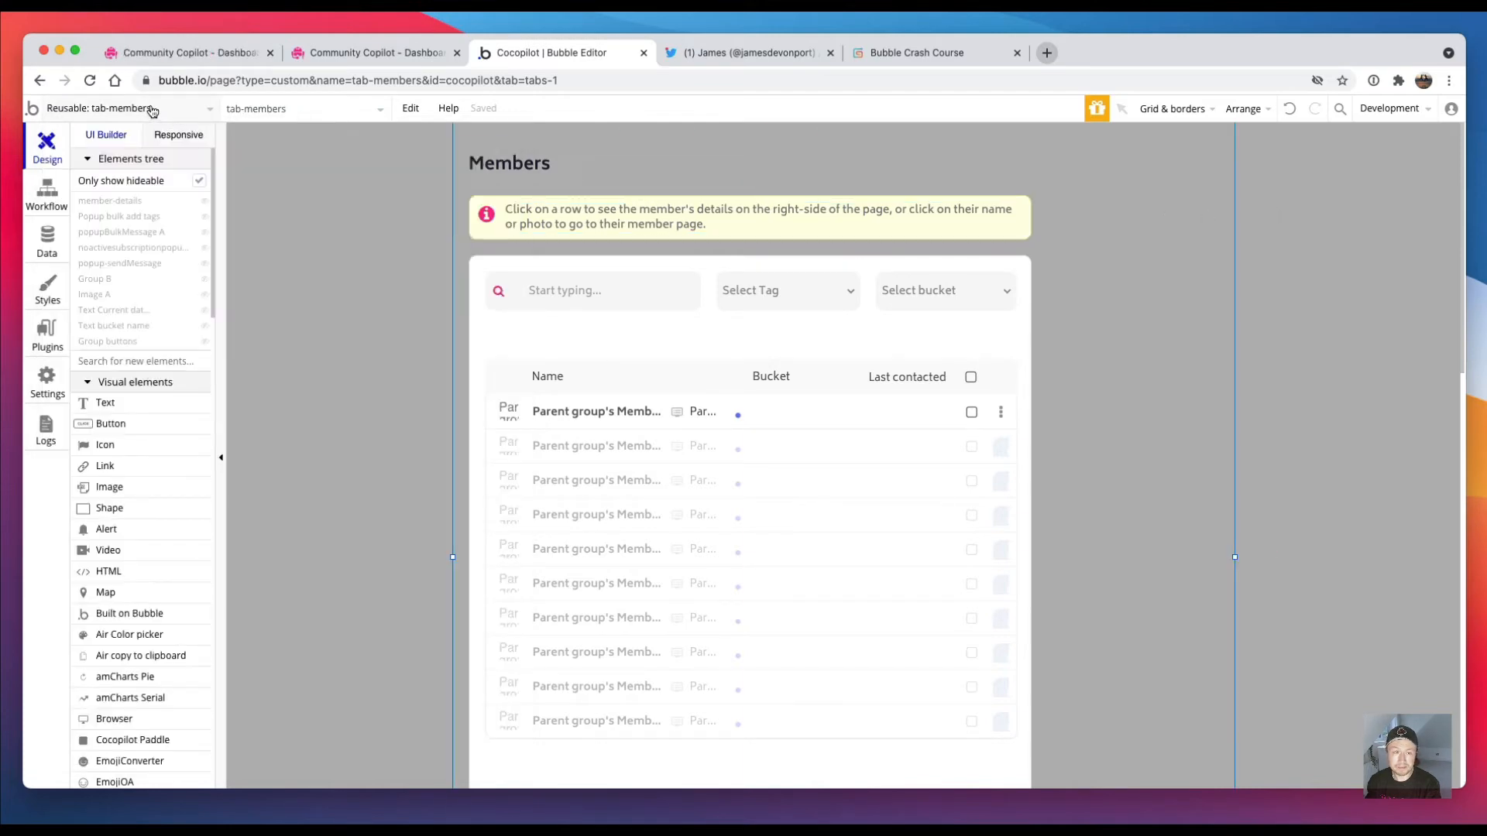
Step: On the index page, inspect the tab-members A group's conditional rules, then view the test app
left_click(113, 107)
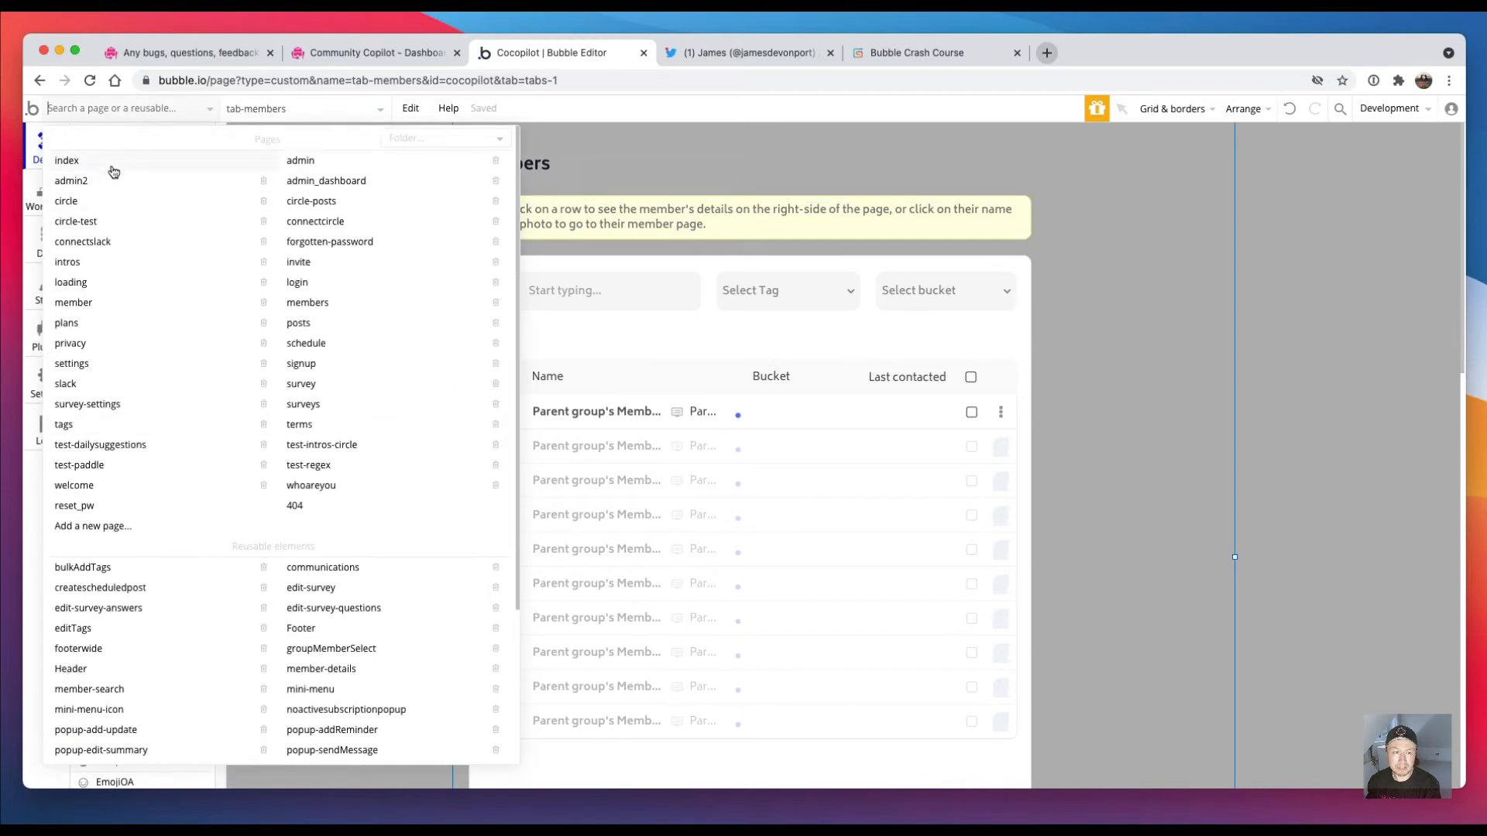
left_click(66, 160)
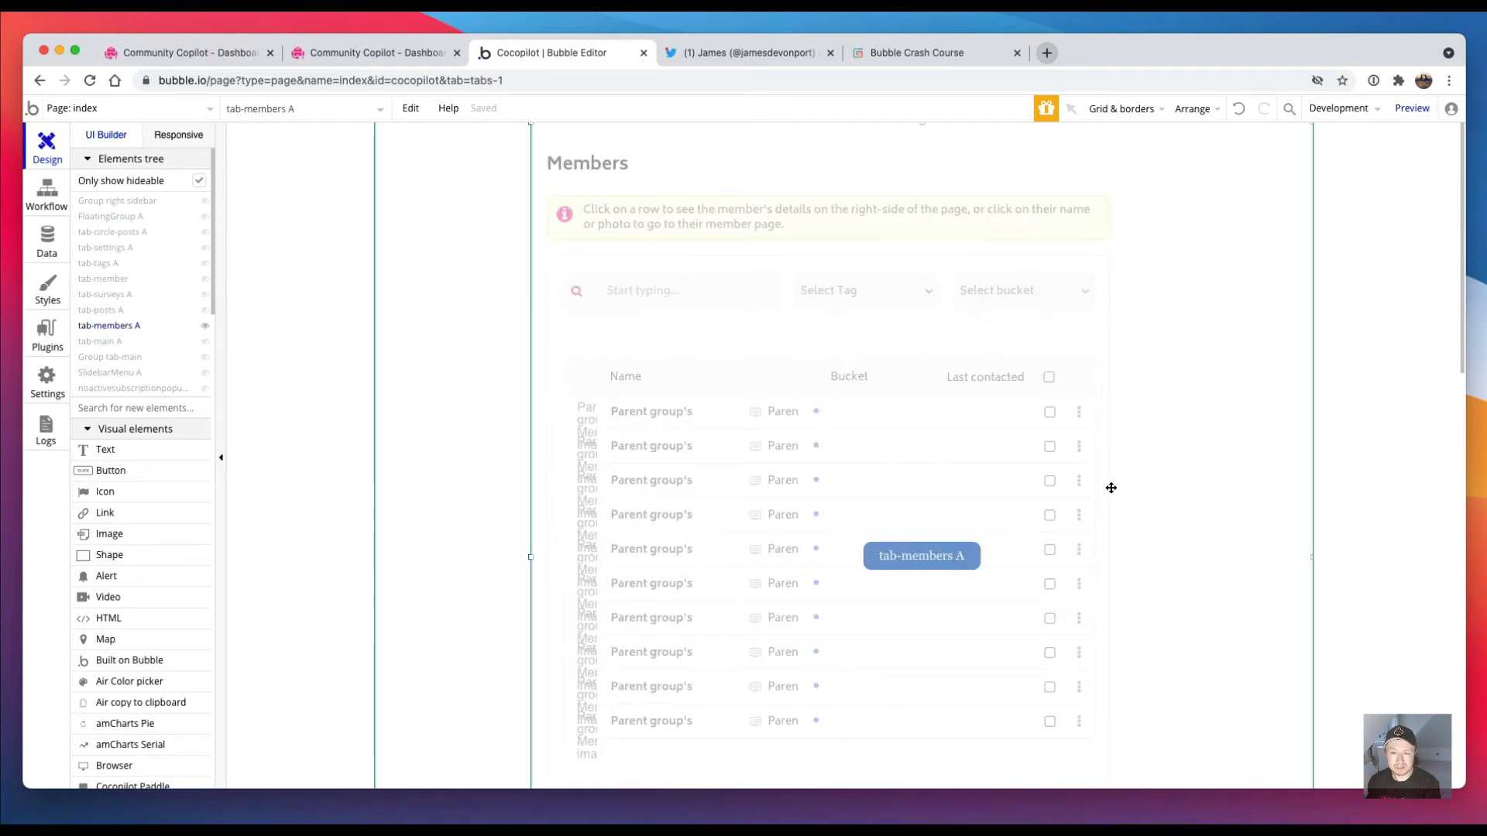
left_click(920, 554)
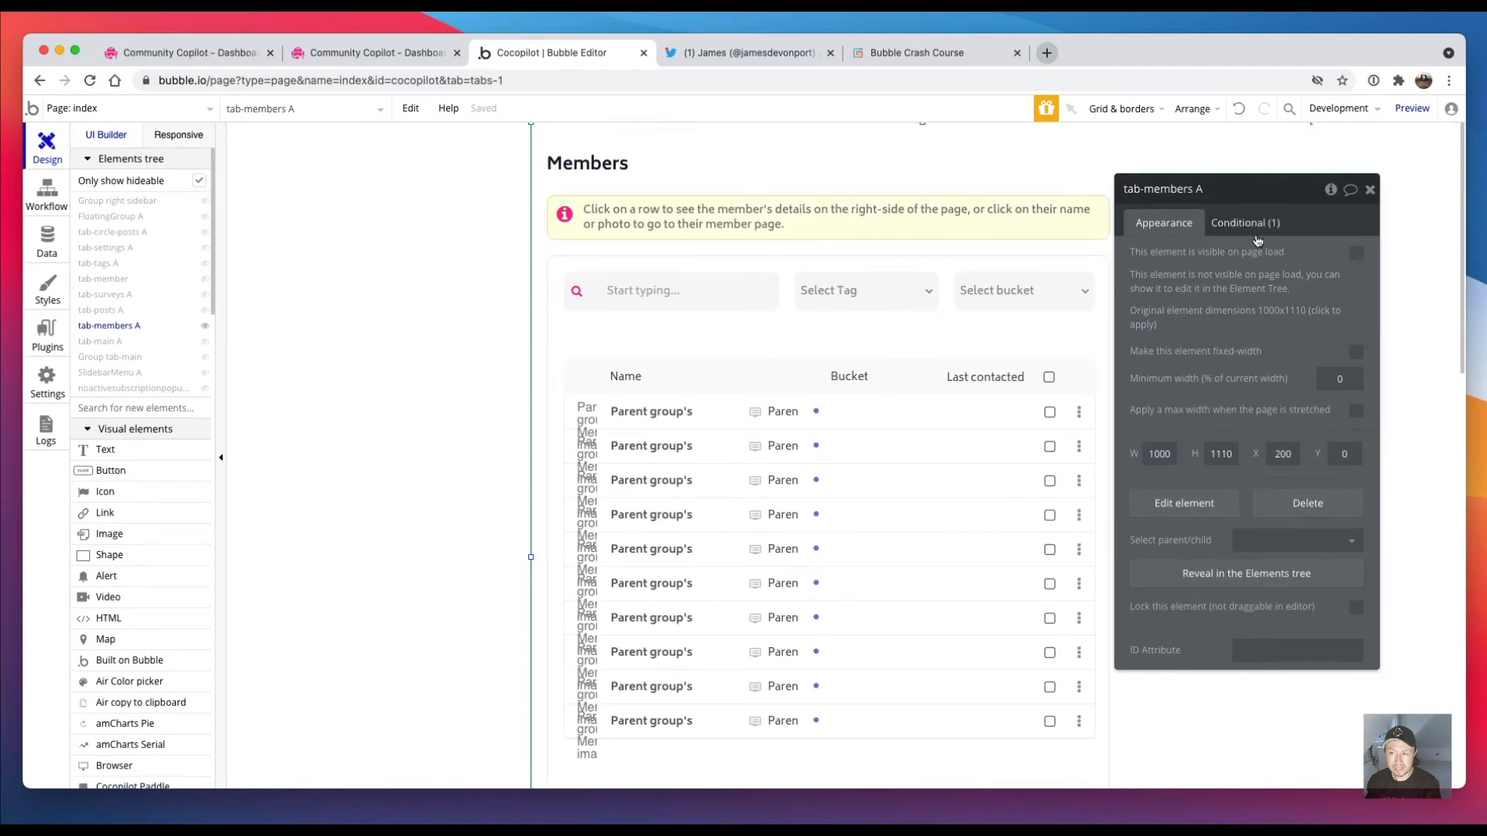
left_click(1245, 222)
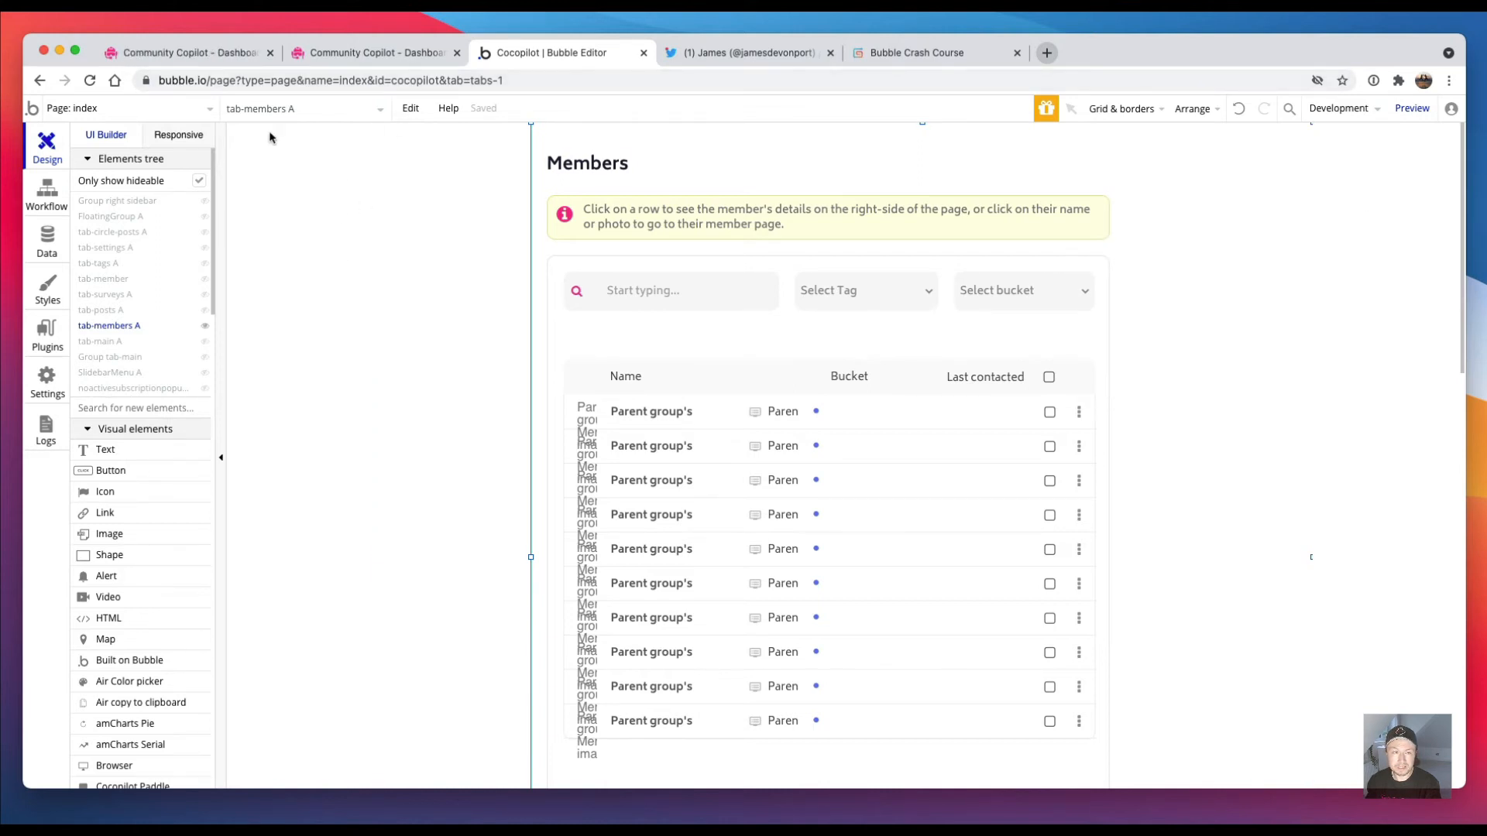
left_click(185, 53)
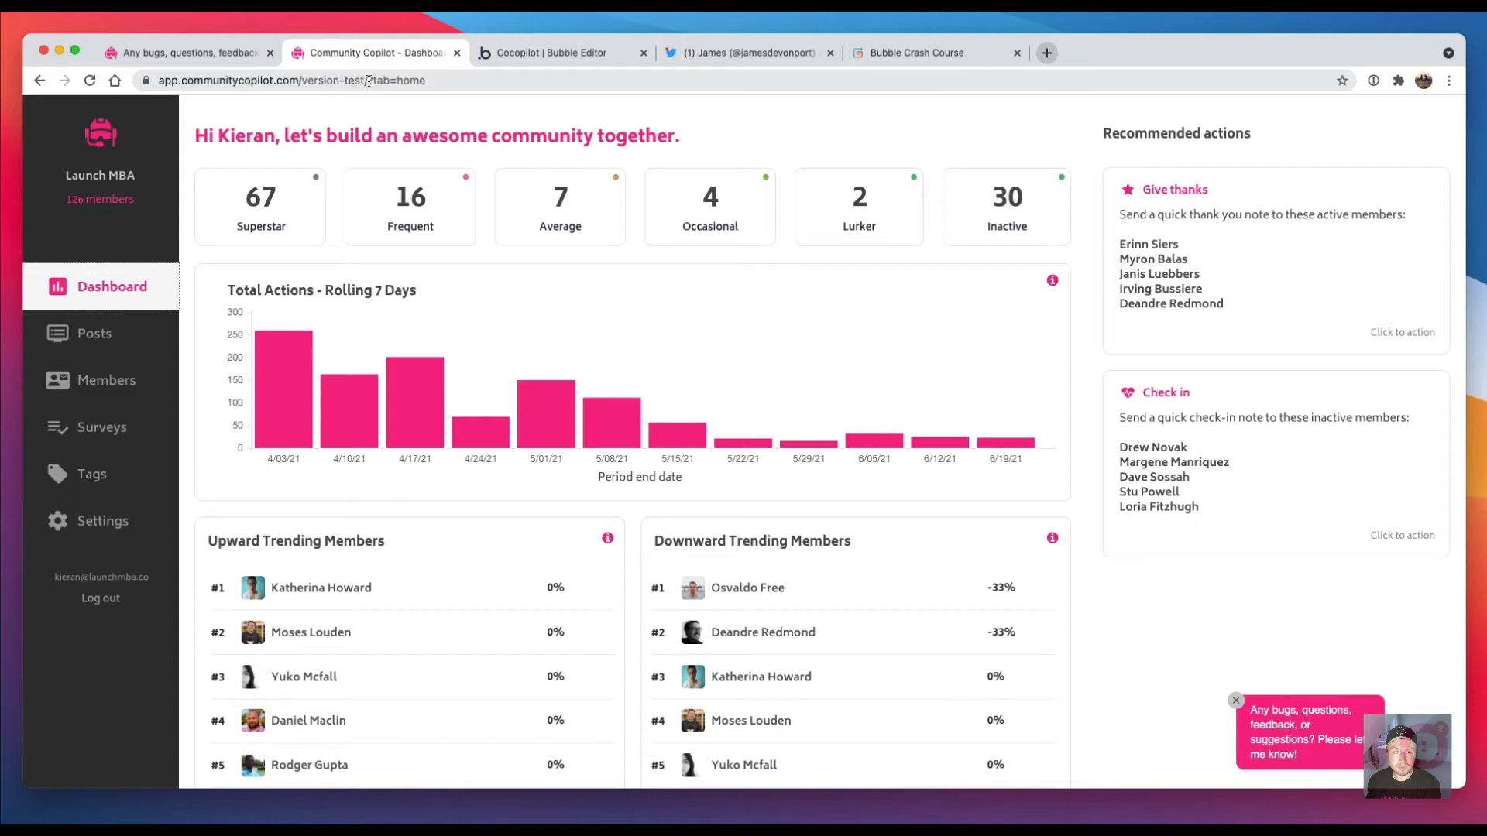
left_click(379, 79)
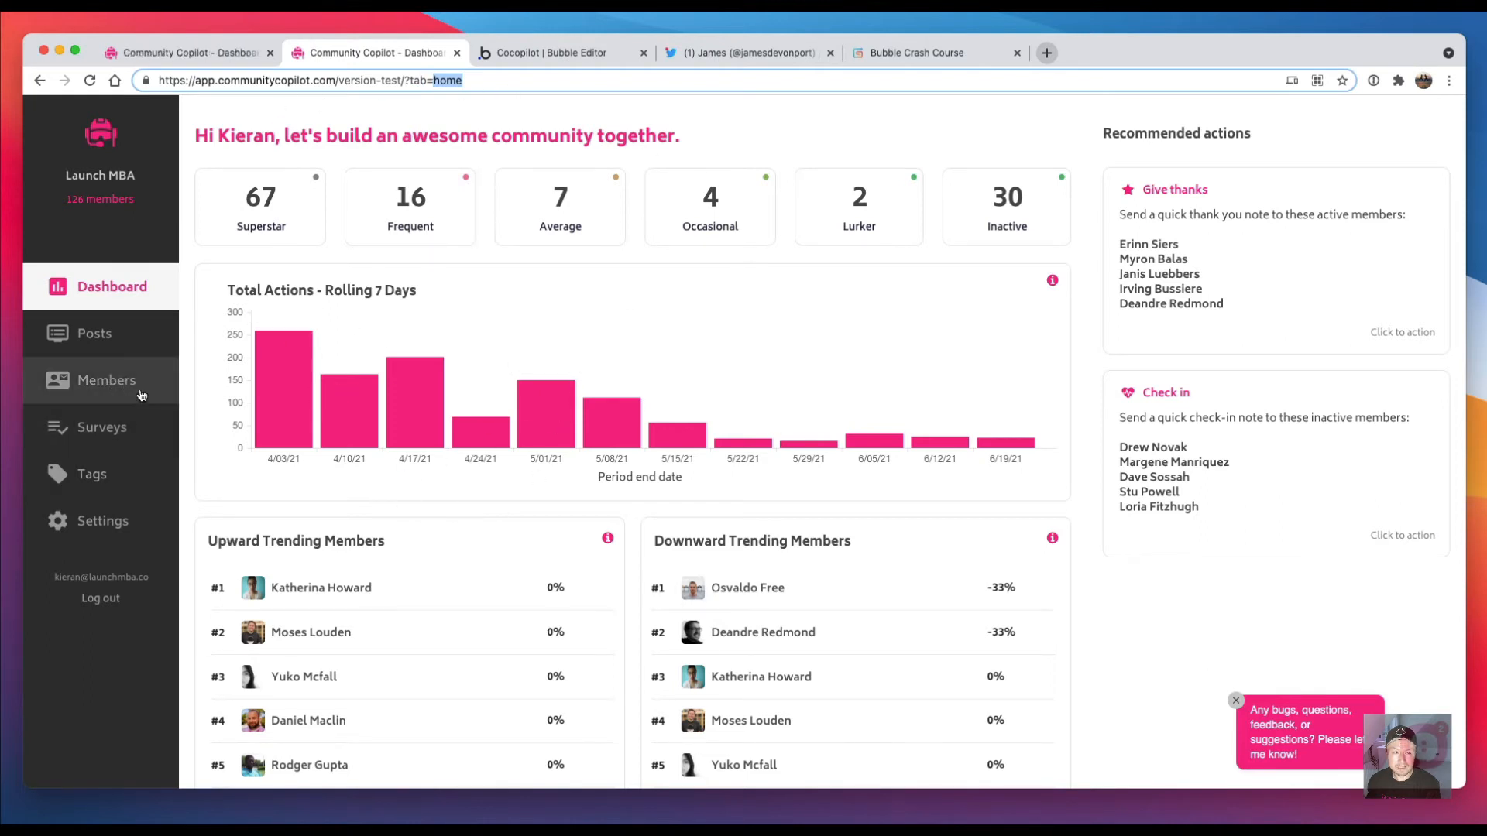
left_click(107, 380)
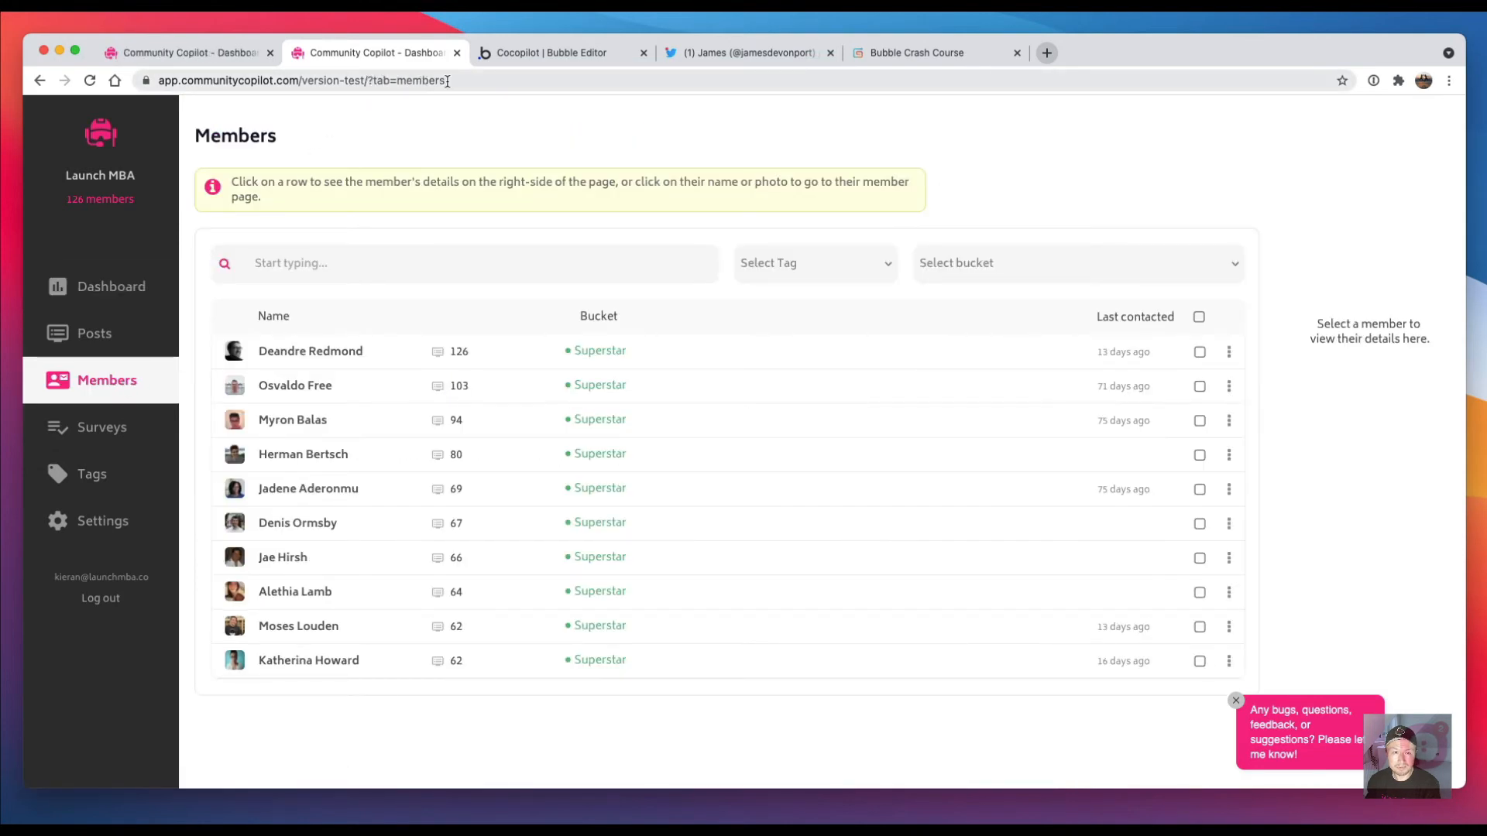
left_click(310, 352)
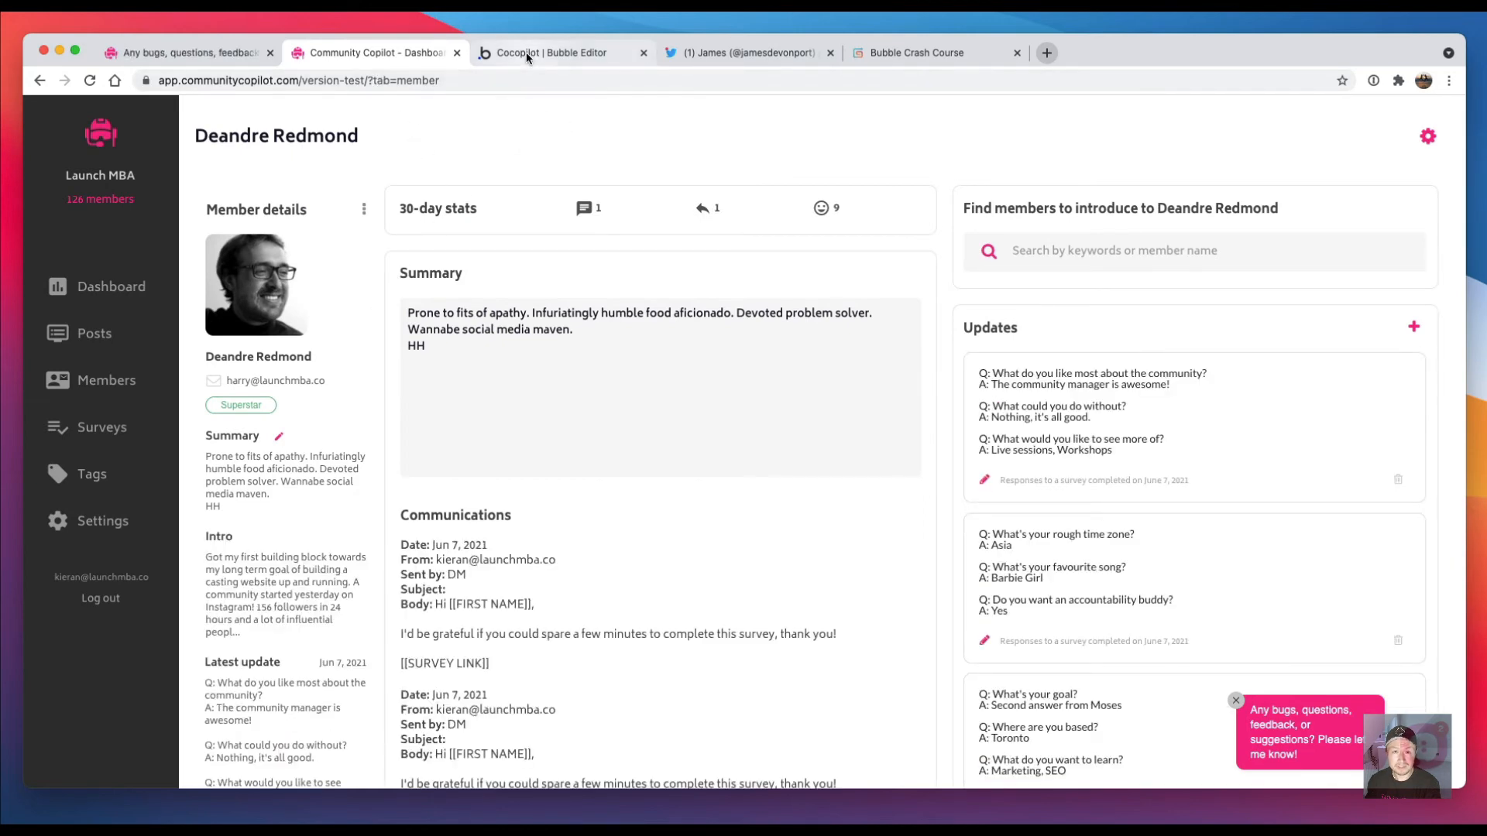
left_click(554, 53)
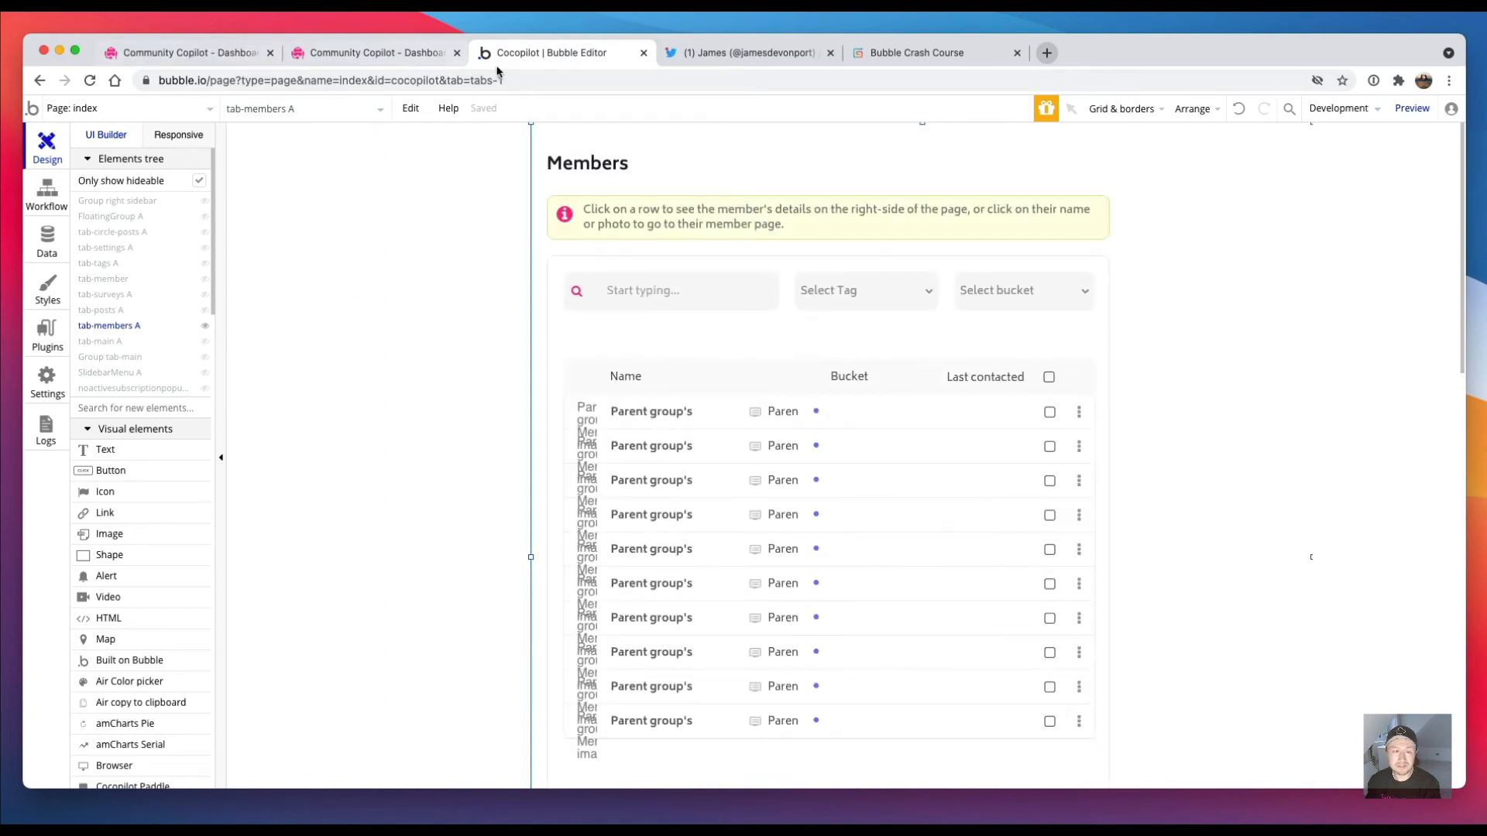
Step: Select Group members in the sidebar reusable and bring up its click workflow
left_click(124, 107)
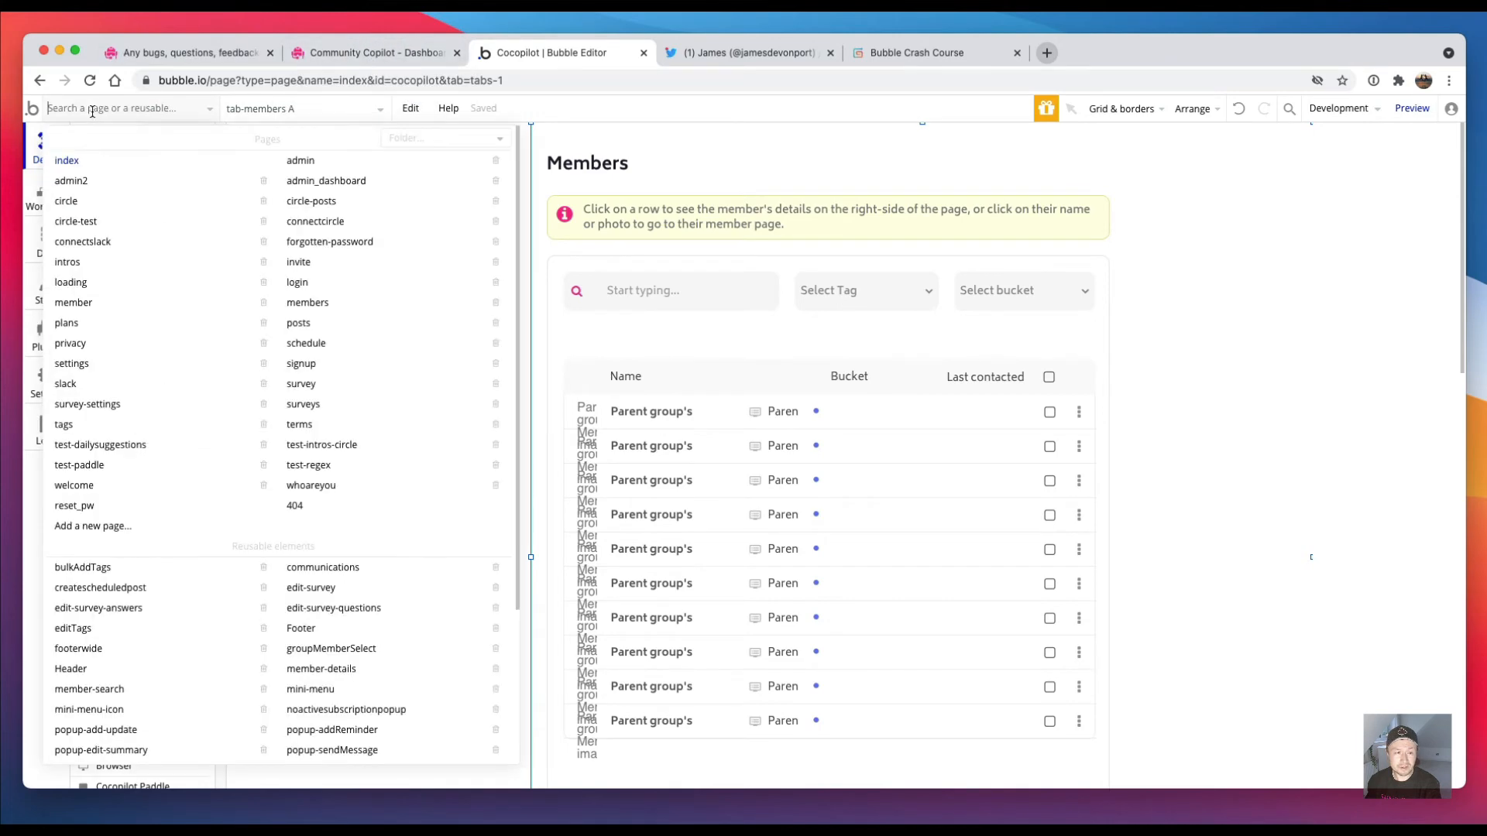
scroll("down", 3)
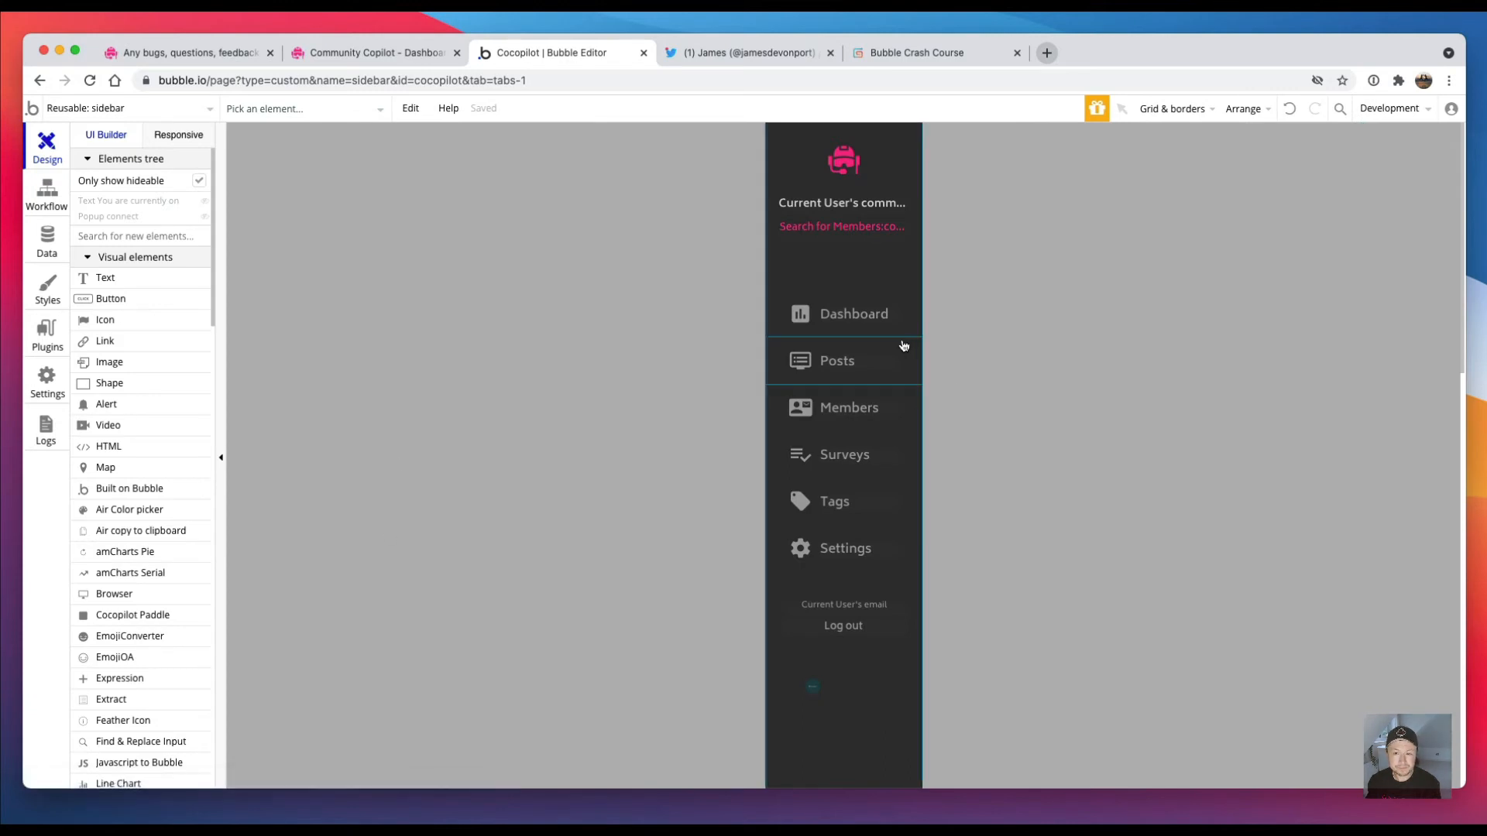
left_click(847, 407)
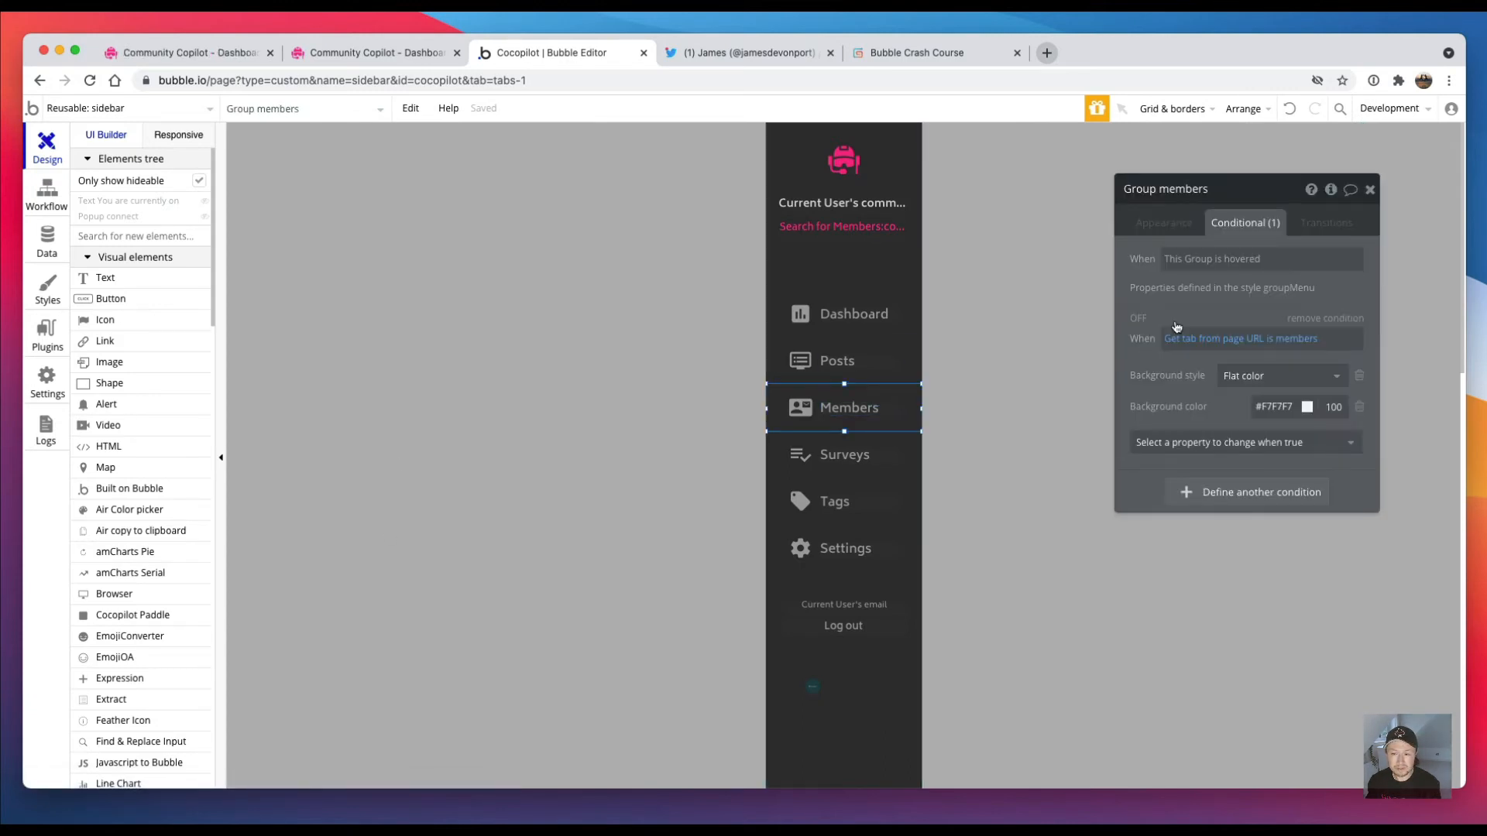
left_click(1163, 222)
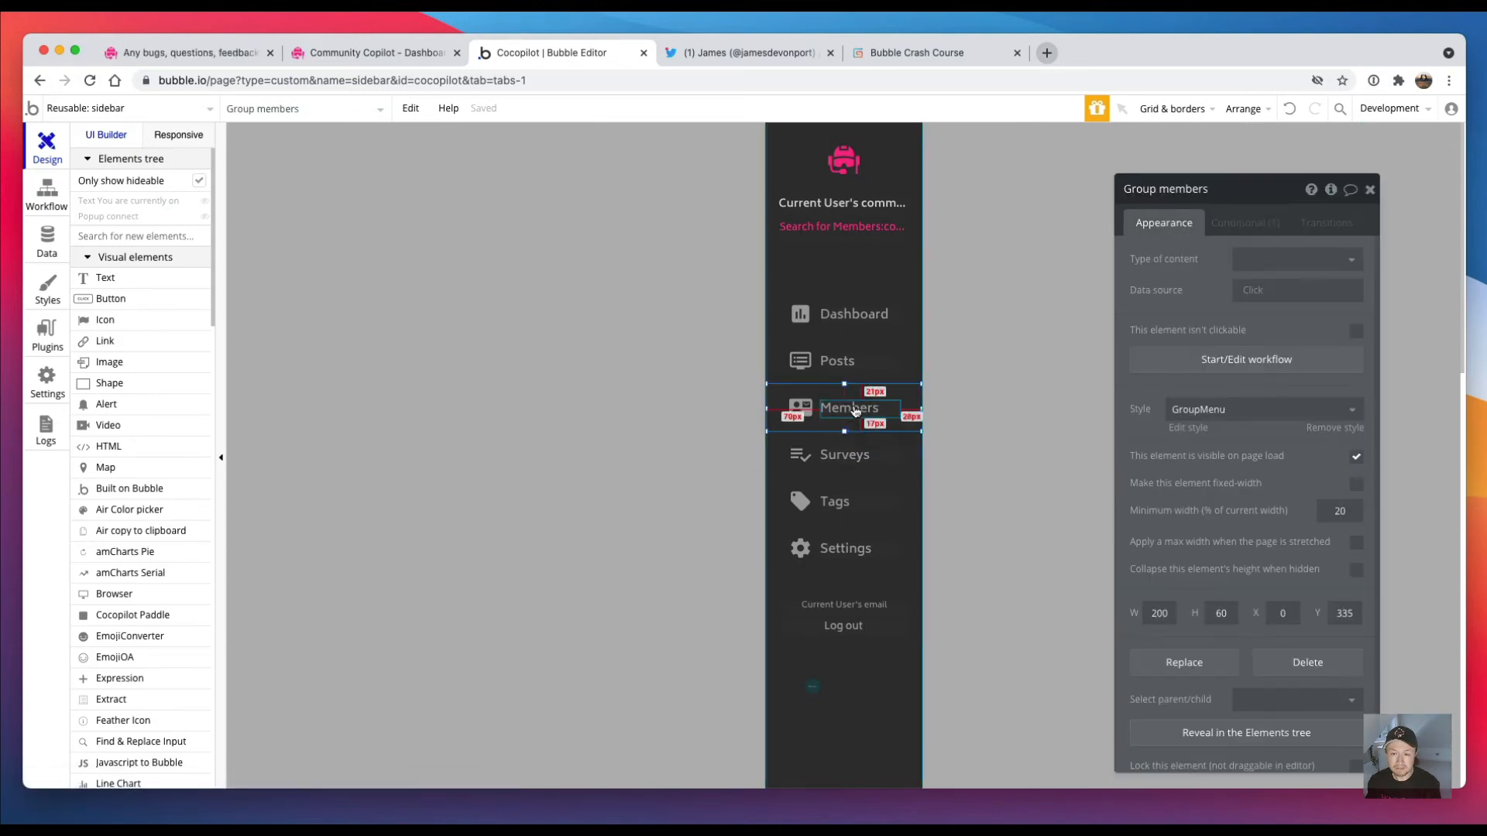
left_click(45, 195)
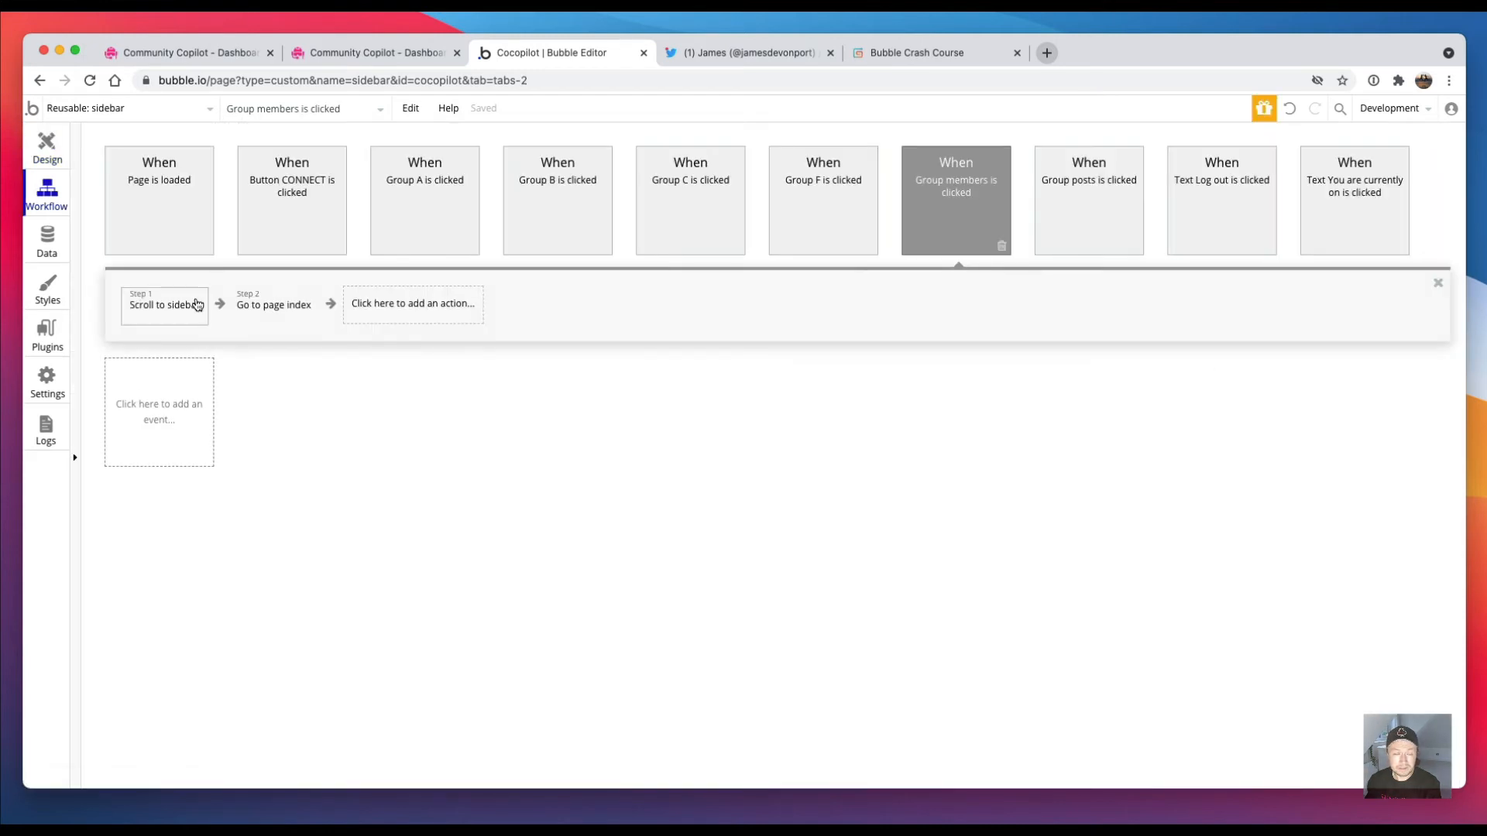
Step: Inspect the 'Scroll to sidebar' step, then view the live Community Copilot app
left_click(164, 306)
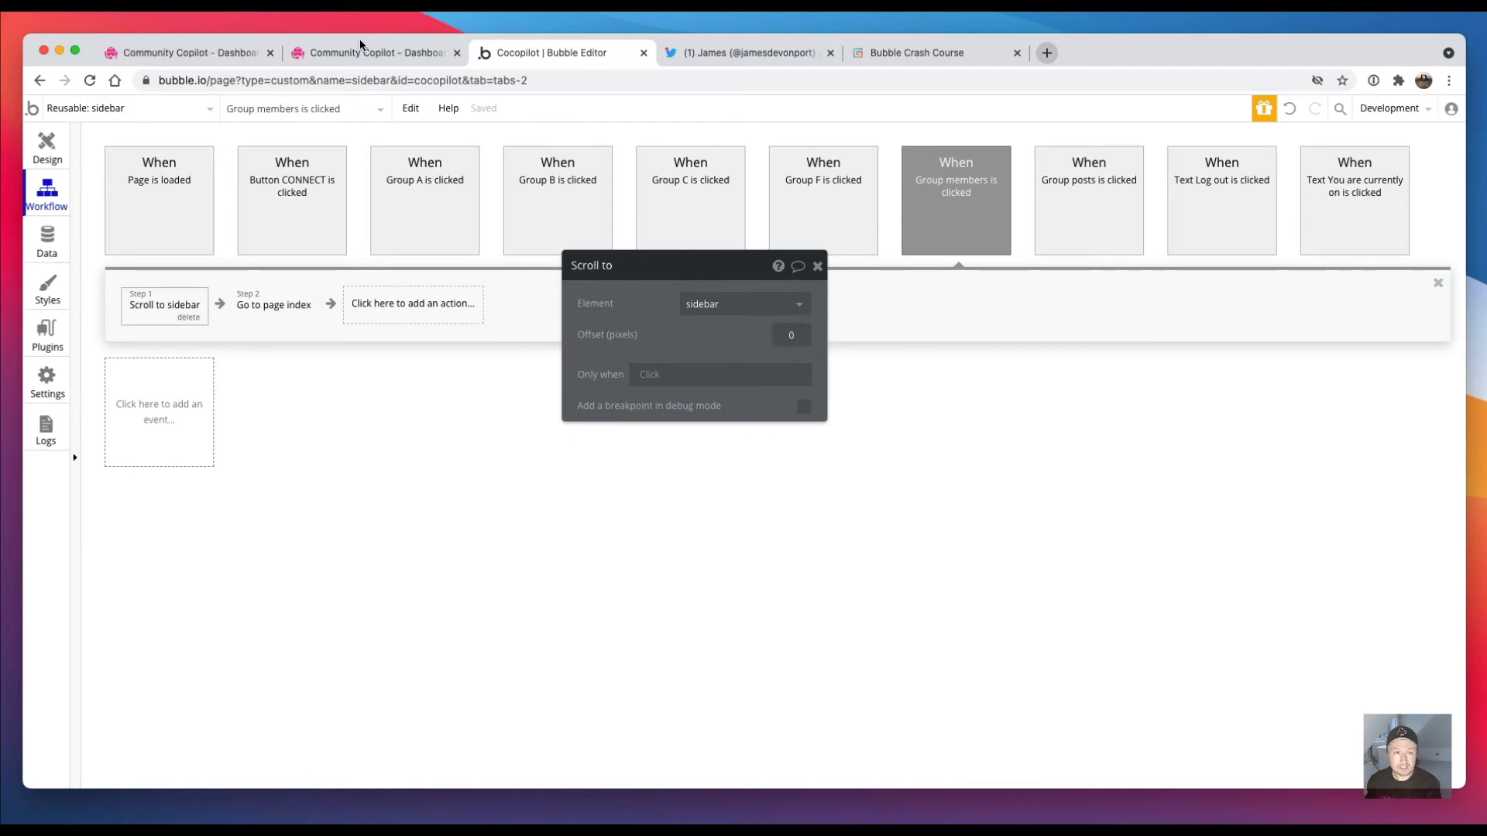
left_click(375, 52)
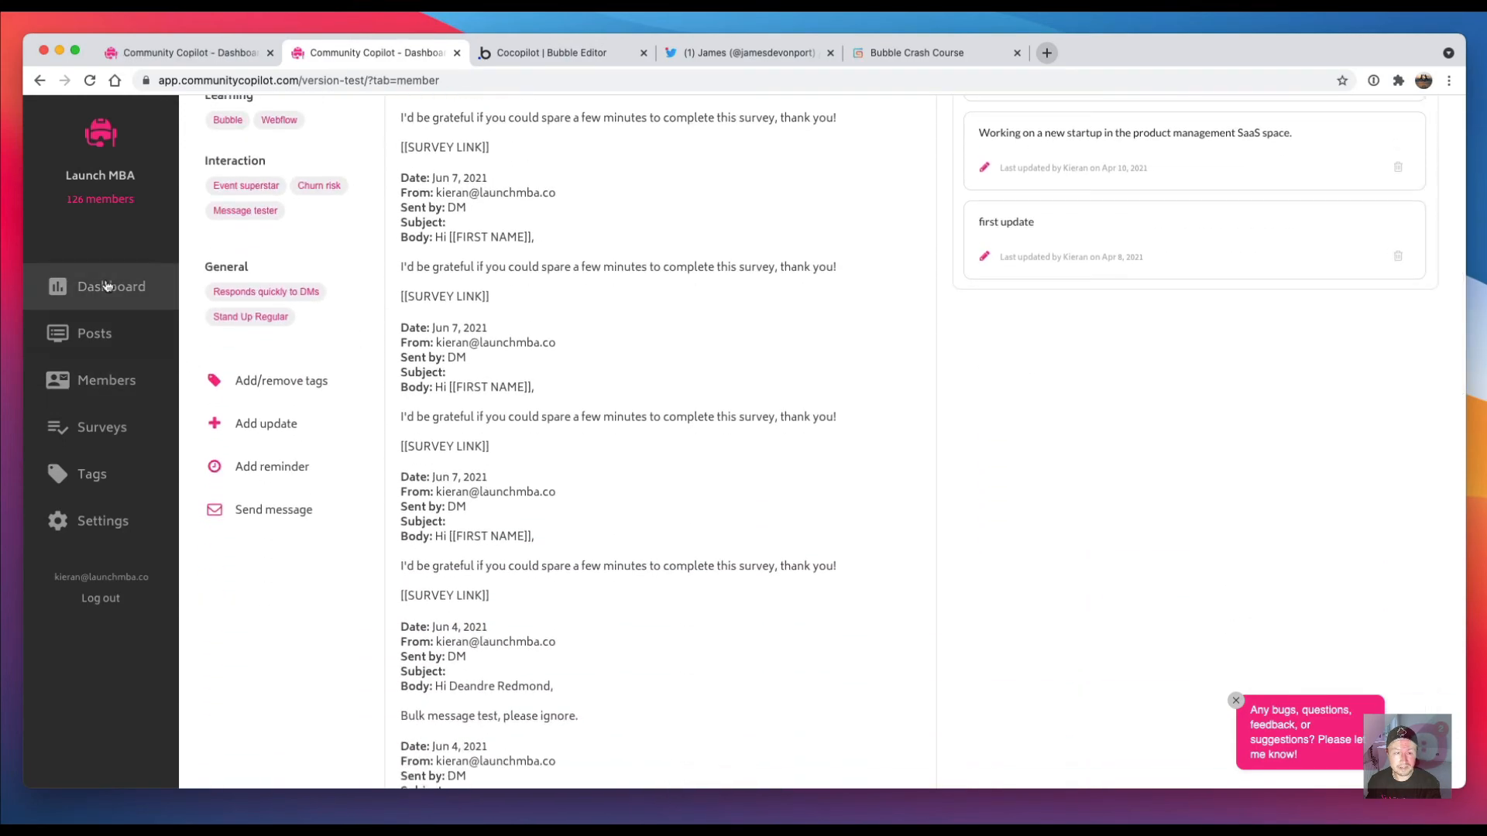
Step: Show the app's Dashboard view from the sidebar, then return to the editor
left_click(111, 287)
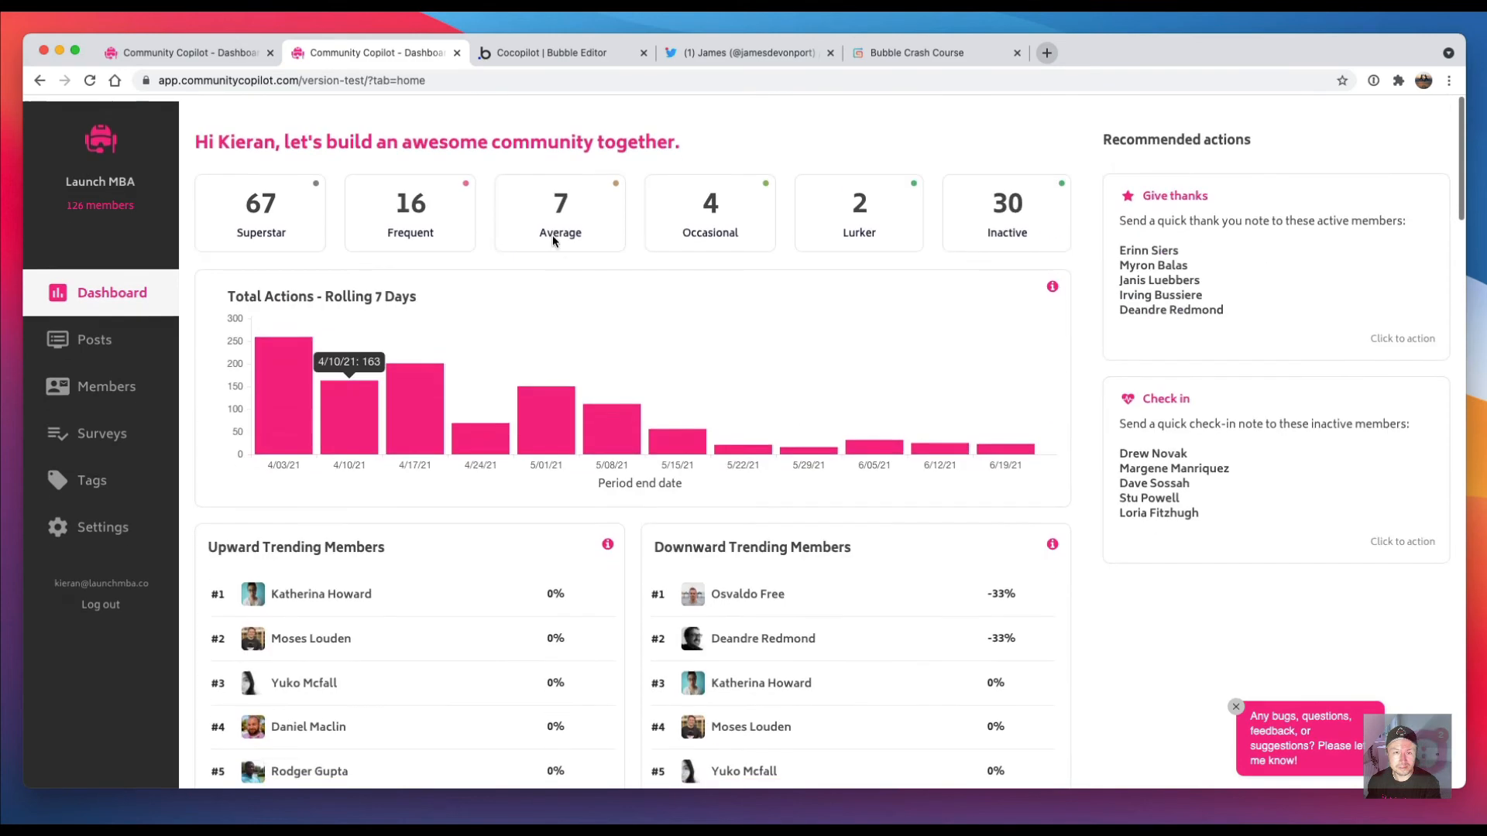
left_click(555, 53)
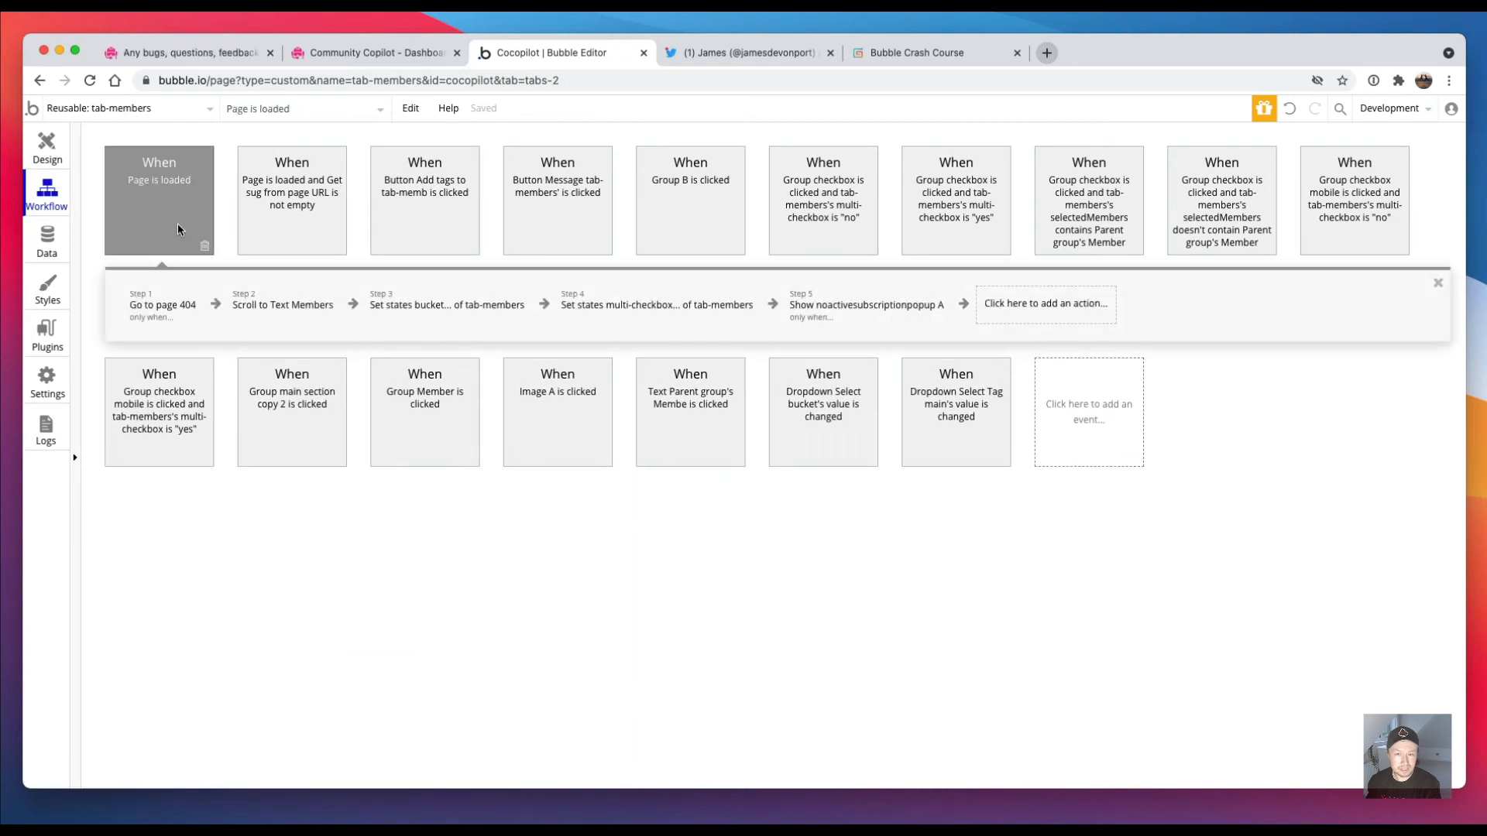
mouse_move(282, 305)
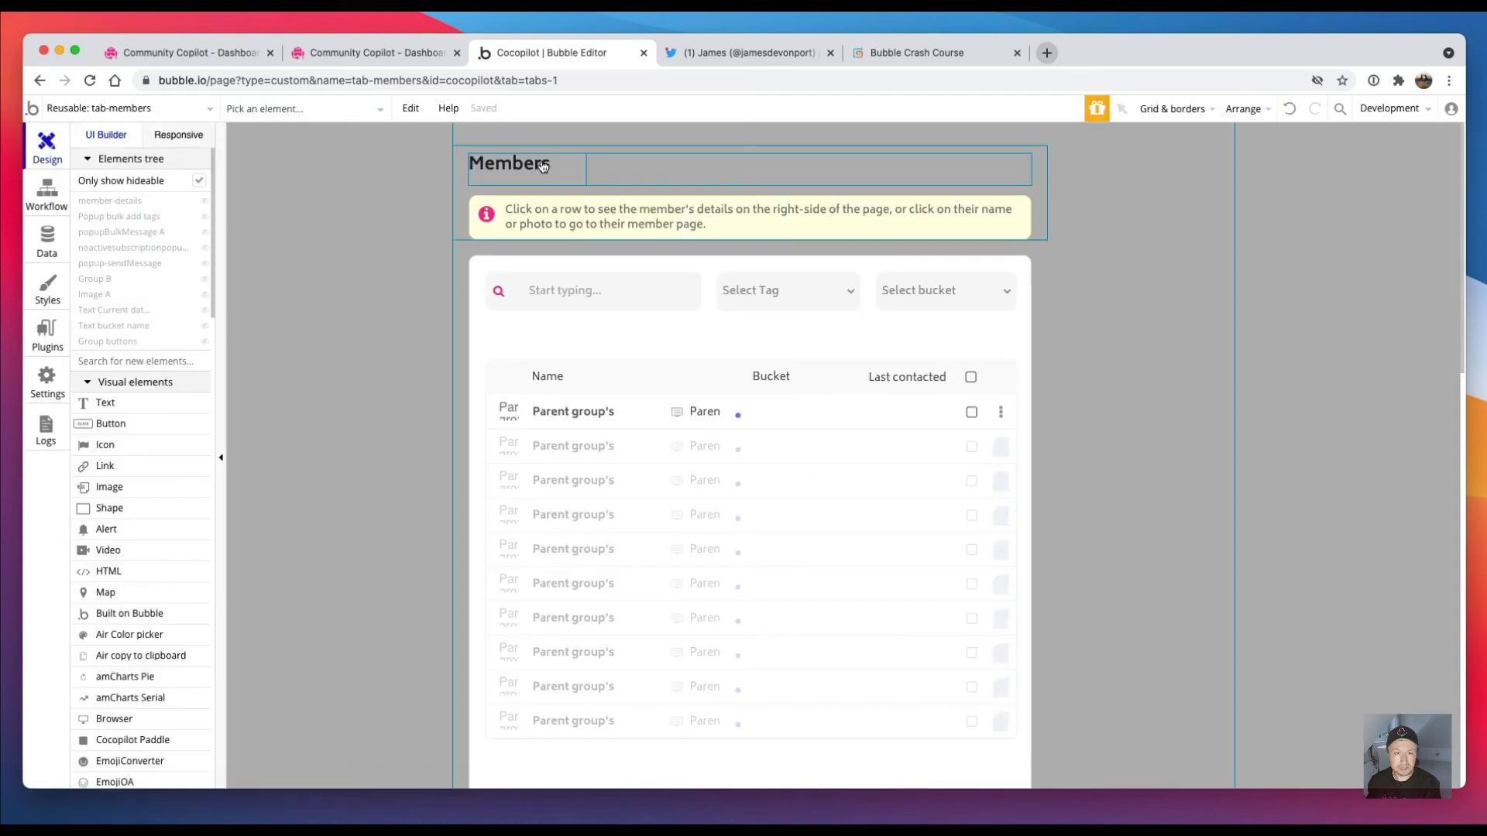
Step: Inspect the Text Members heading in tab-members, then switch to the sidebar reusable
left_click(508, 163)
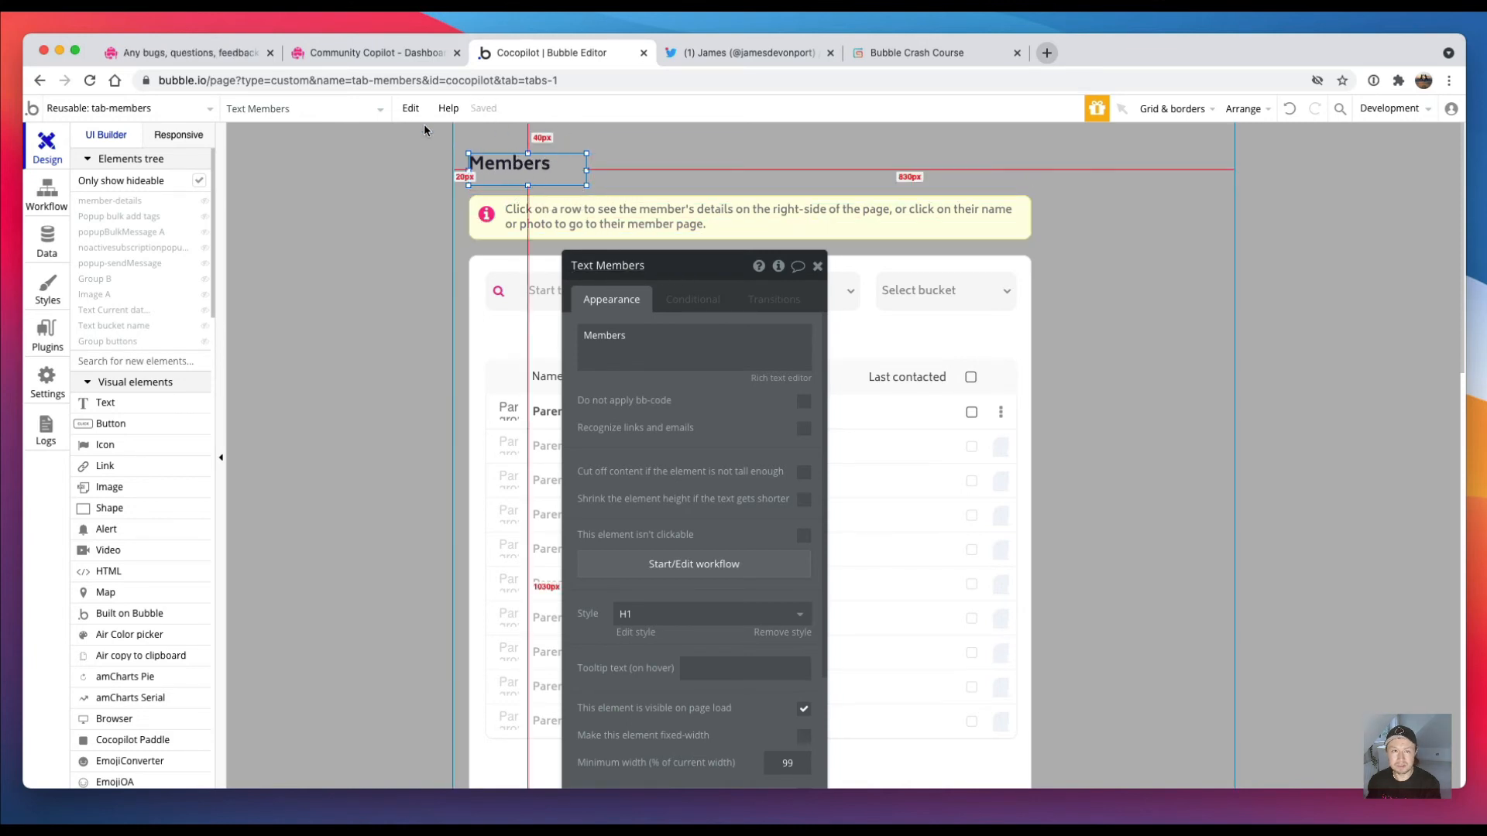
left_click(124, 107)
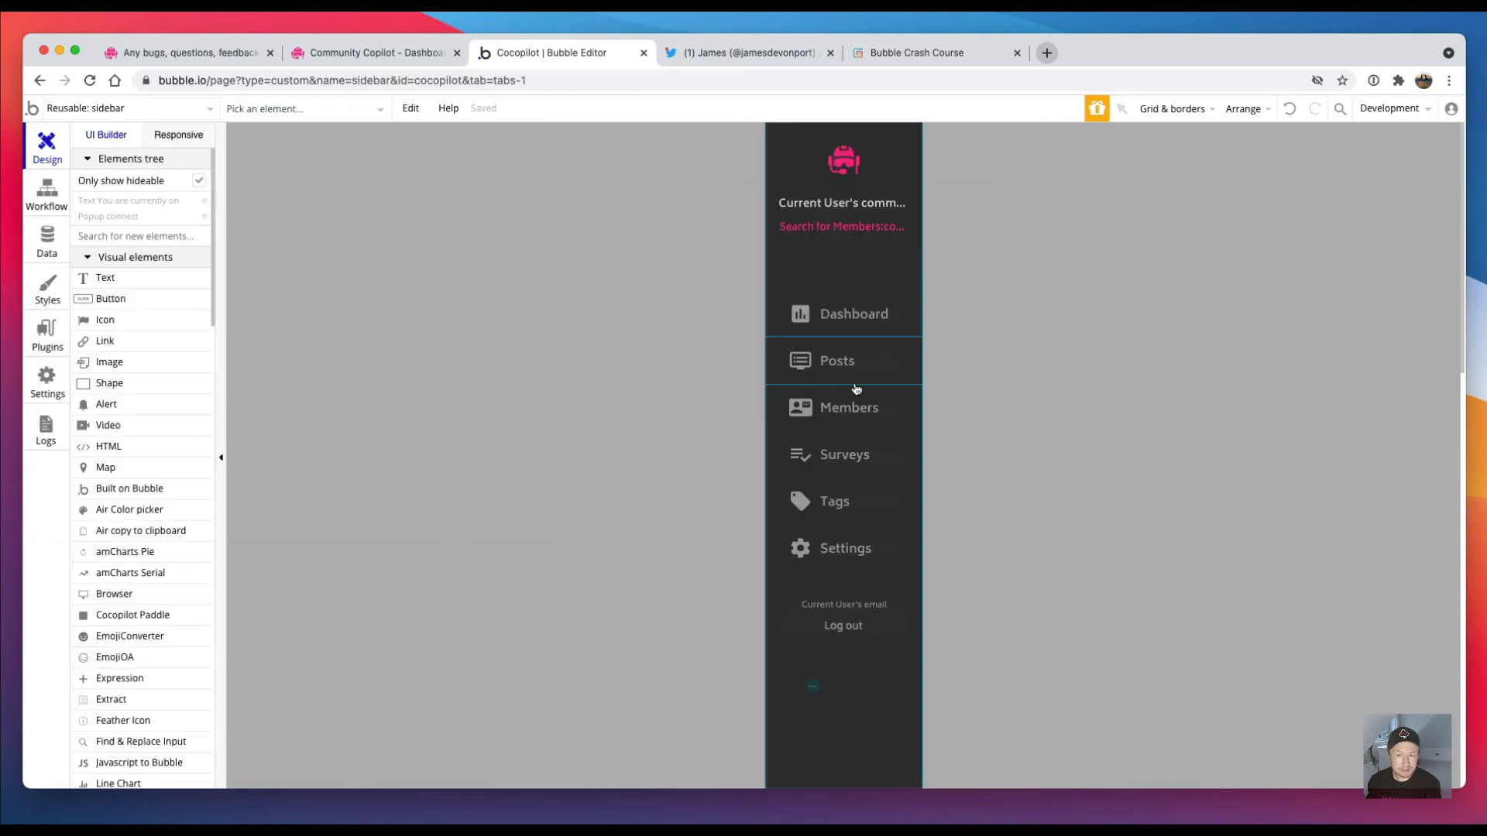
Step: Make Posts' Go to page index send tab=posts and option=respond, alongside Members' tab=members
left_click(46, 195)
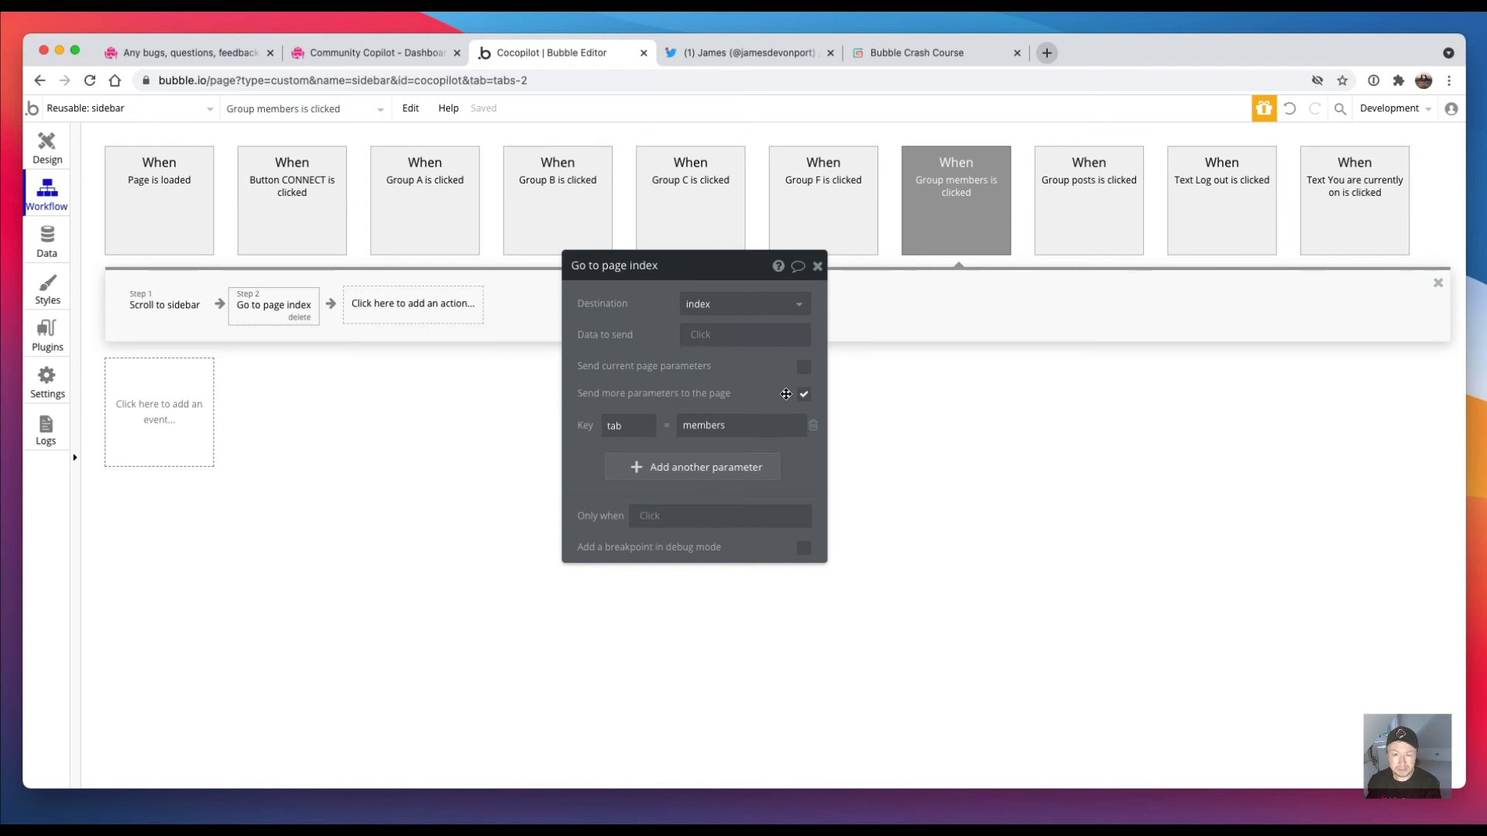
left_click(628, 425)
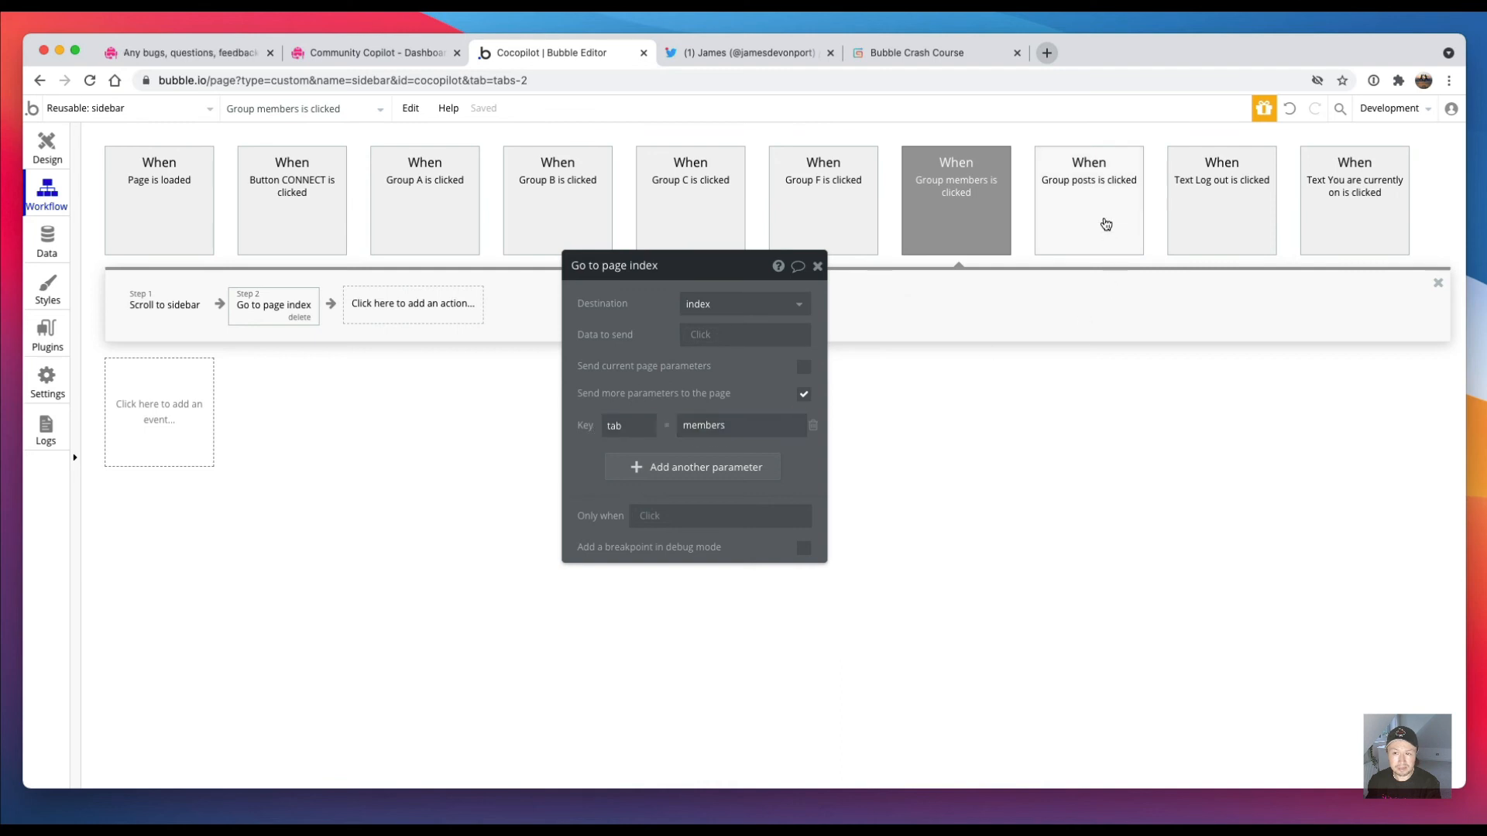
left_click(1088, 200)
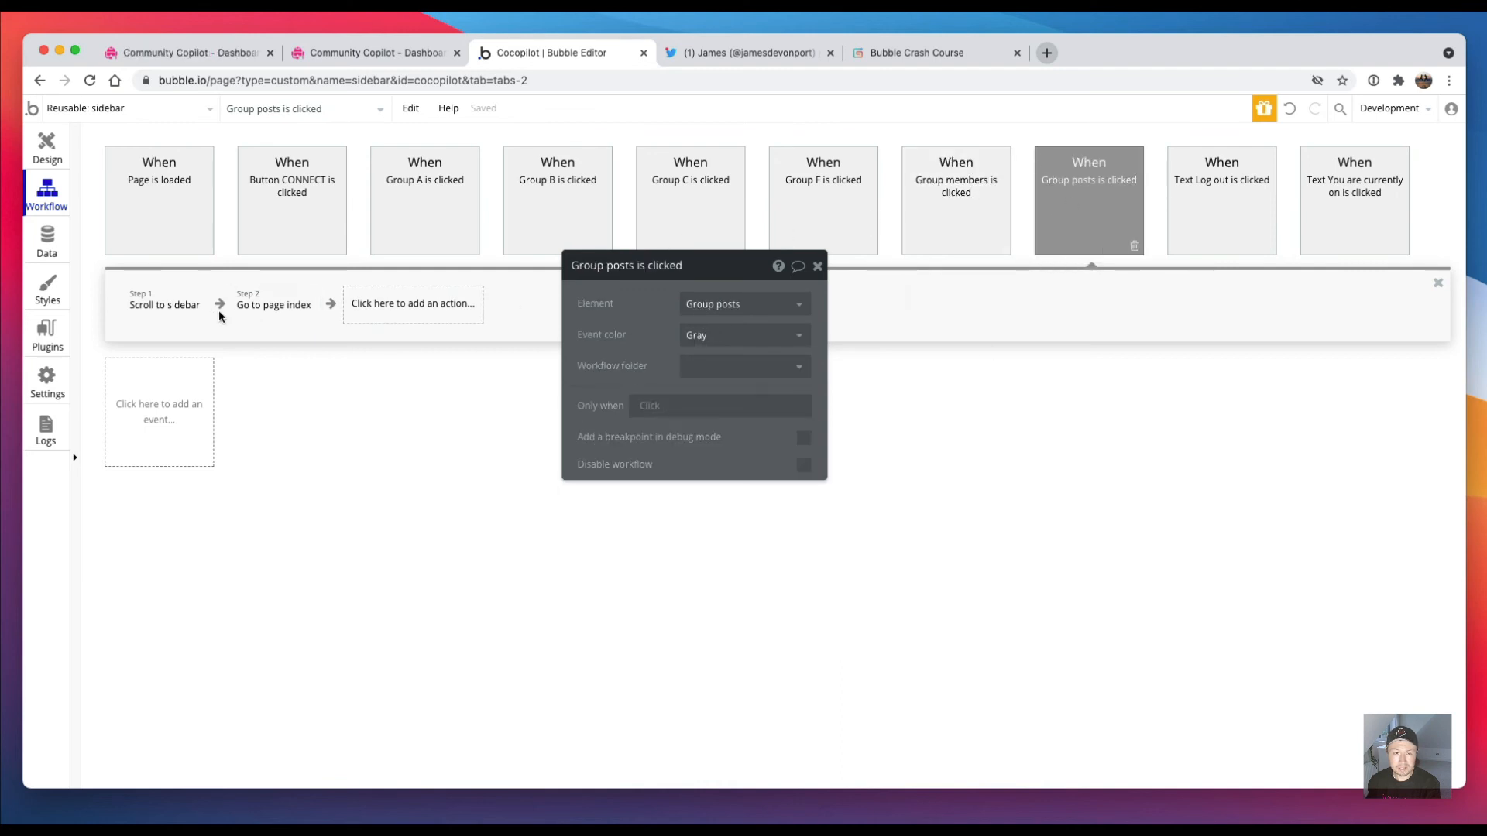
left_click(272, 306)
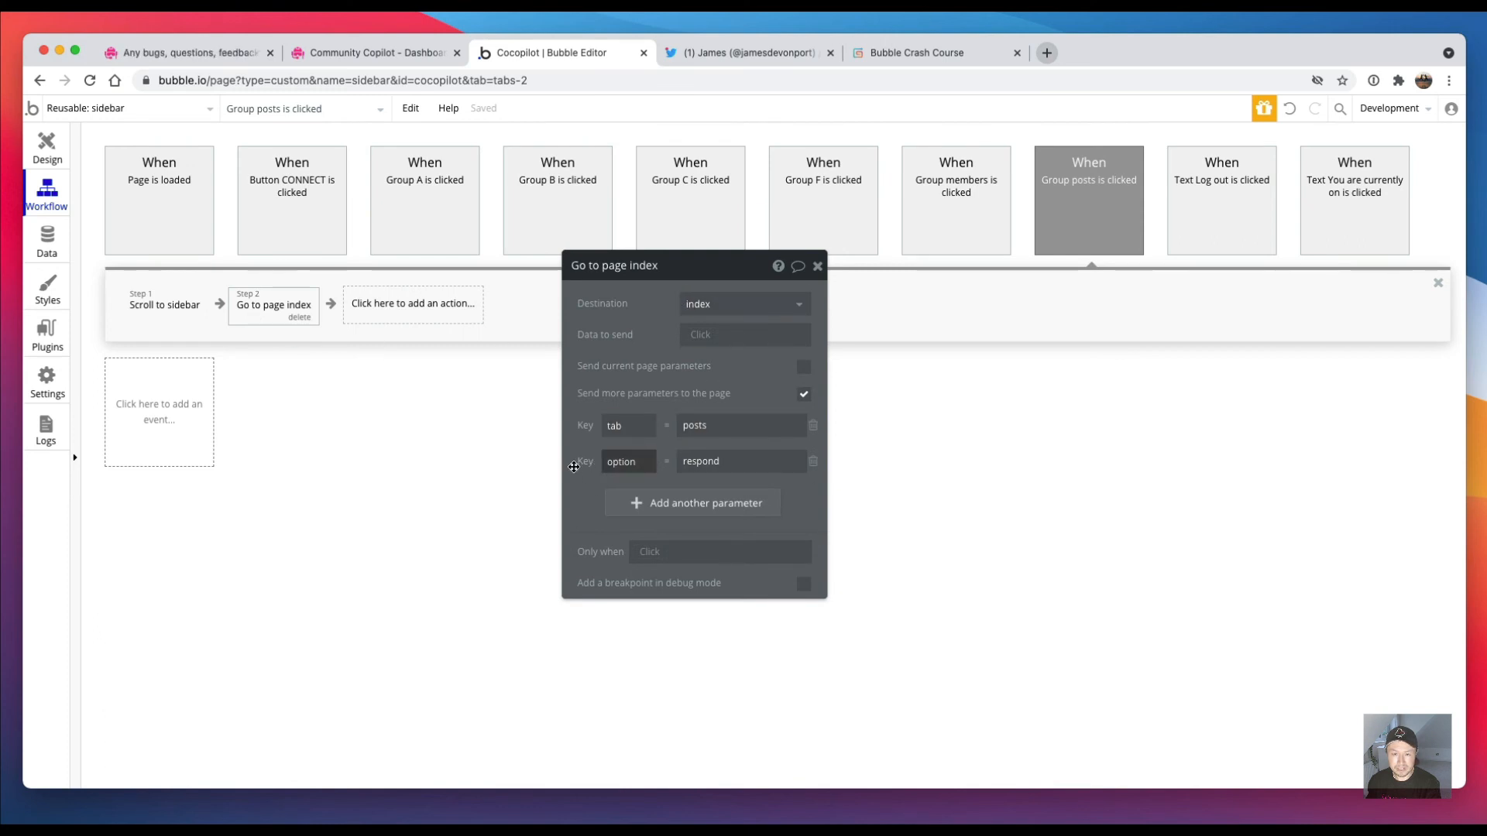
left_click(741, 462)
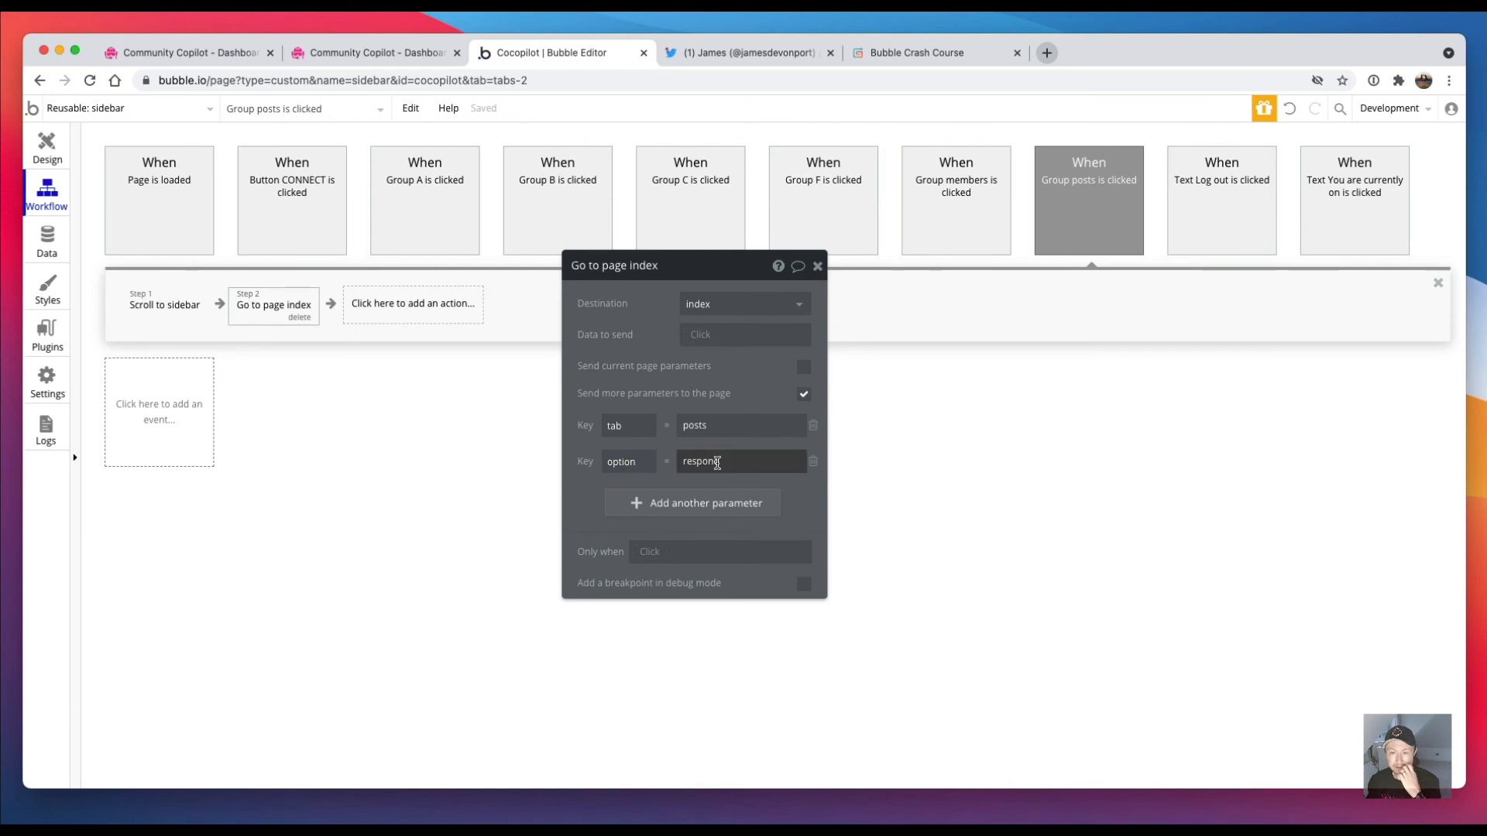
type("respond")
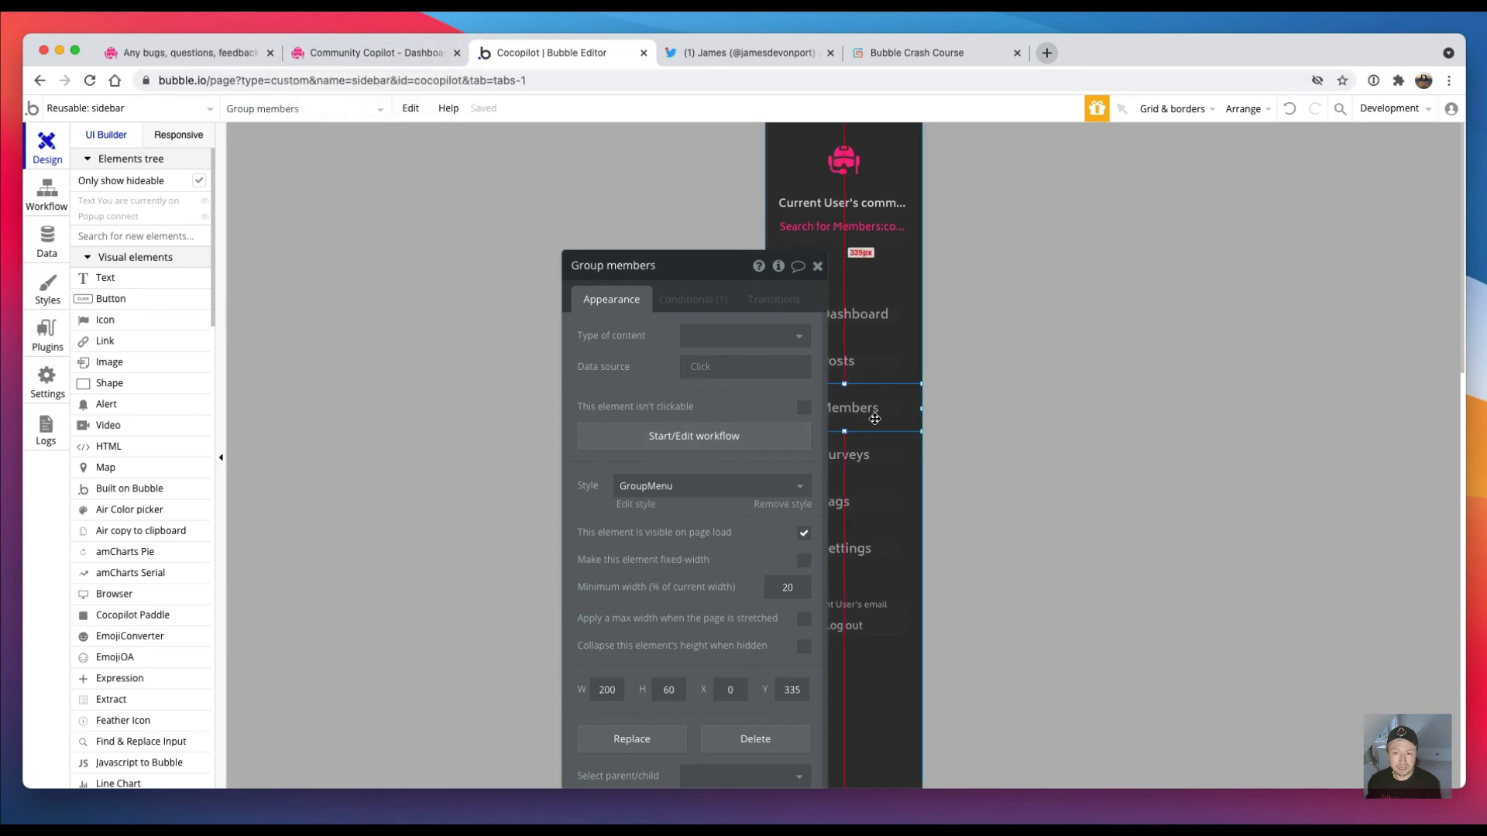
Step: Test the Members section in the live app and return to the editor
left_click(373, 52)
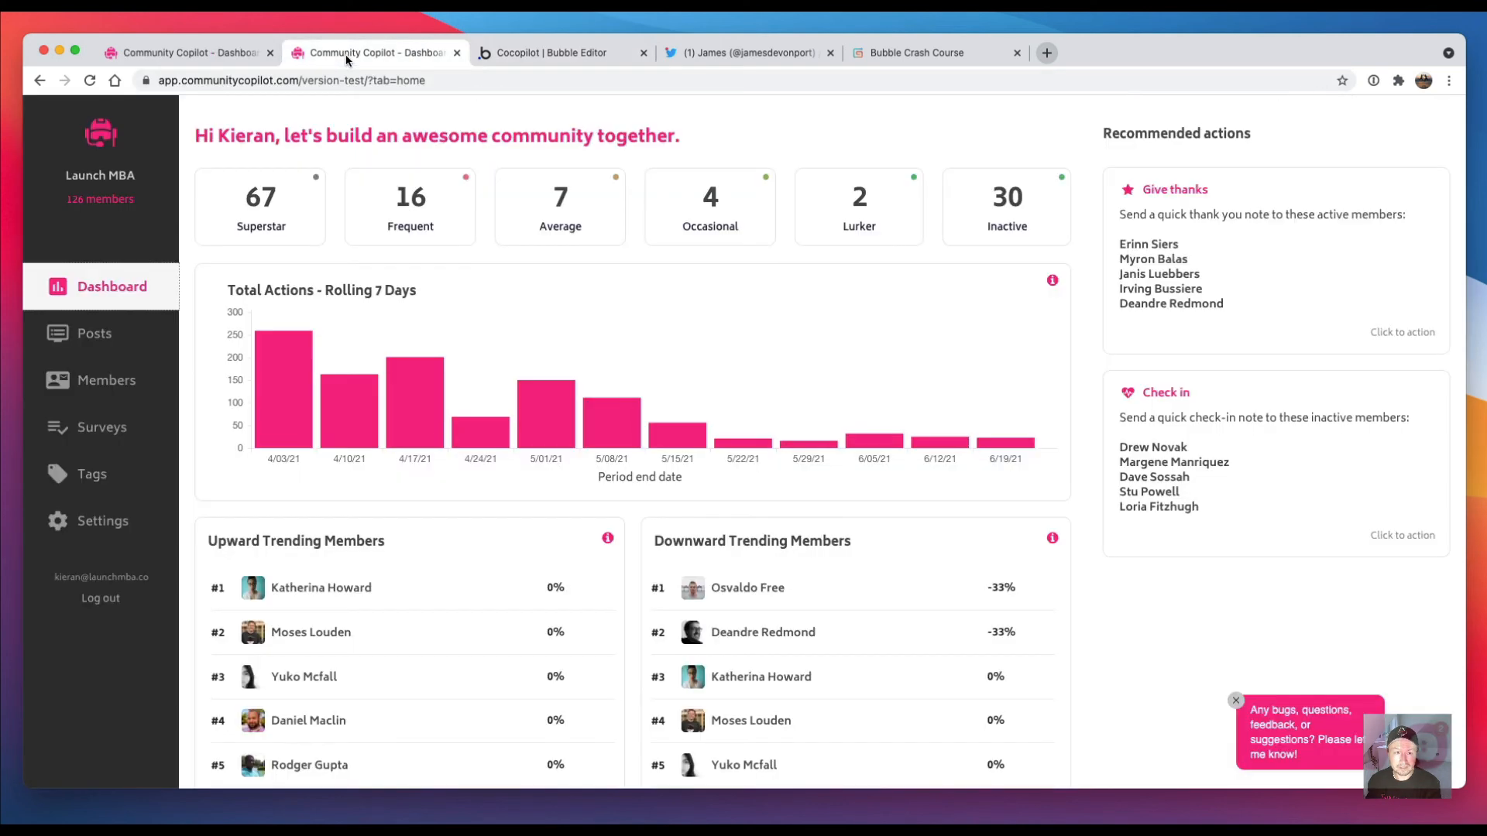
left_click(107, 379)
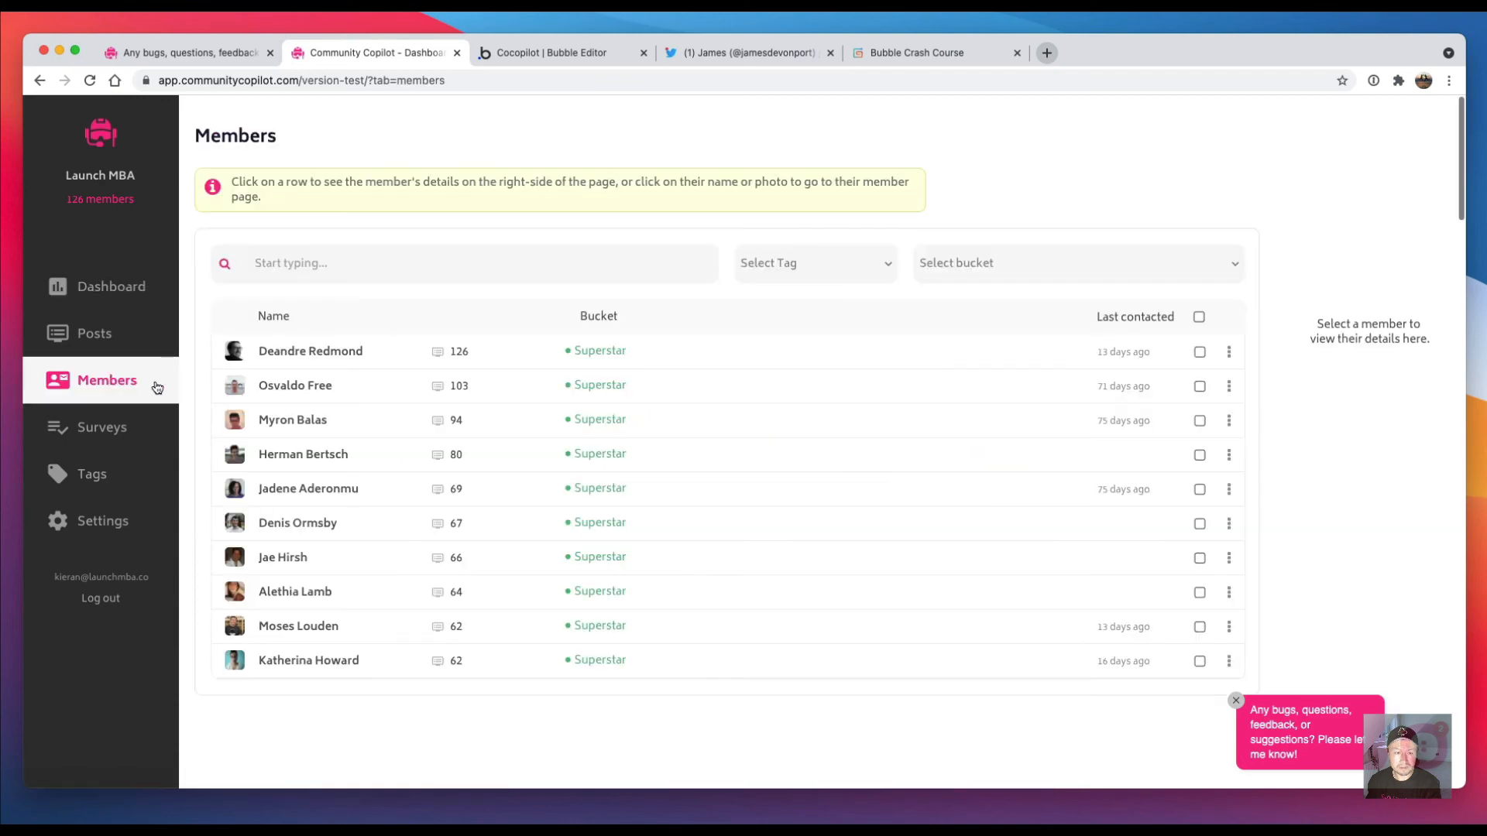
left_click(559, 52)
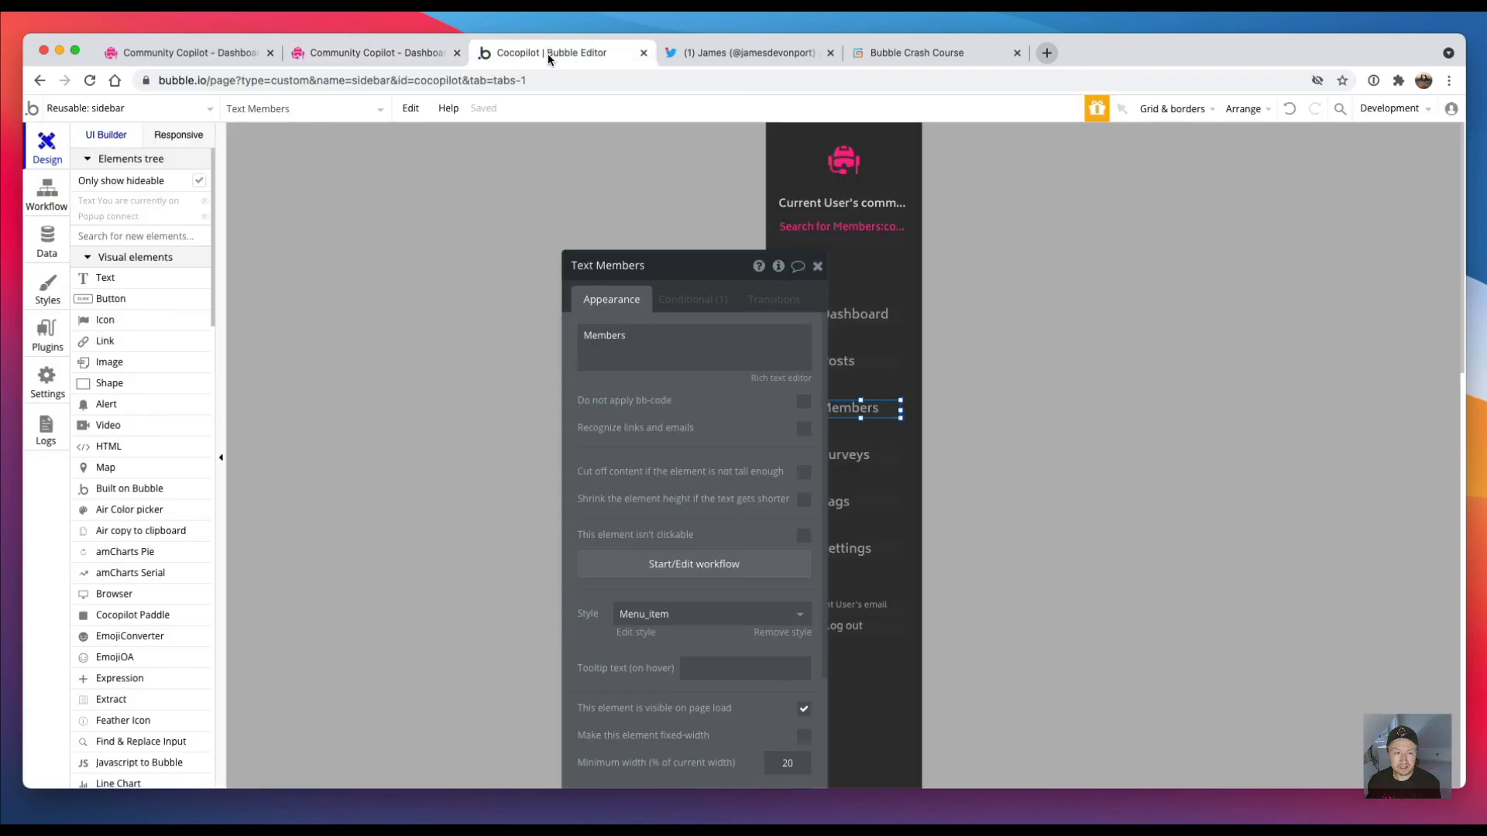
Step: Show the single conditional on the sidebar's Text Members element
left_click(691, 299)
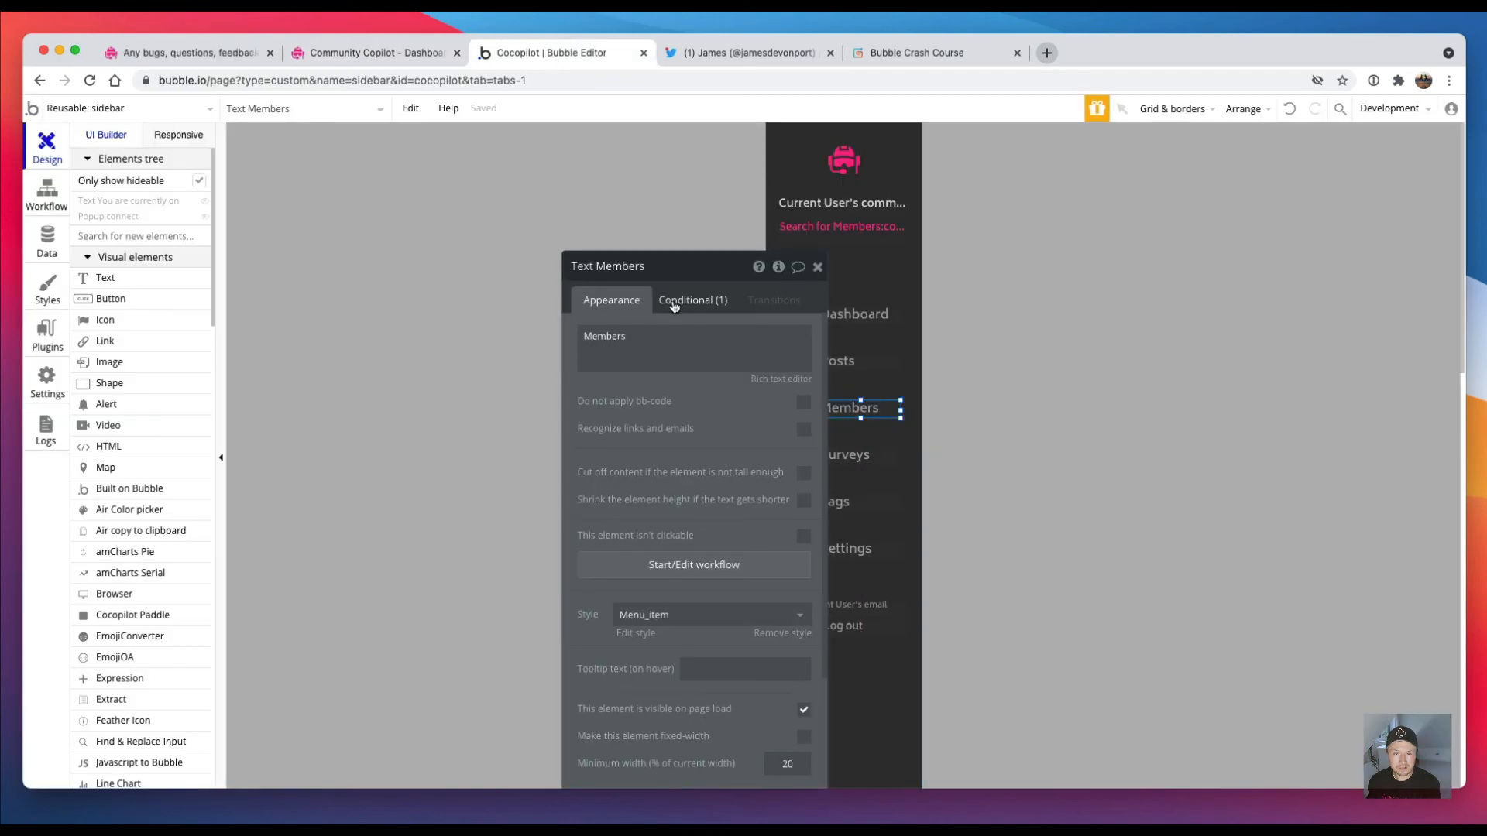
left_click(693, 299)
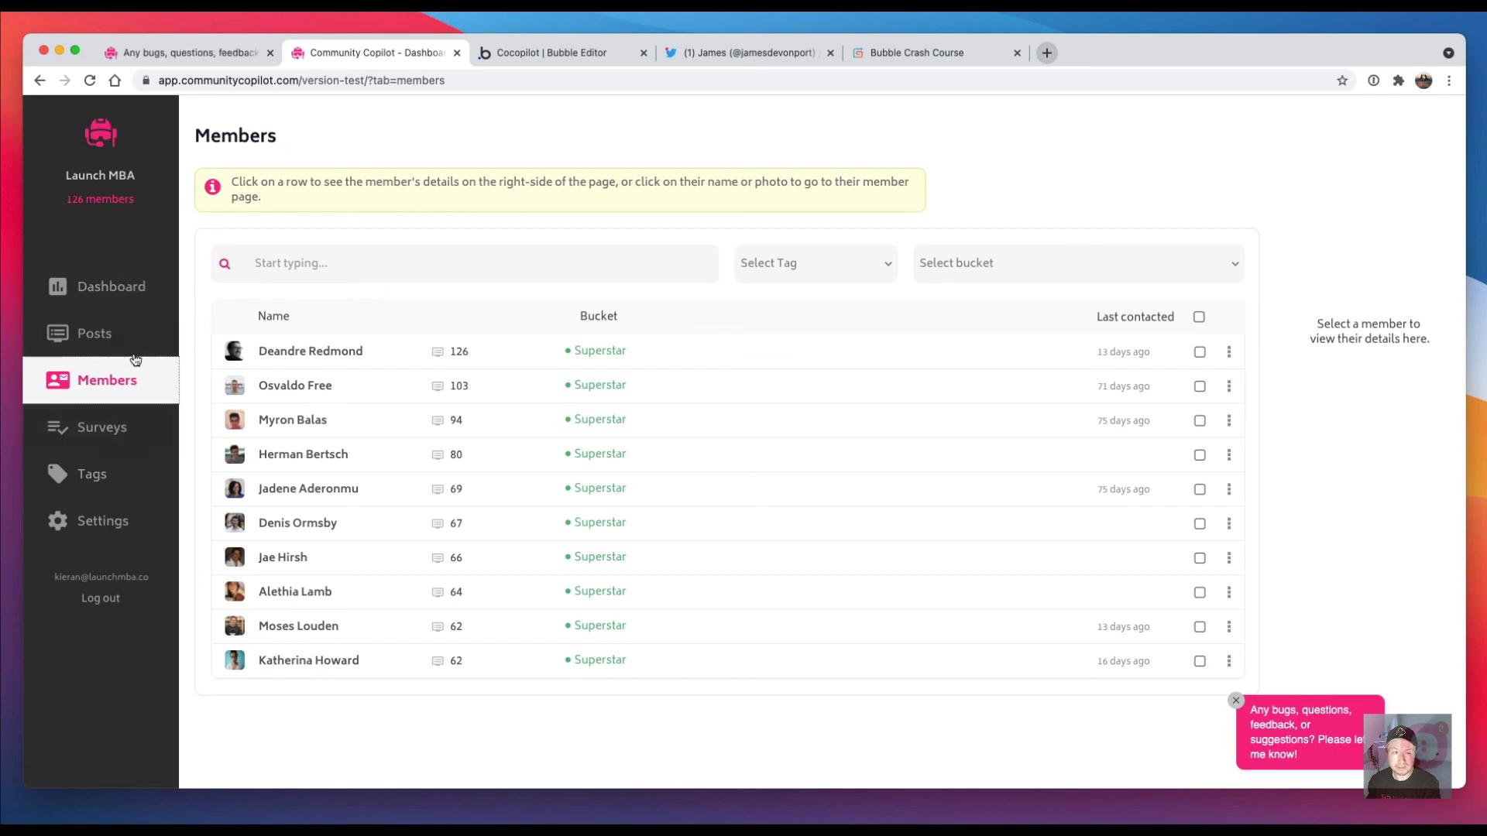
Step: Cycle the live app's sidebar through Dashboard, Surveys and back to Dashboard
left_click(112, 287)
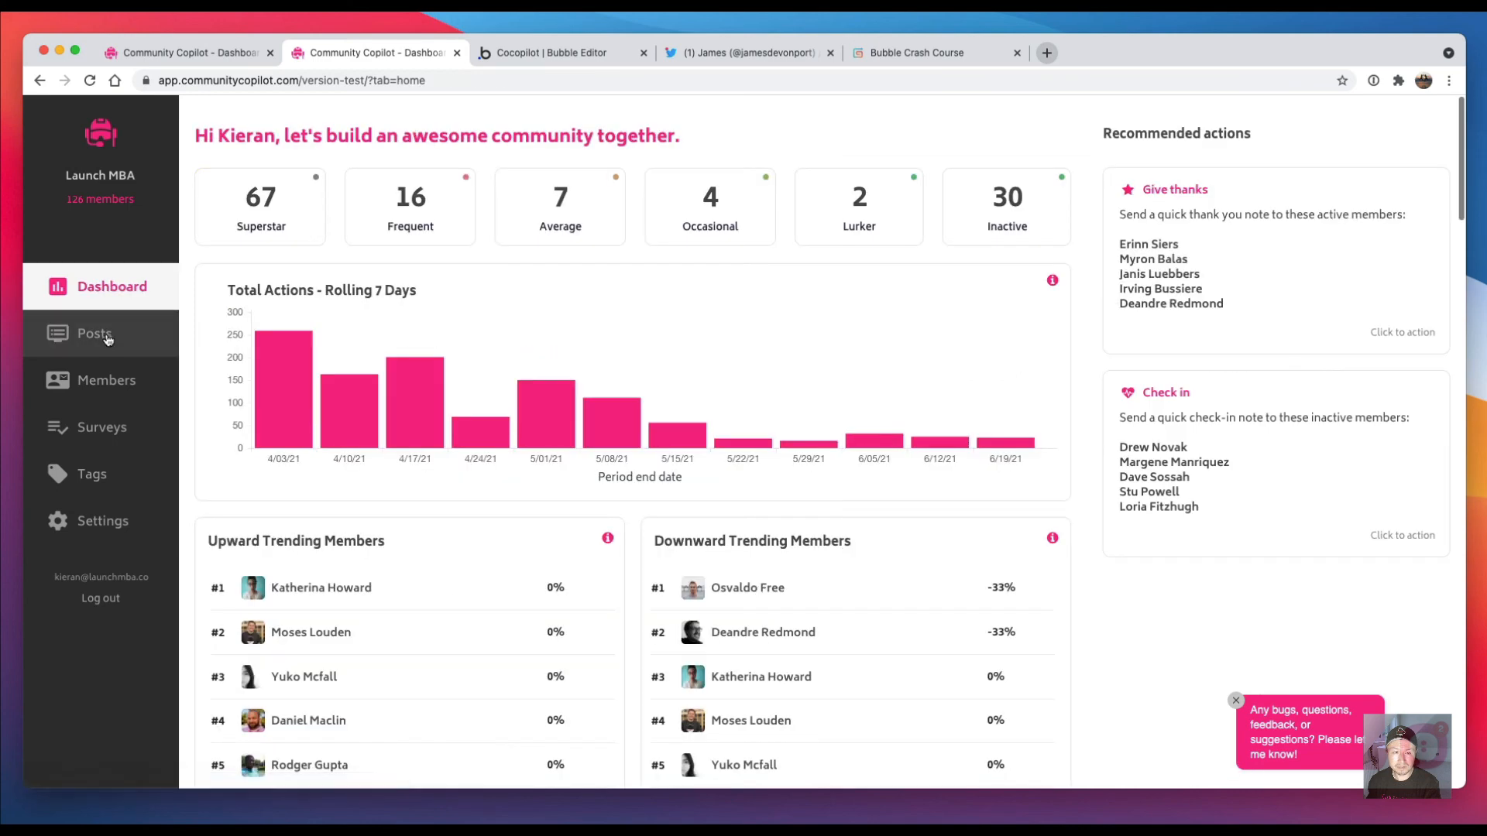
left_click(102, 428)
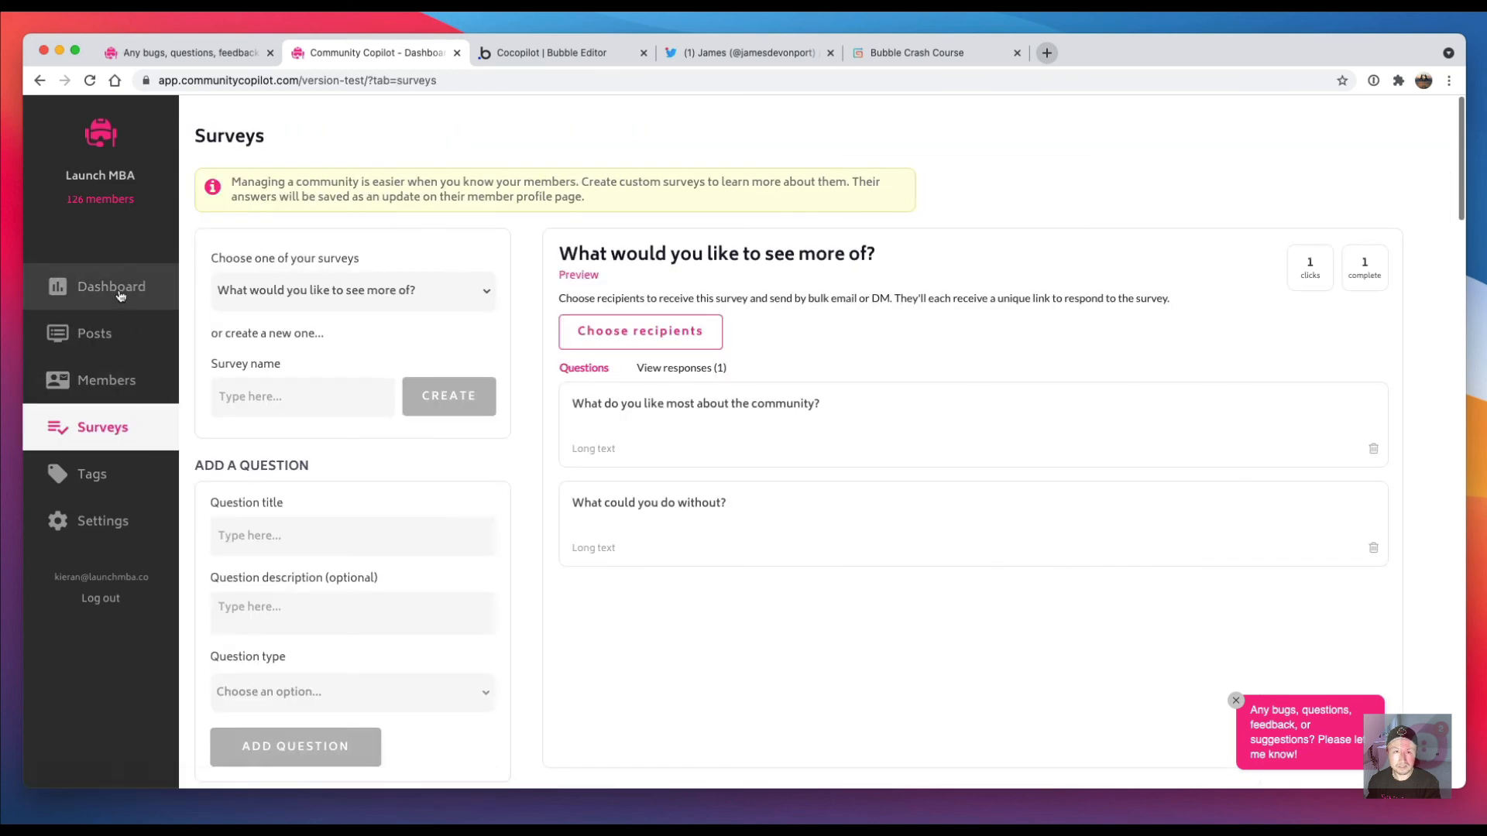
left_click(111, 287)
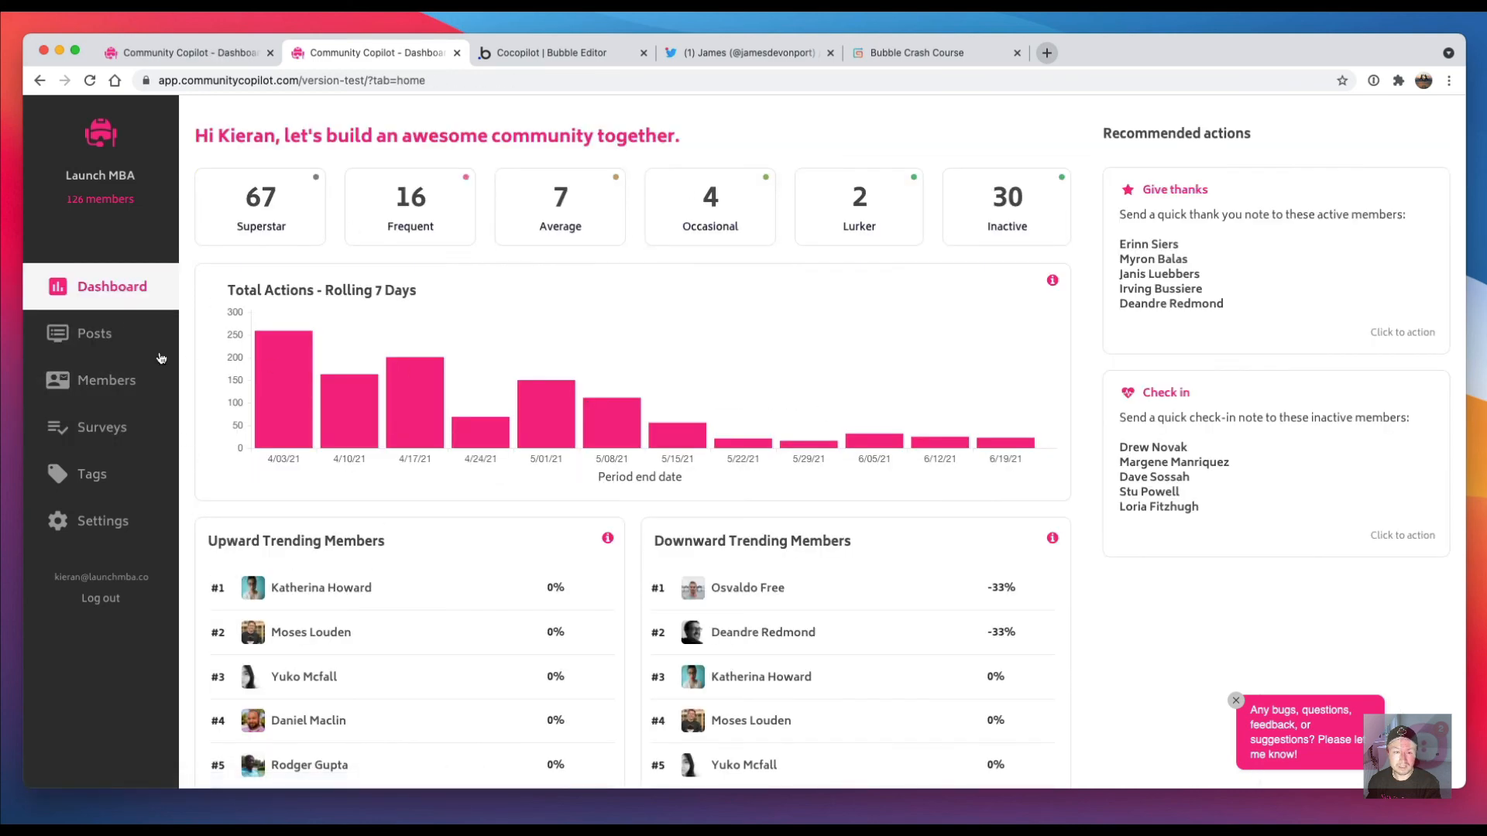